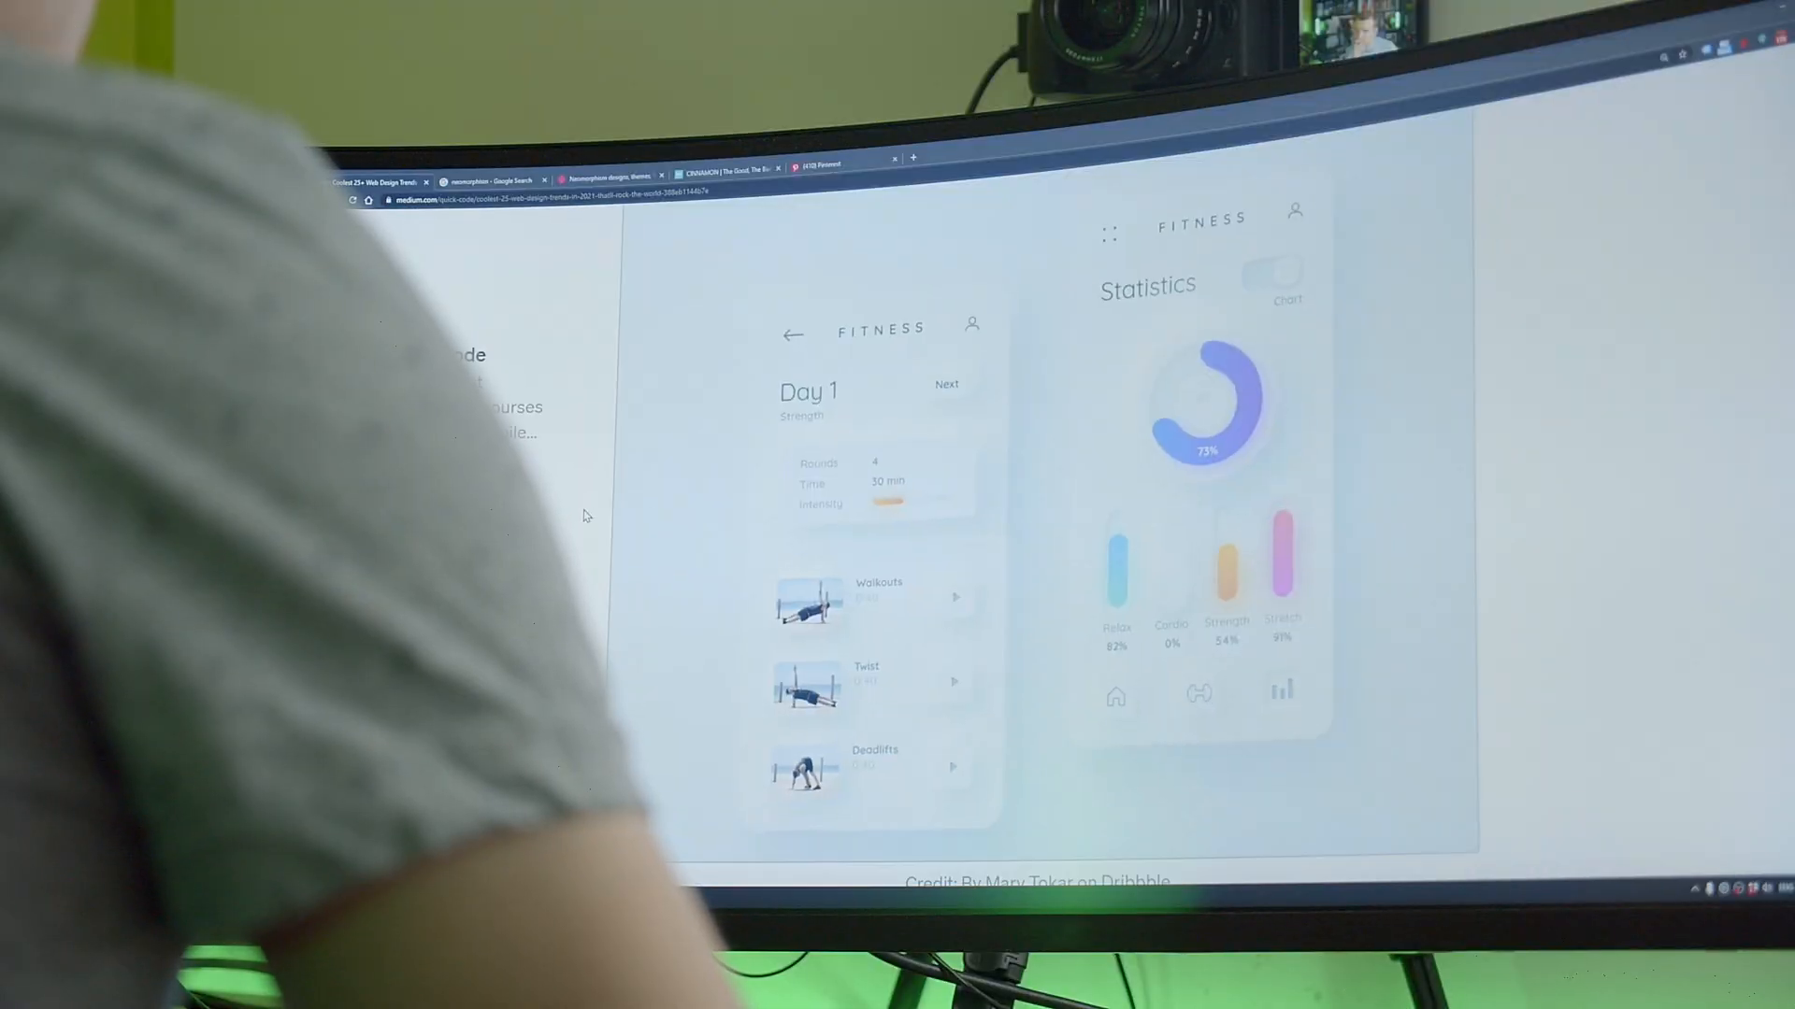
Scroll through the Medium neumorphism examples, then browse the Dribbble Neomorphism collection.
scroll(down, 3)
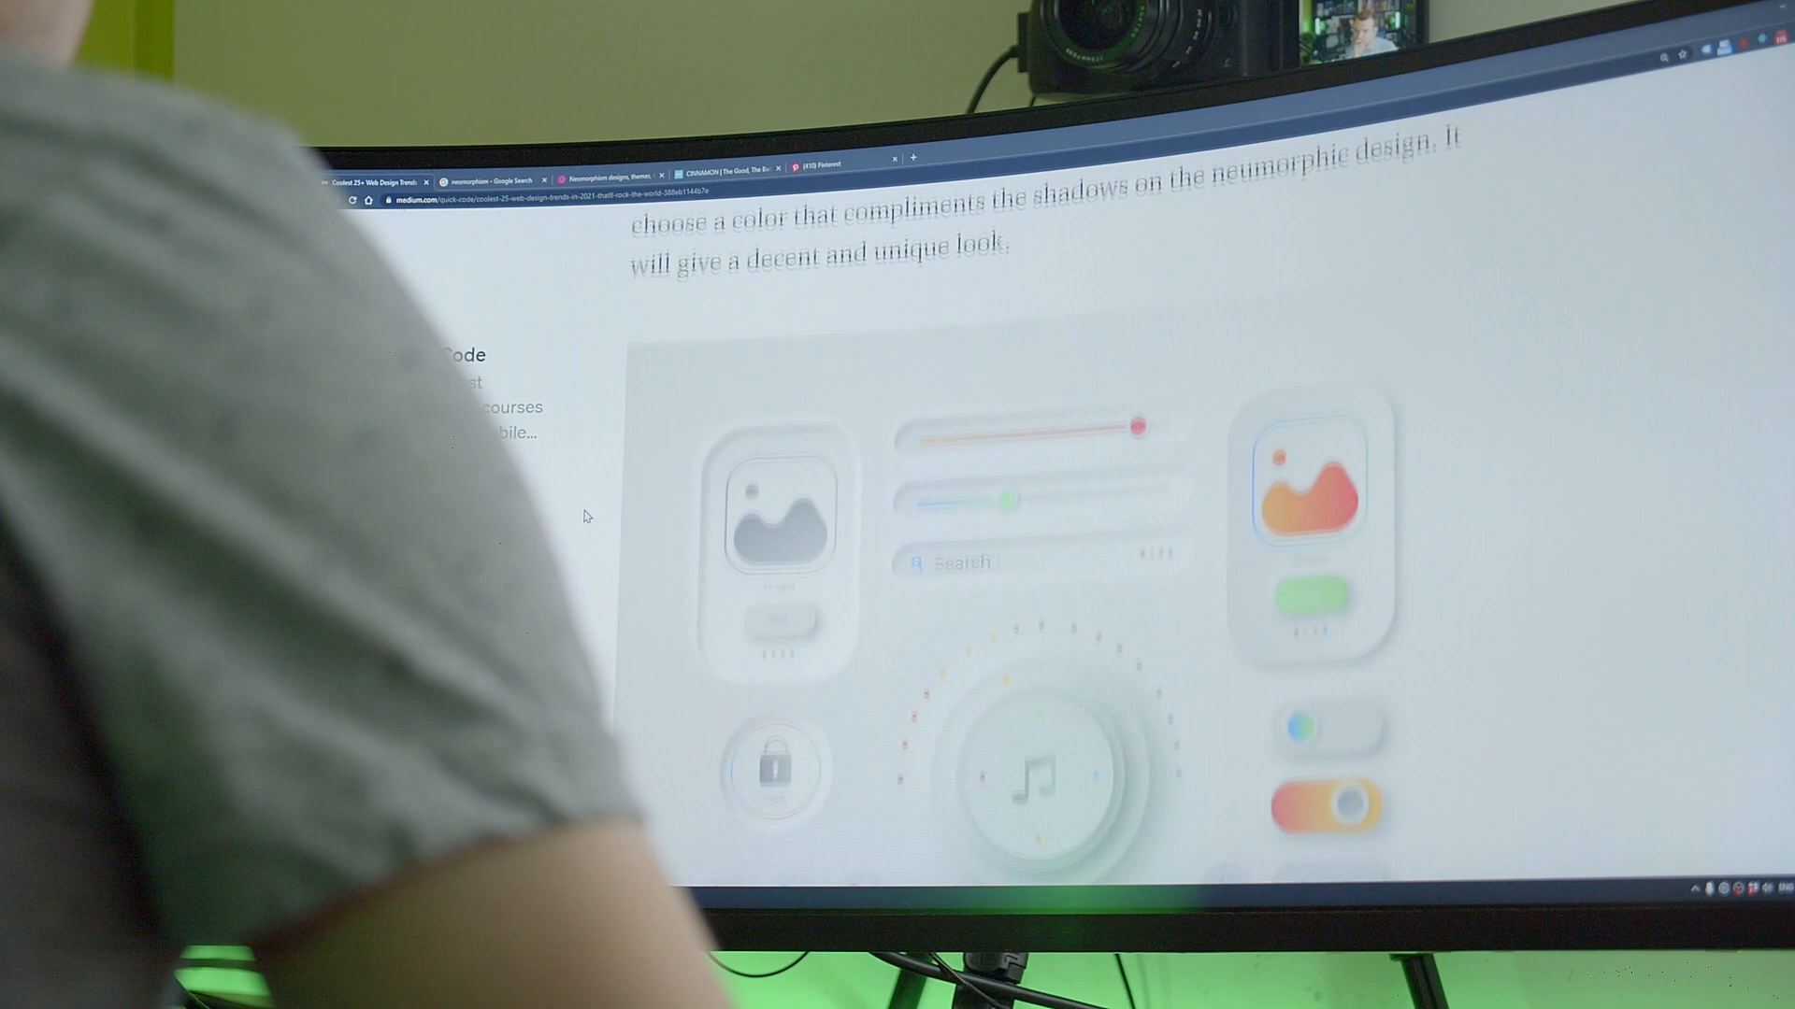
scroll(down, 3)
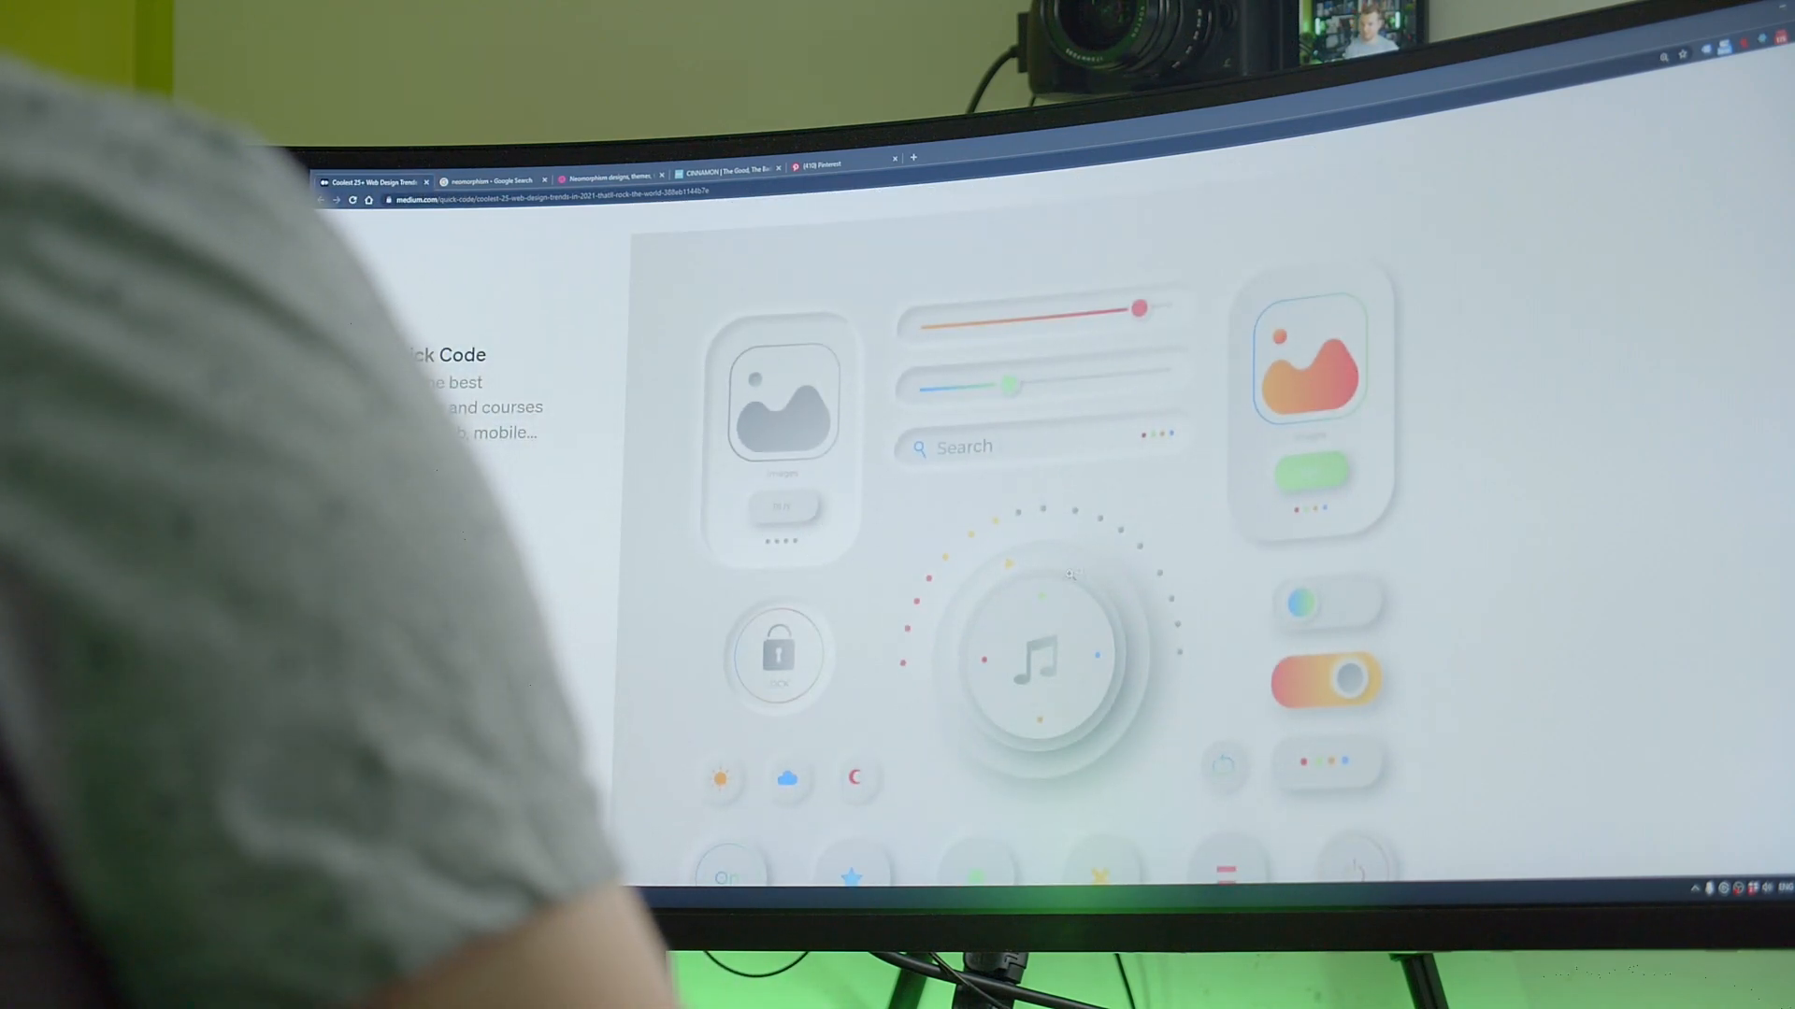
scroll(down, 3)
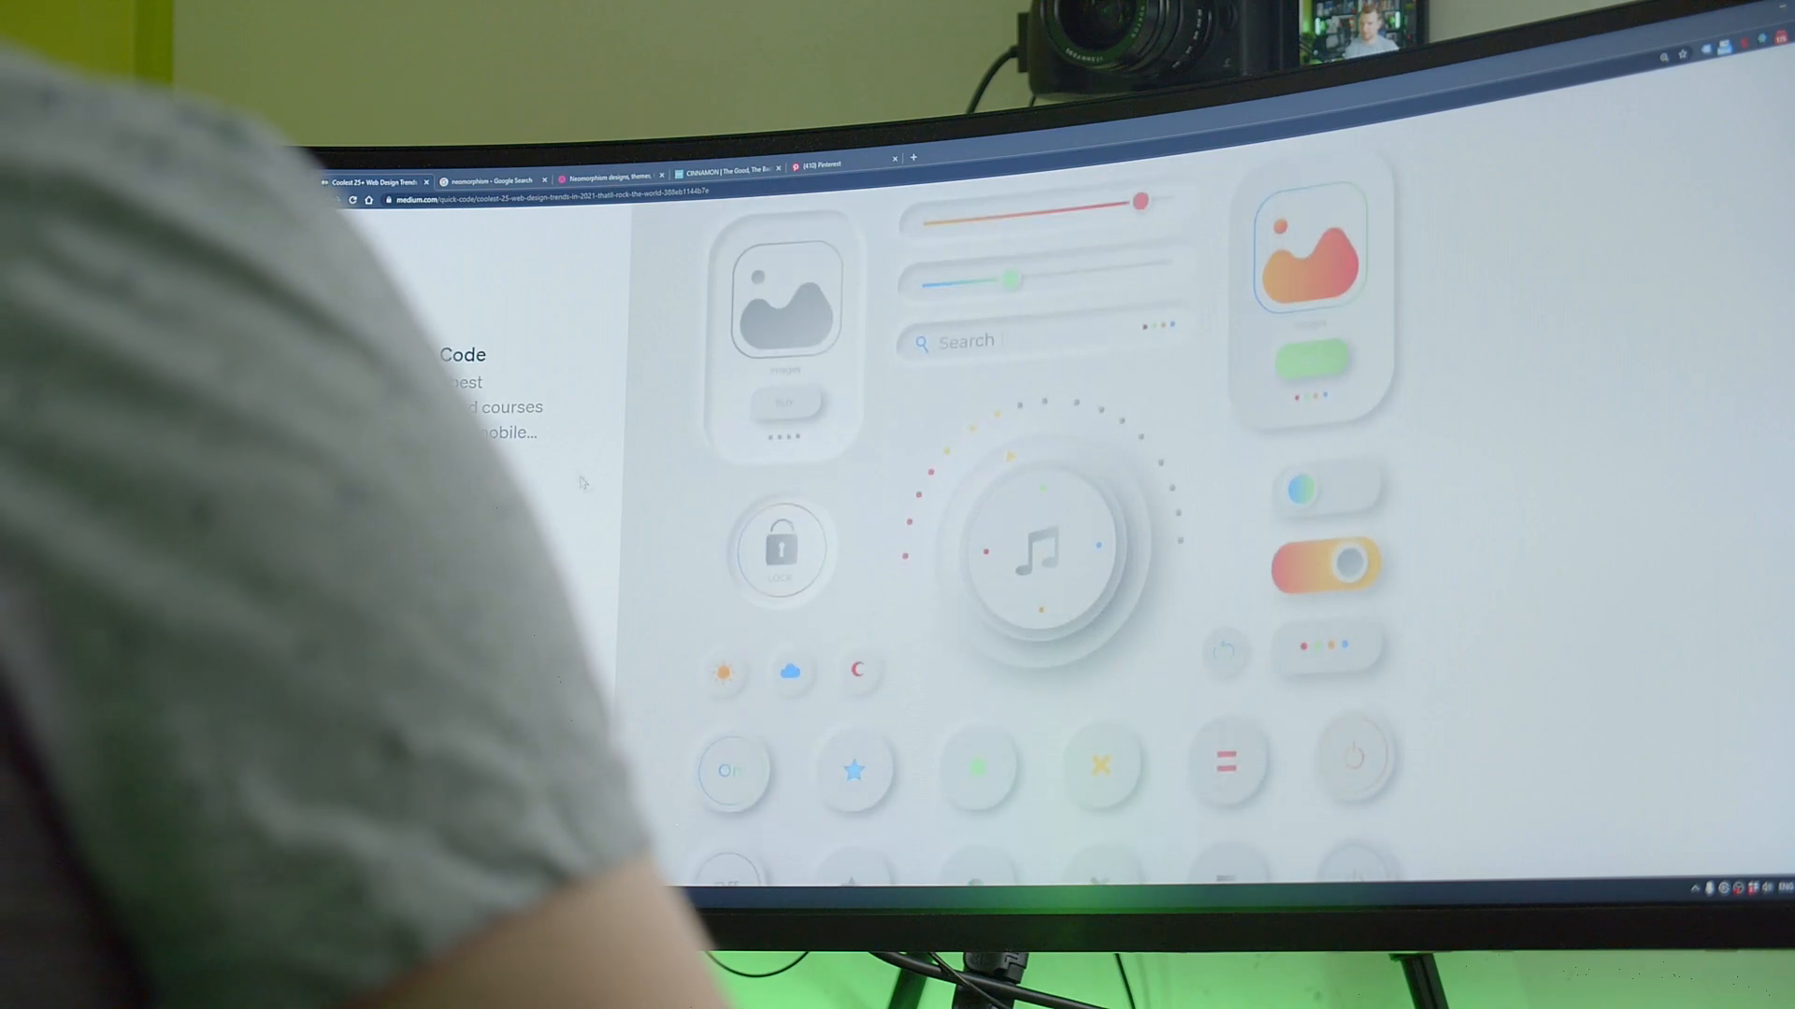
click(611, 178)
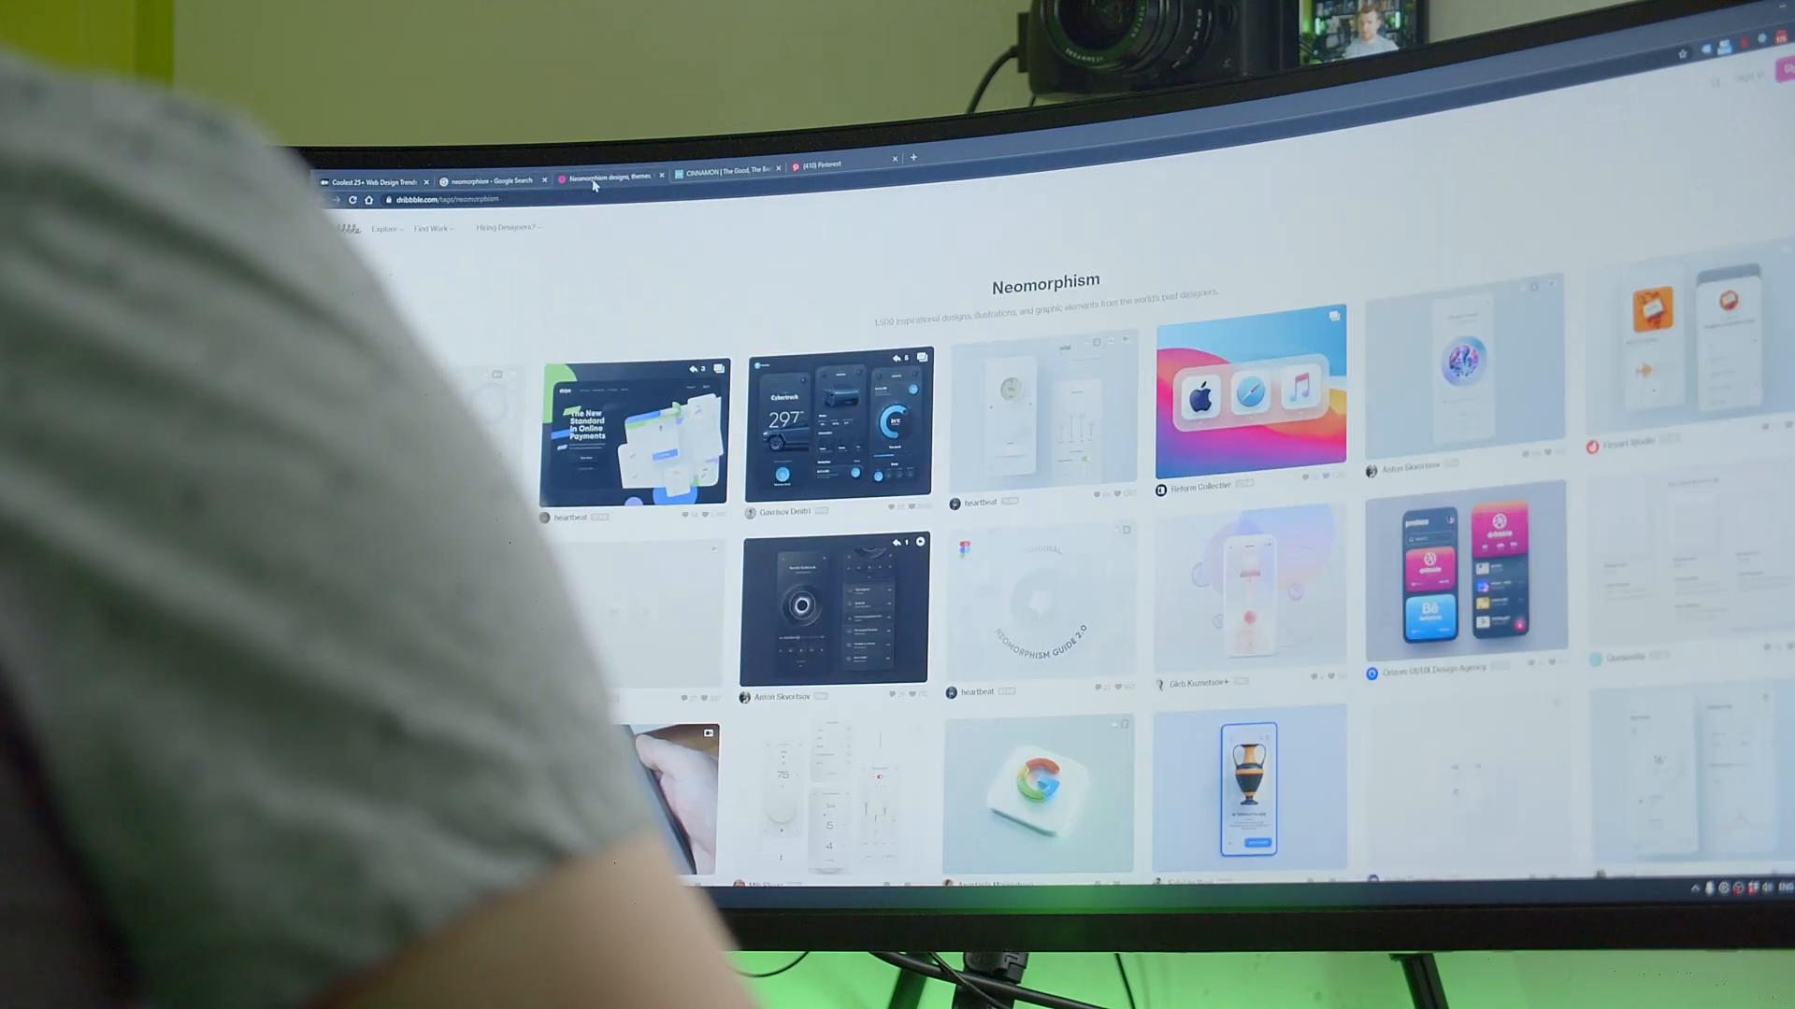
scroll(down, 3)
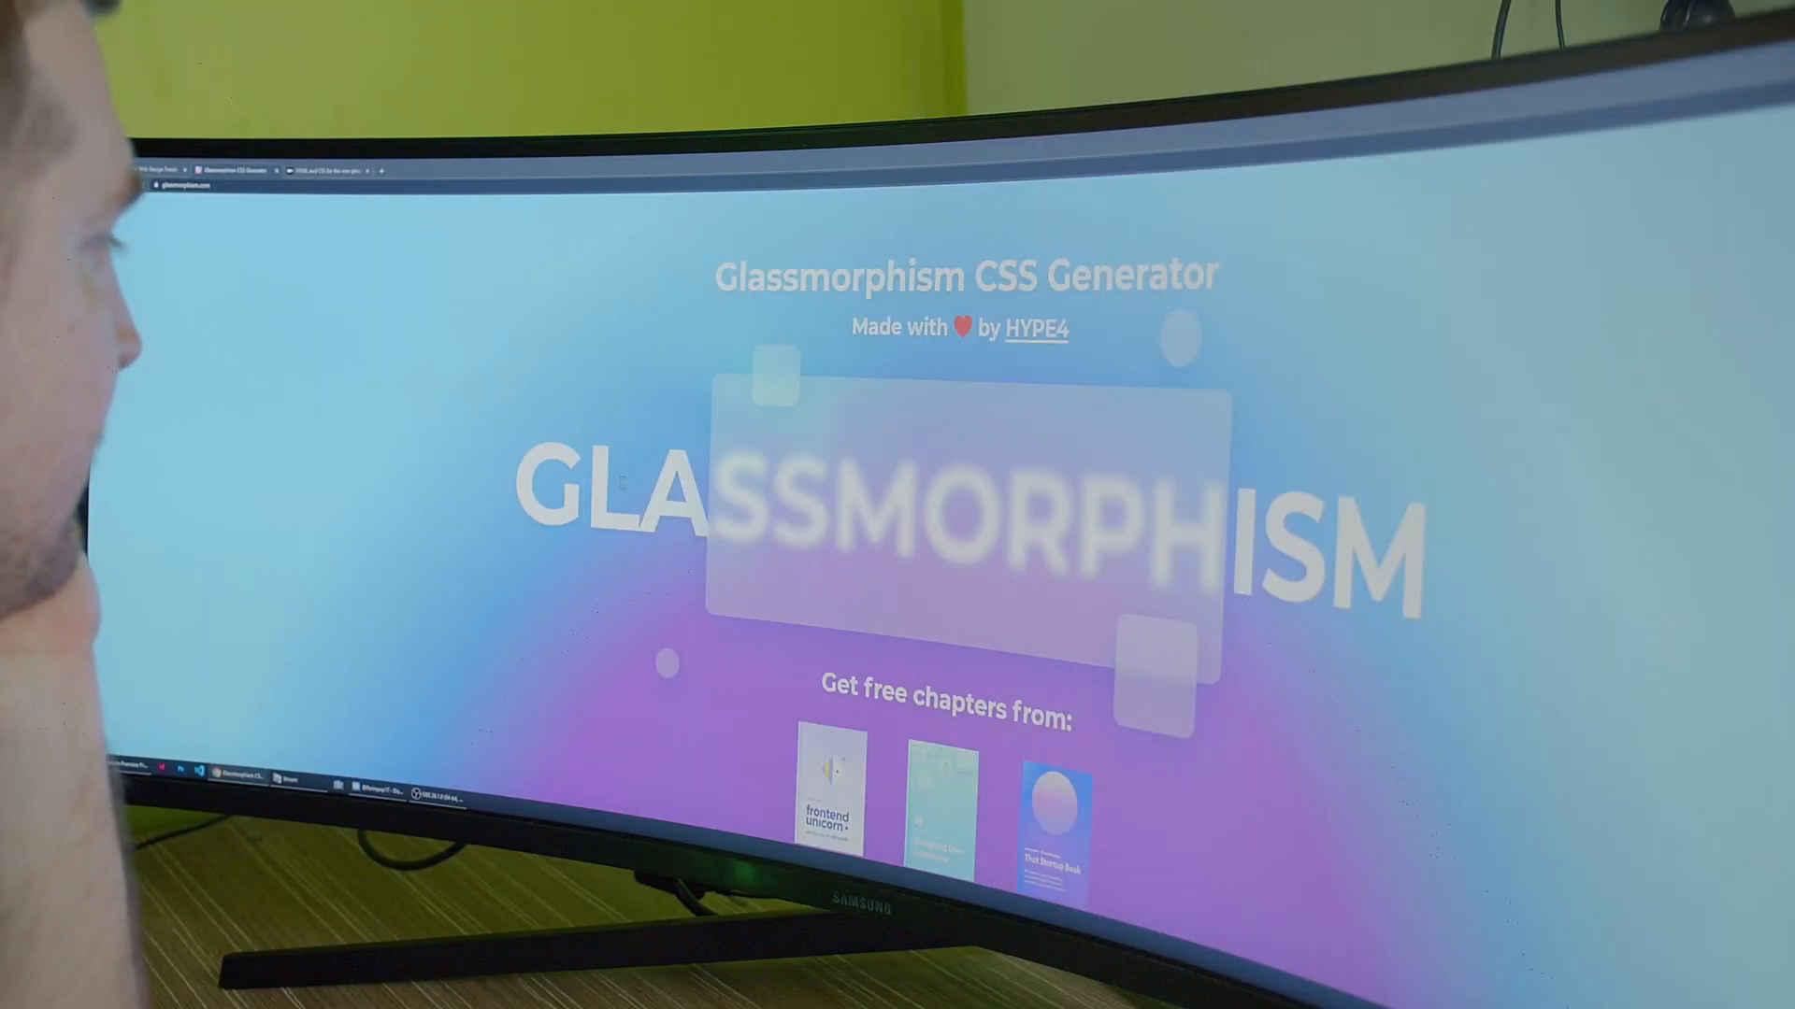
Review the Glassmorphism generator's blur and transparency settings and their CSS output.
scroll(down, 3)
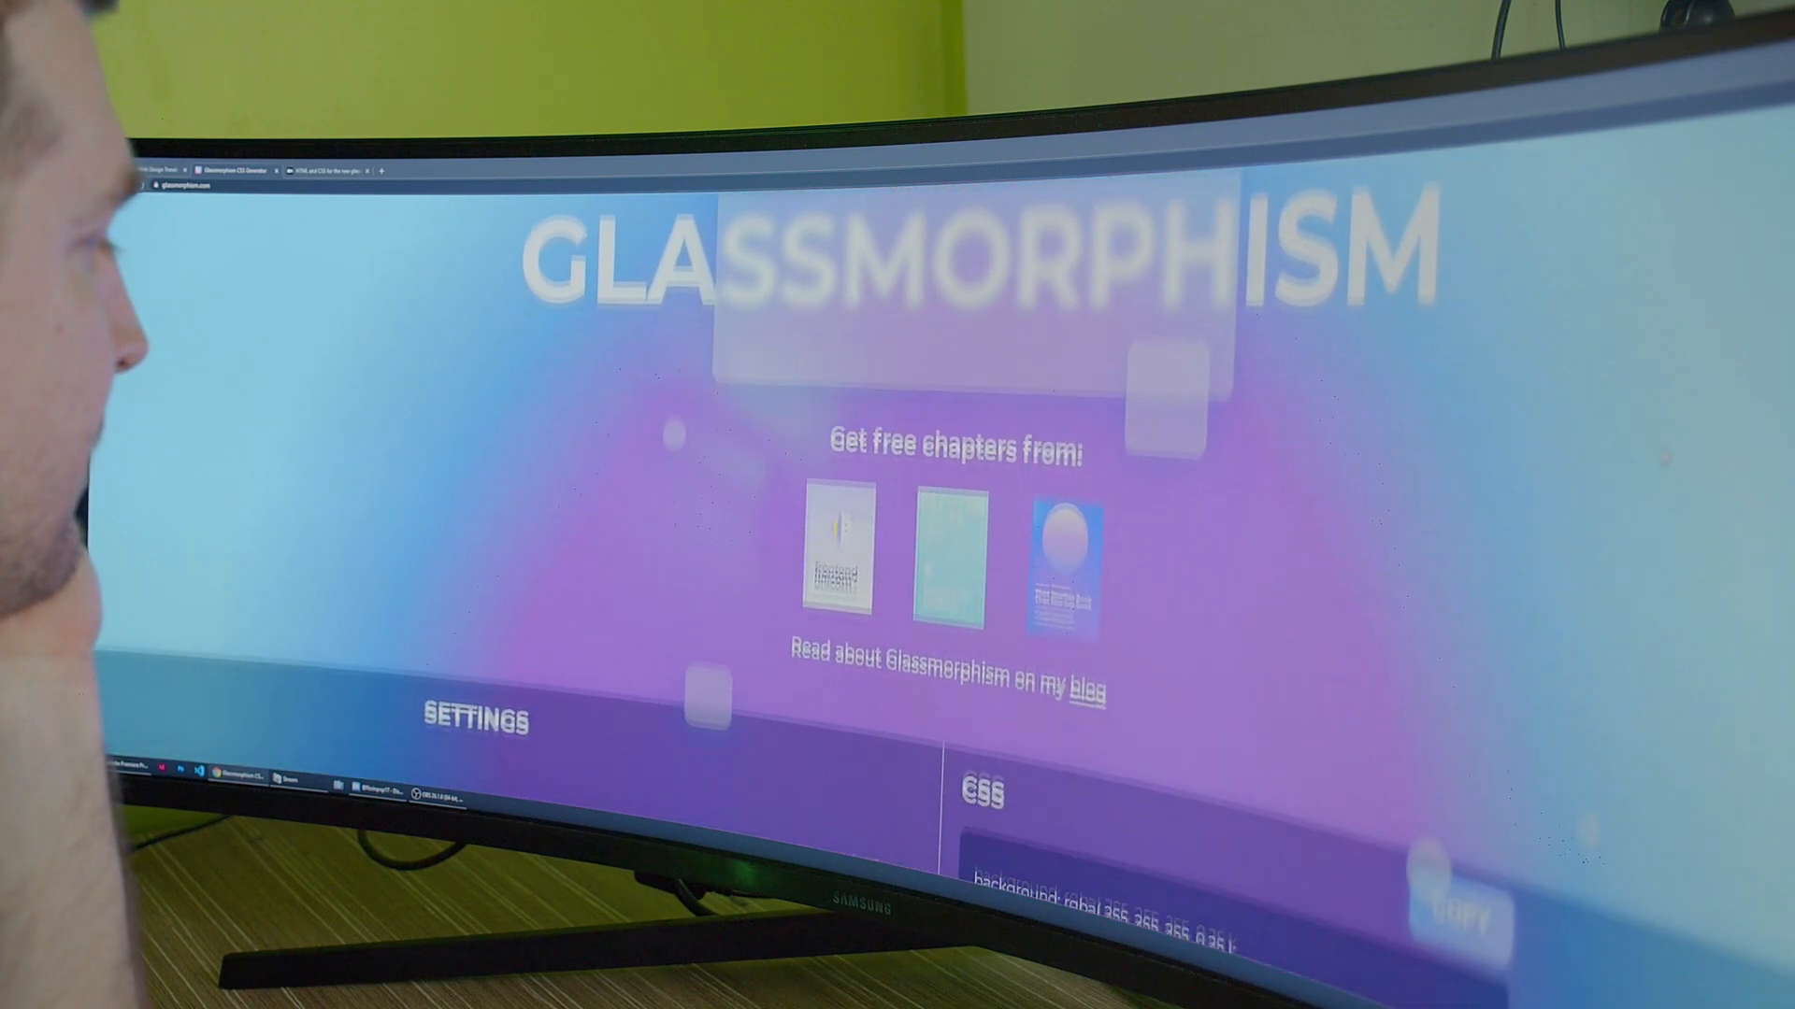
scroll(down, 3)
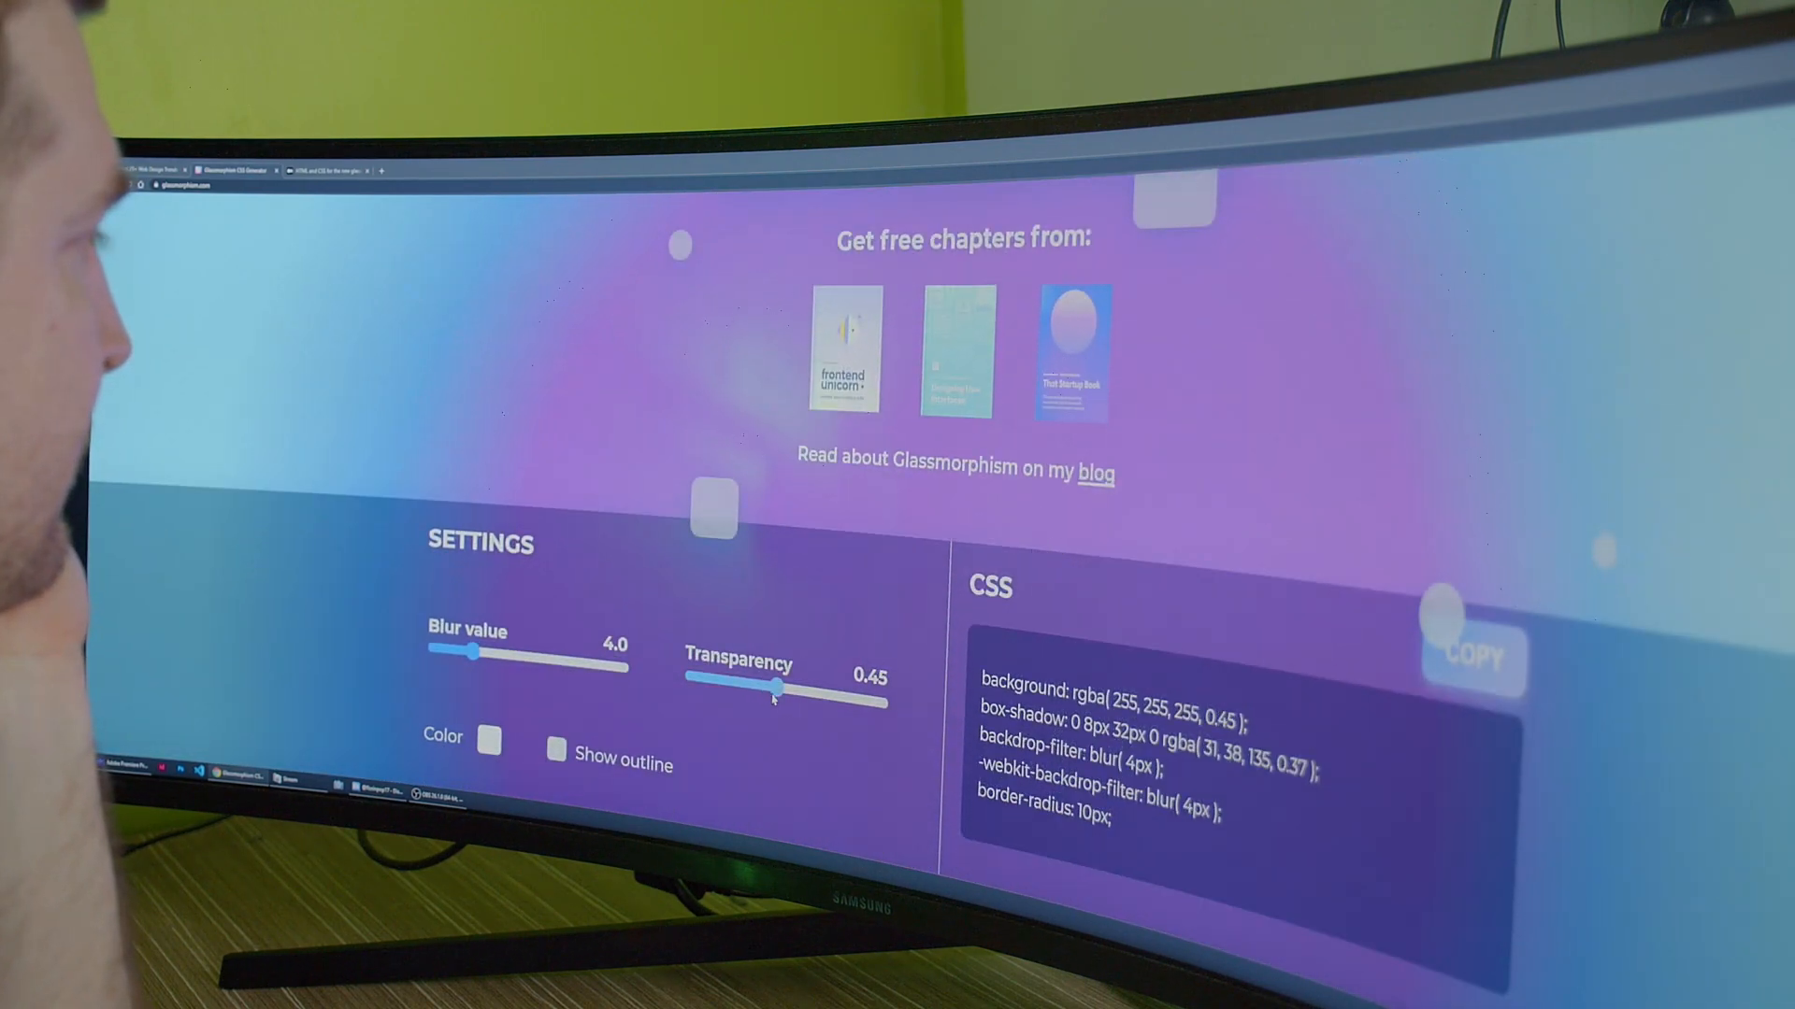
click(413, 169)
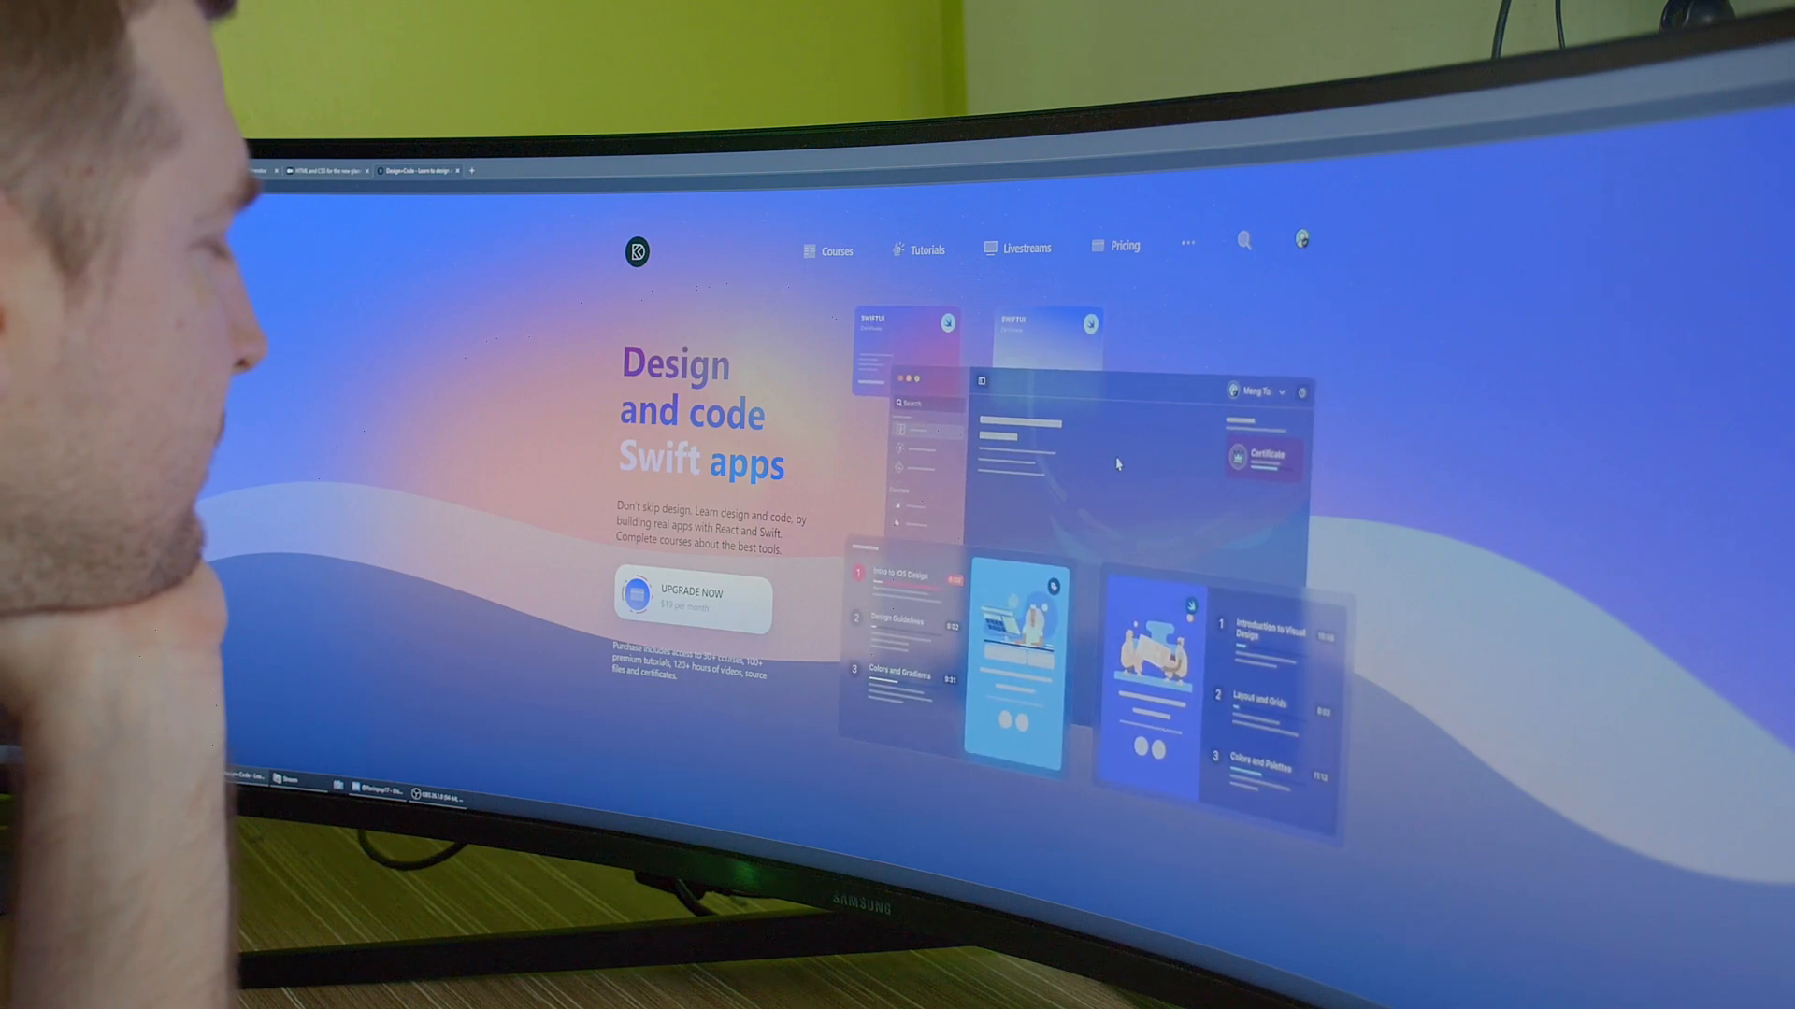
Scroll through Design+Code's tutorials and certificates sections.
scroll(down, 3)
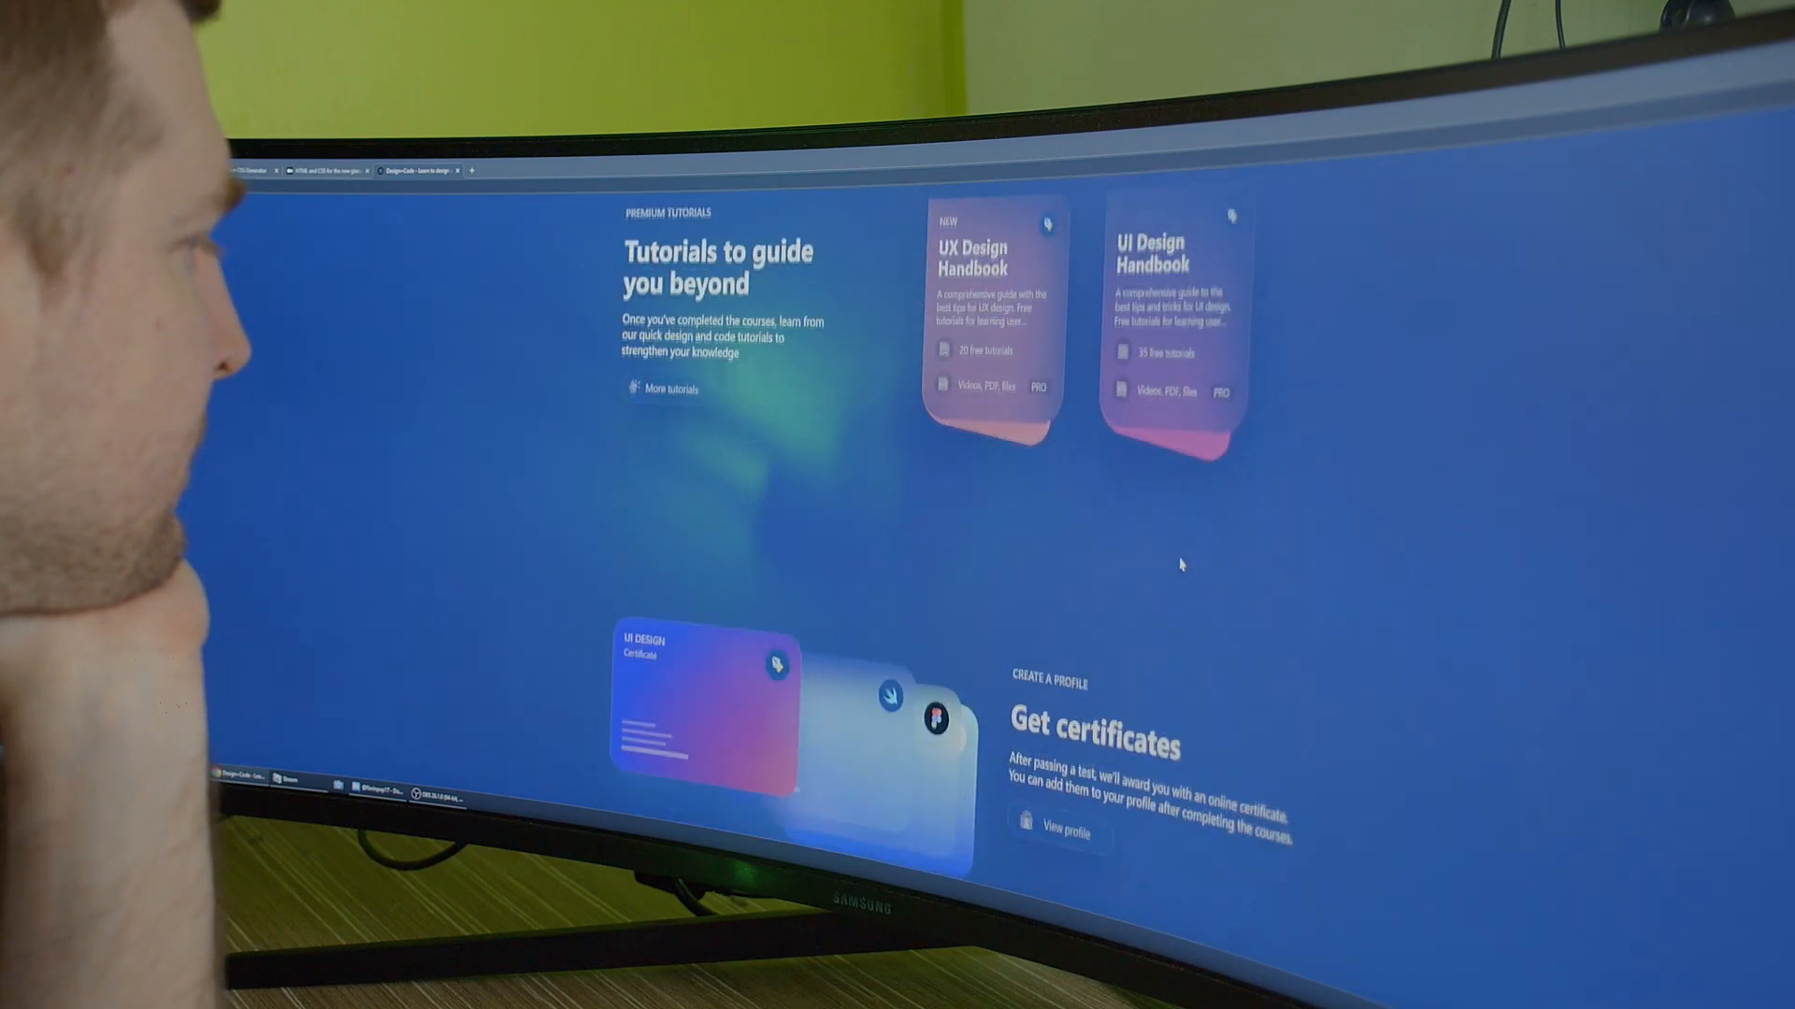
scroll(down, 3)
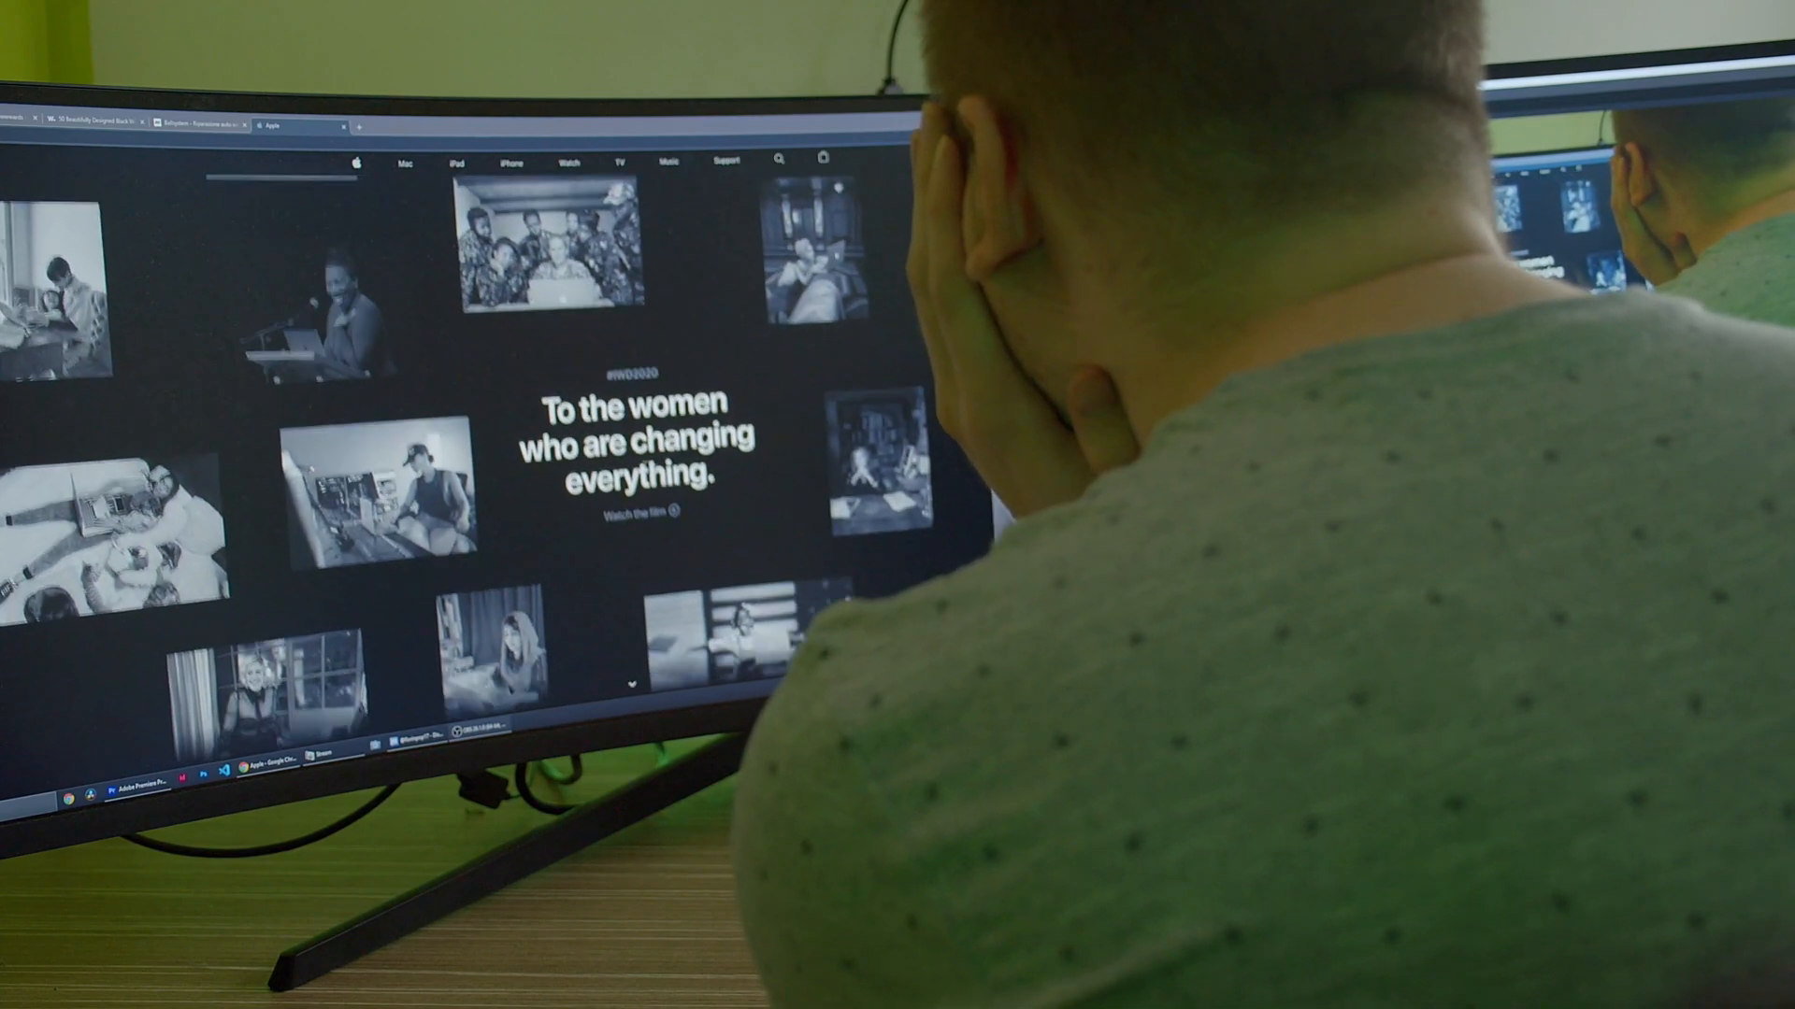
Scroll Apple's Women's Day page through She Creates, Kode With Klossy and Malala Fund.
scroll(down, 3)
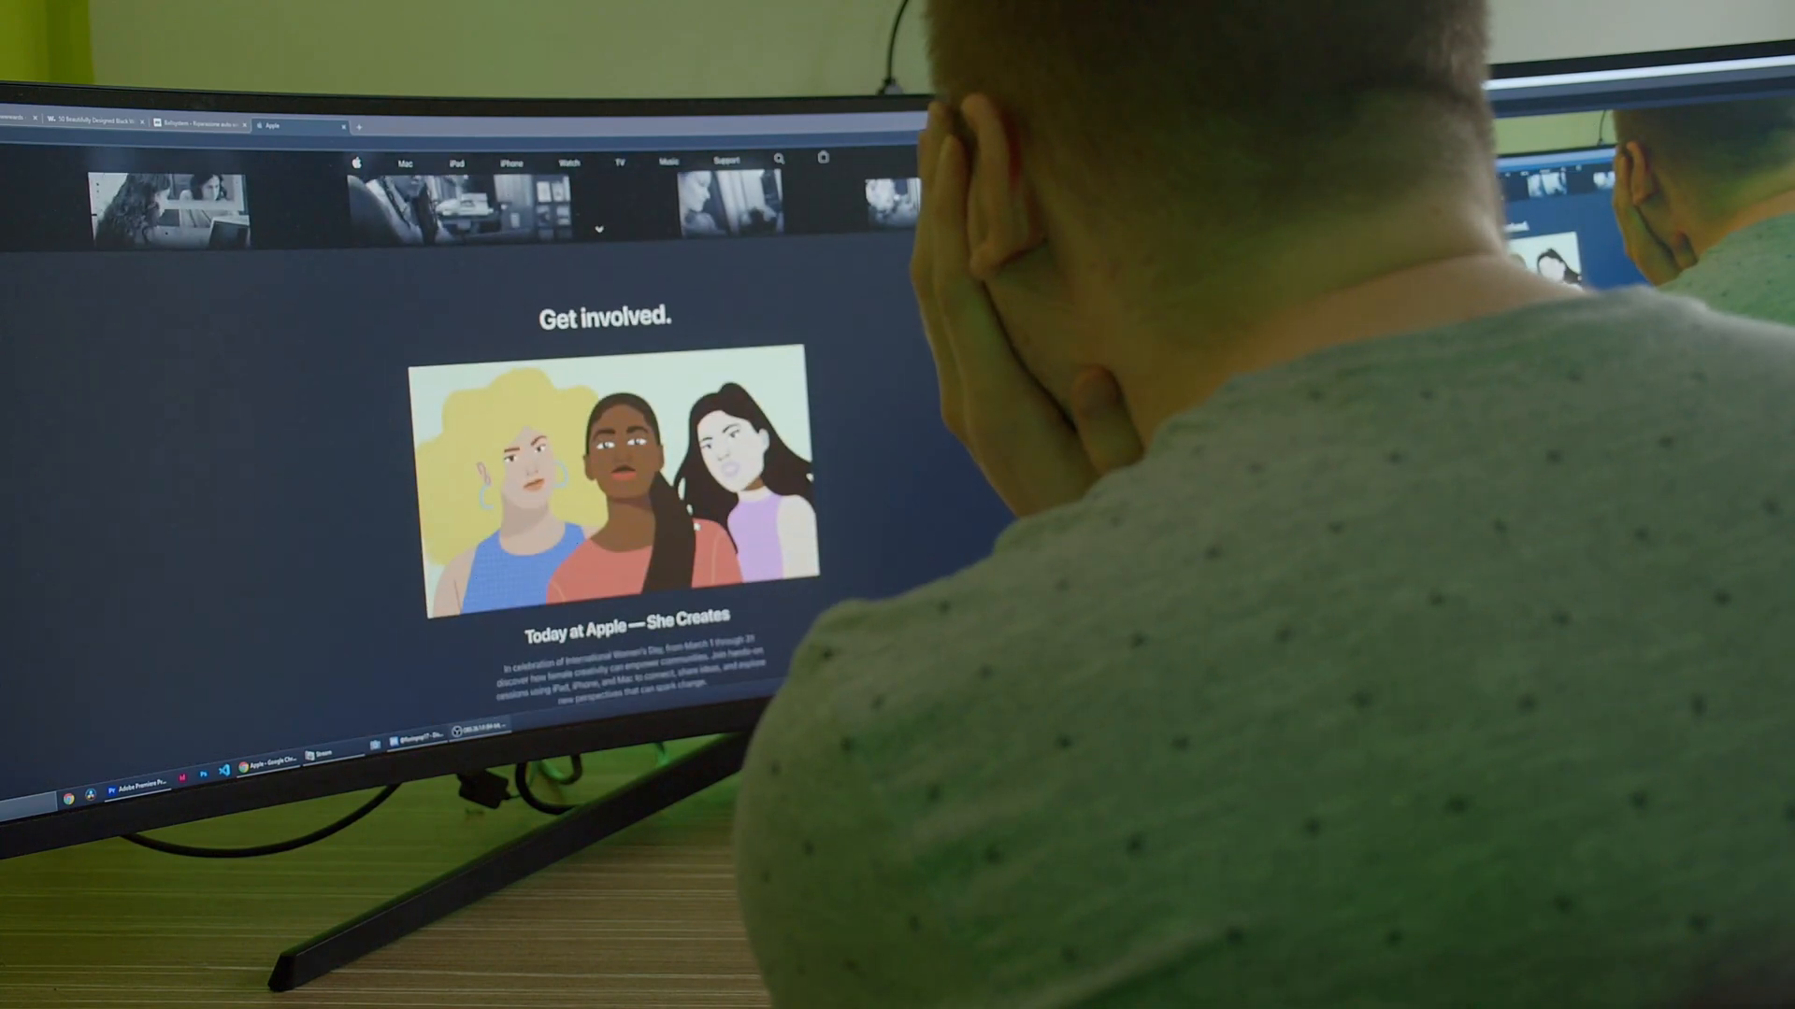
scroll(down, 3)
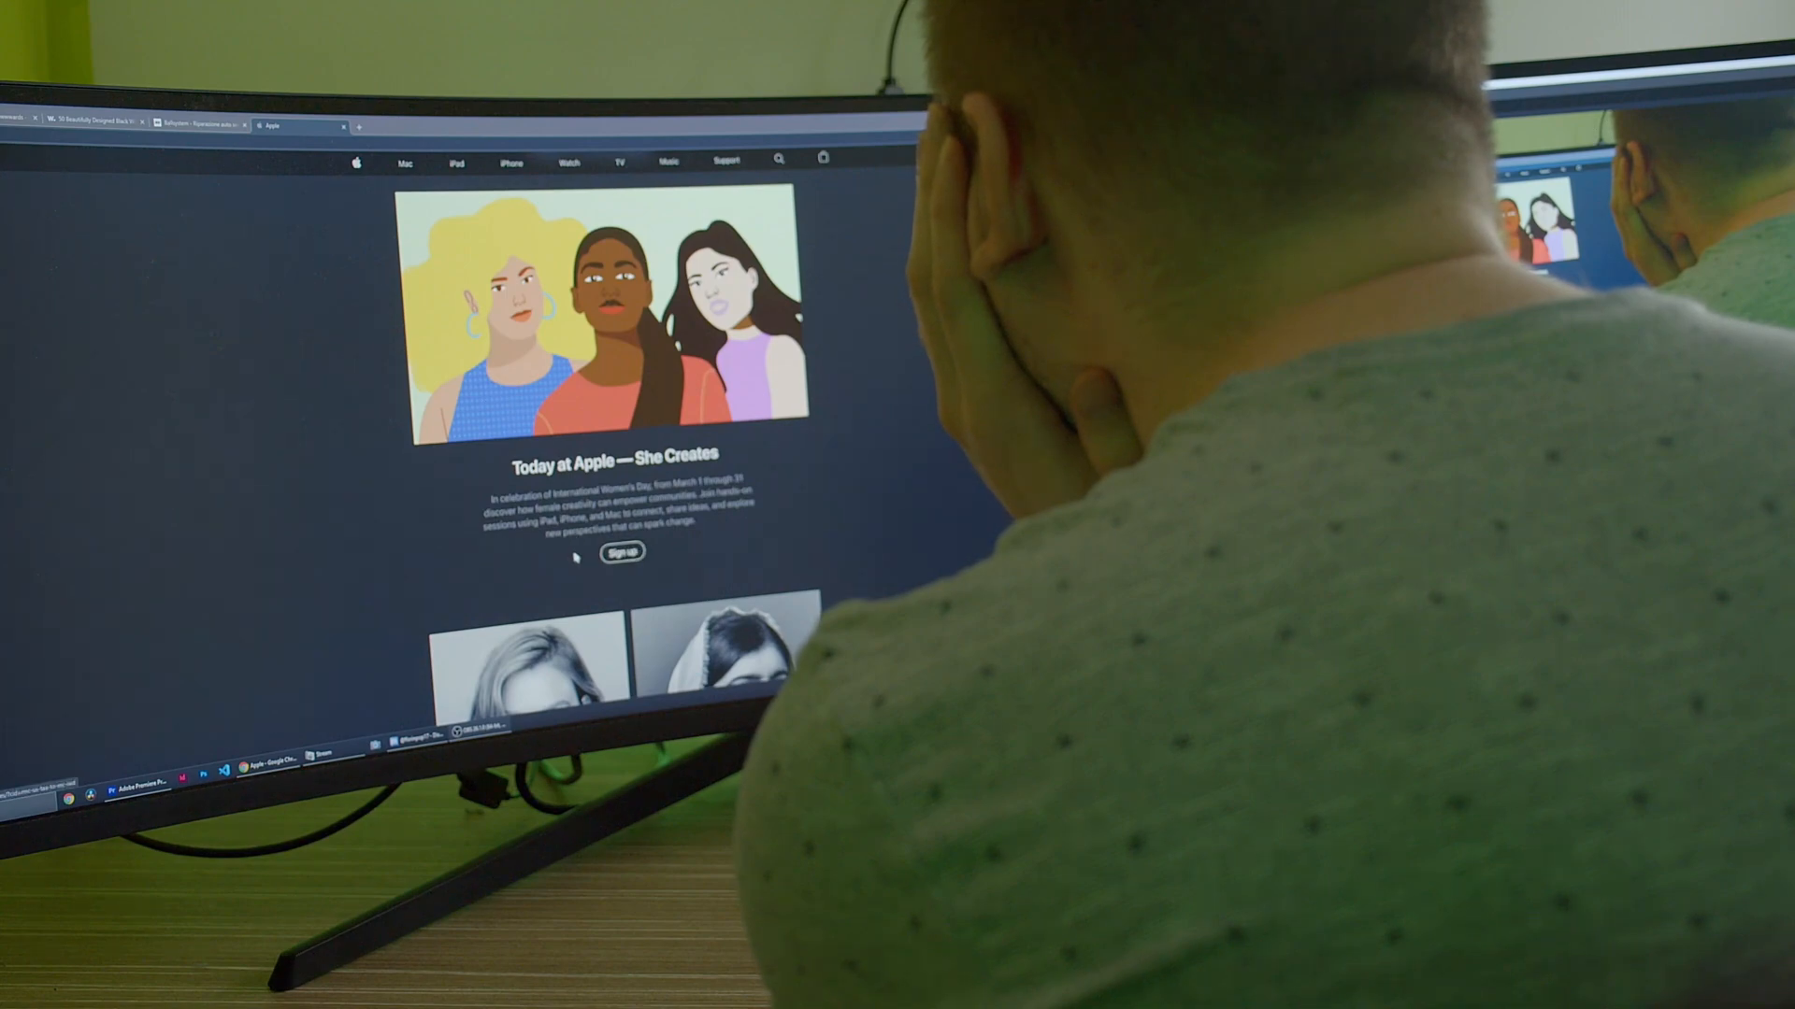
scroll(down, 3)
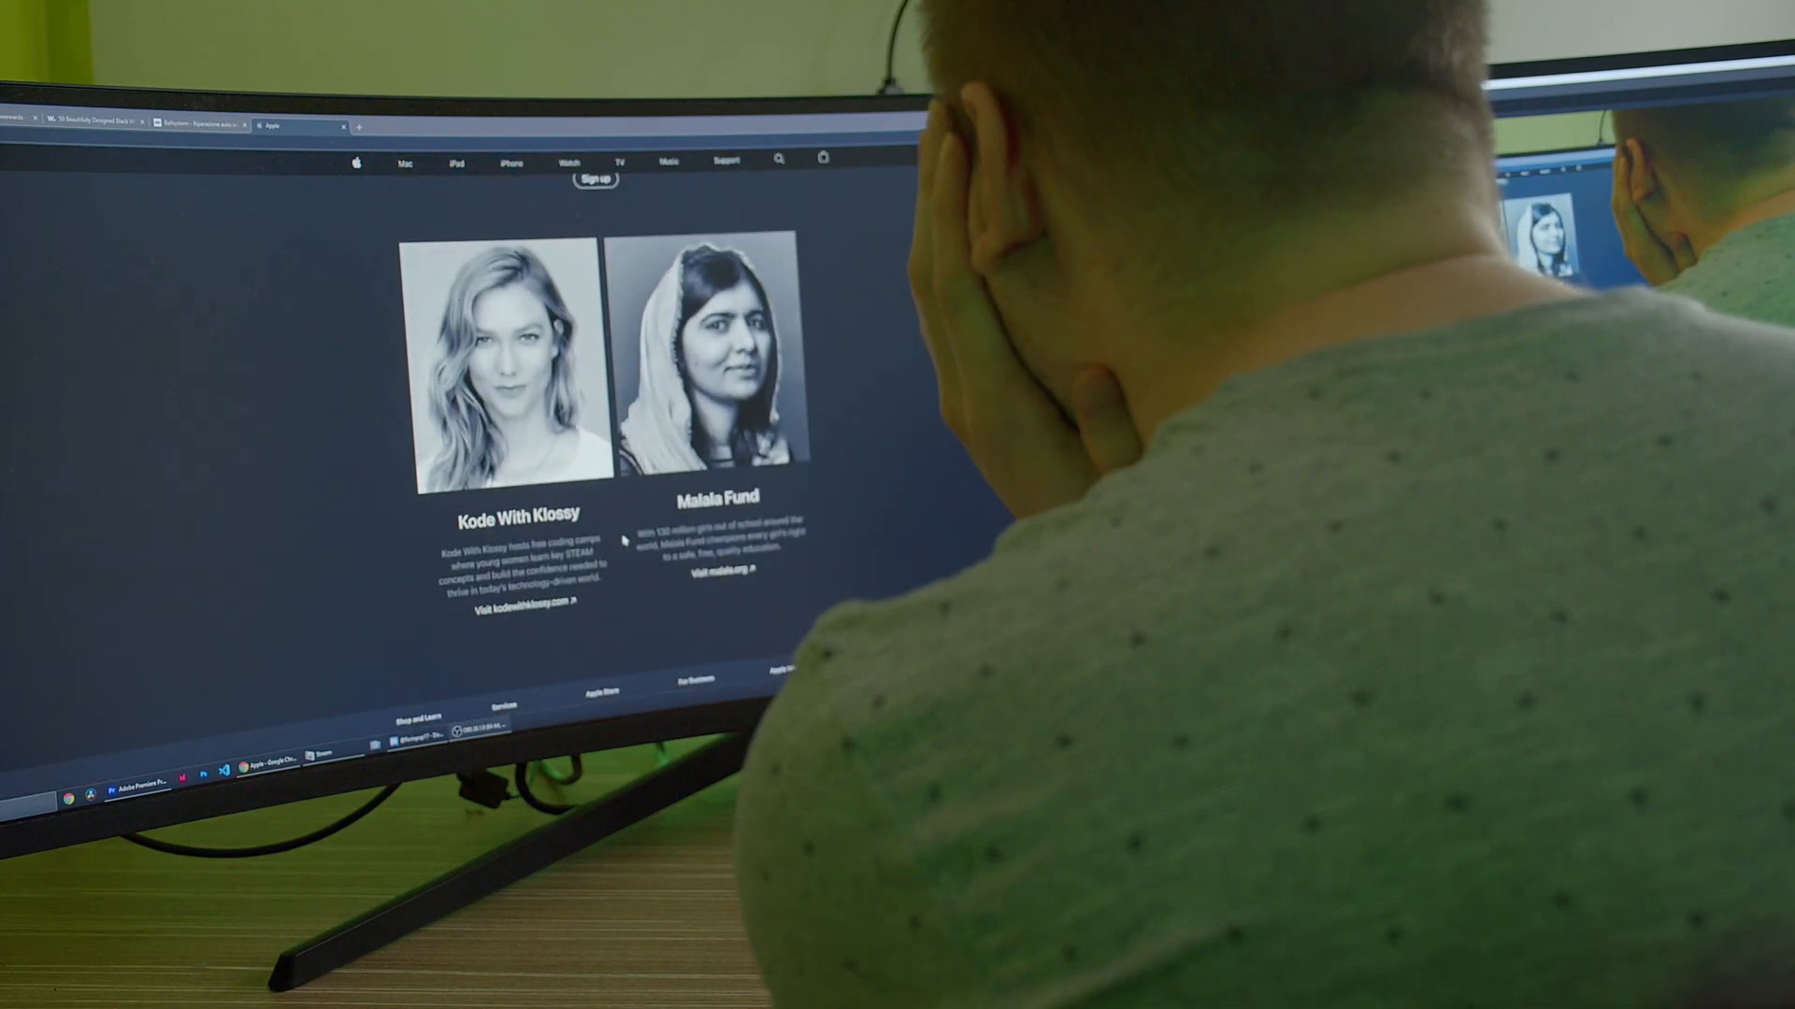
scroll(down, 3)
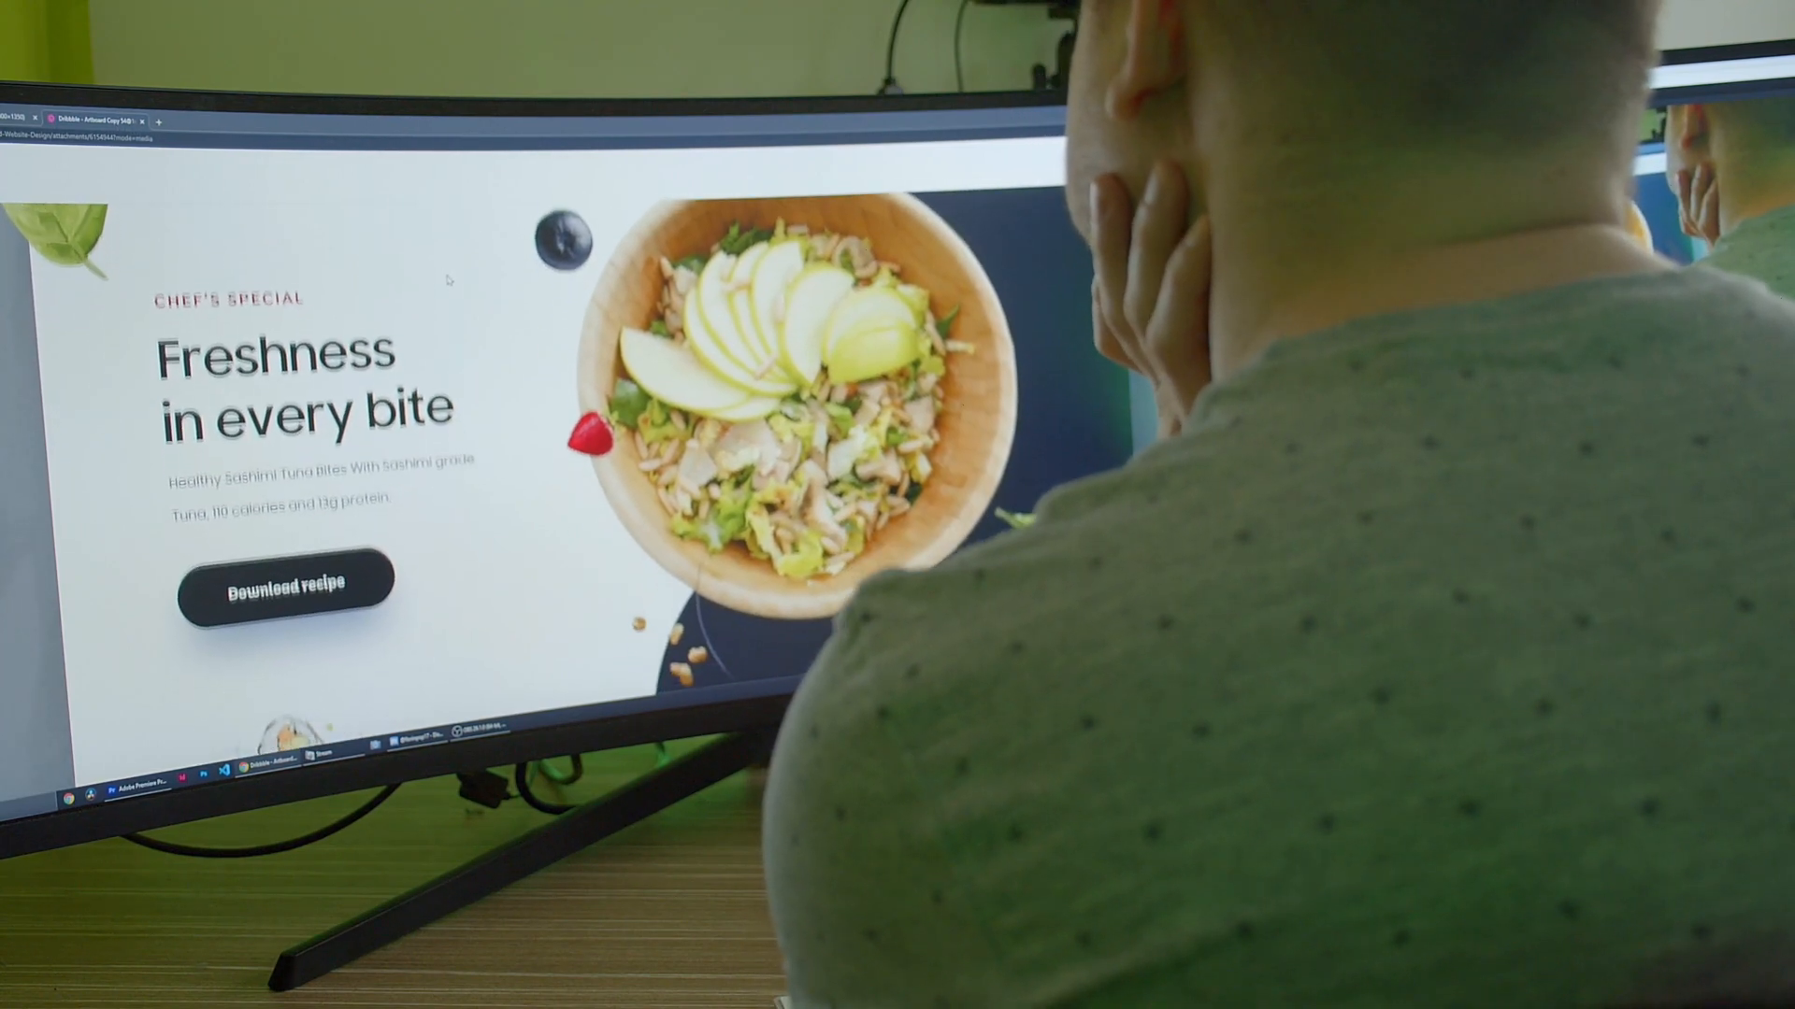
Scroll through the rest of the Dribbble 'Freshness in every bite' salad landing page.
scroll(down, 3)
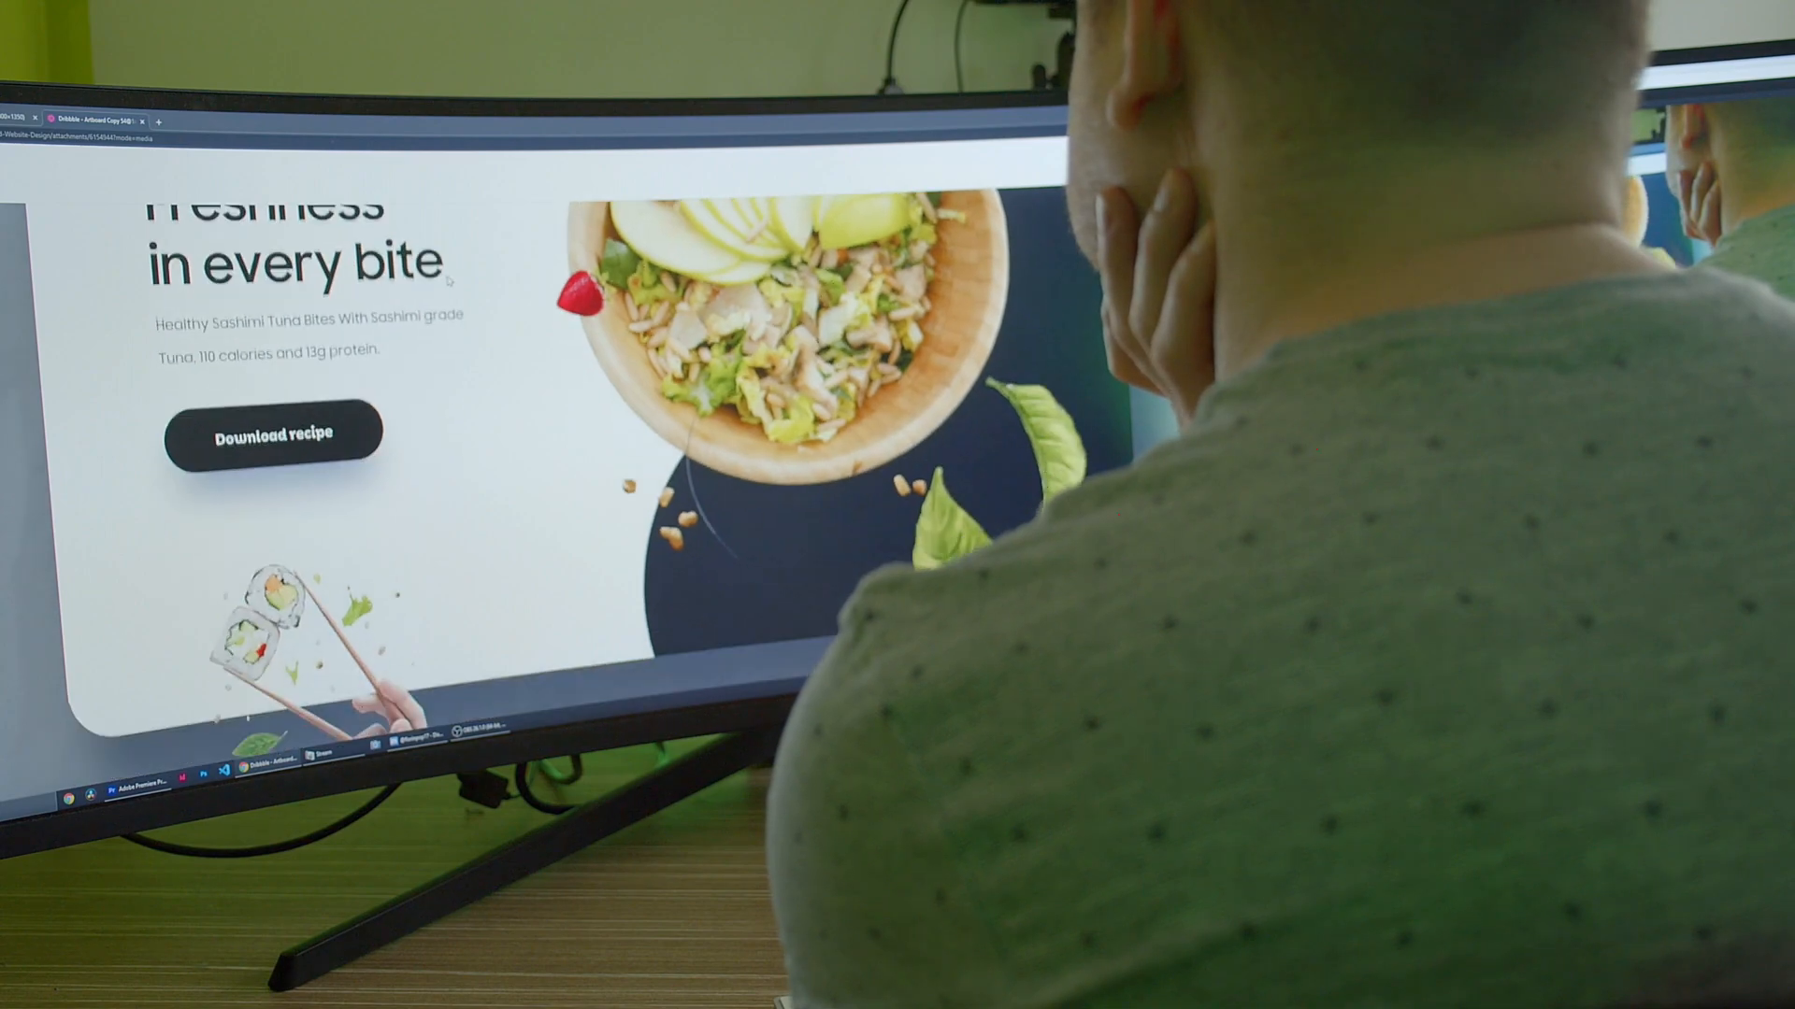
scroll(down, 3)
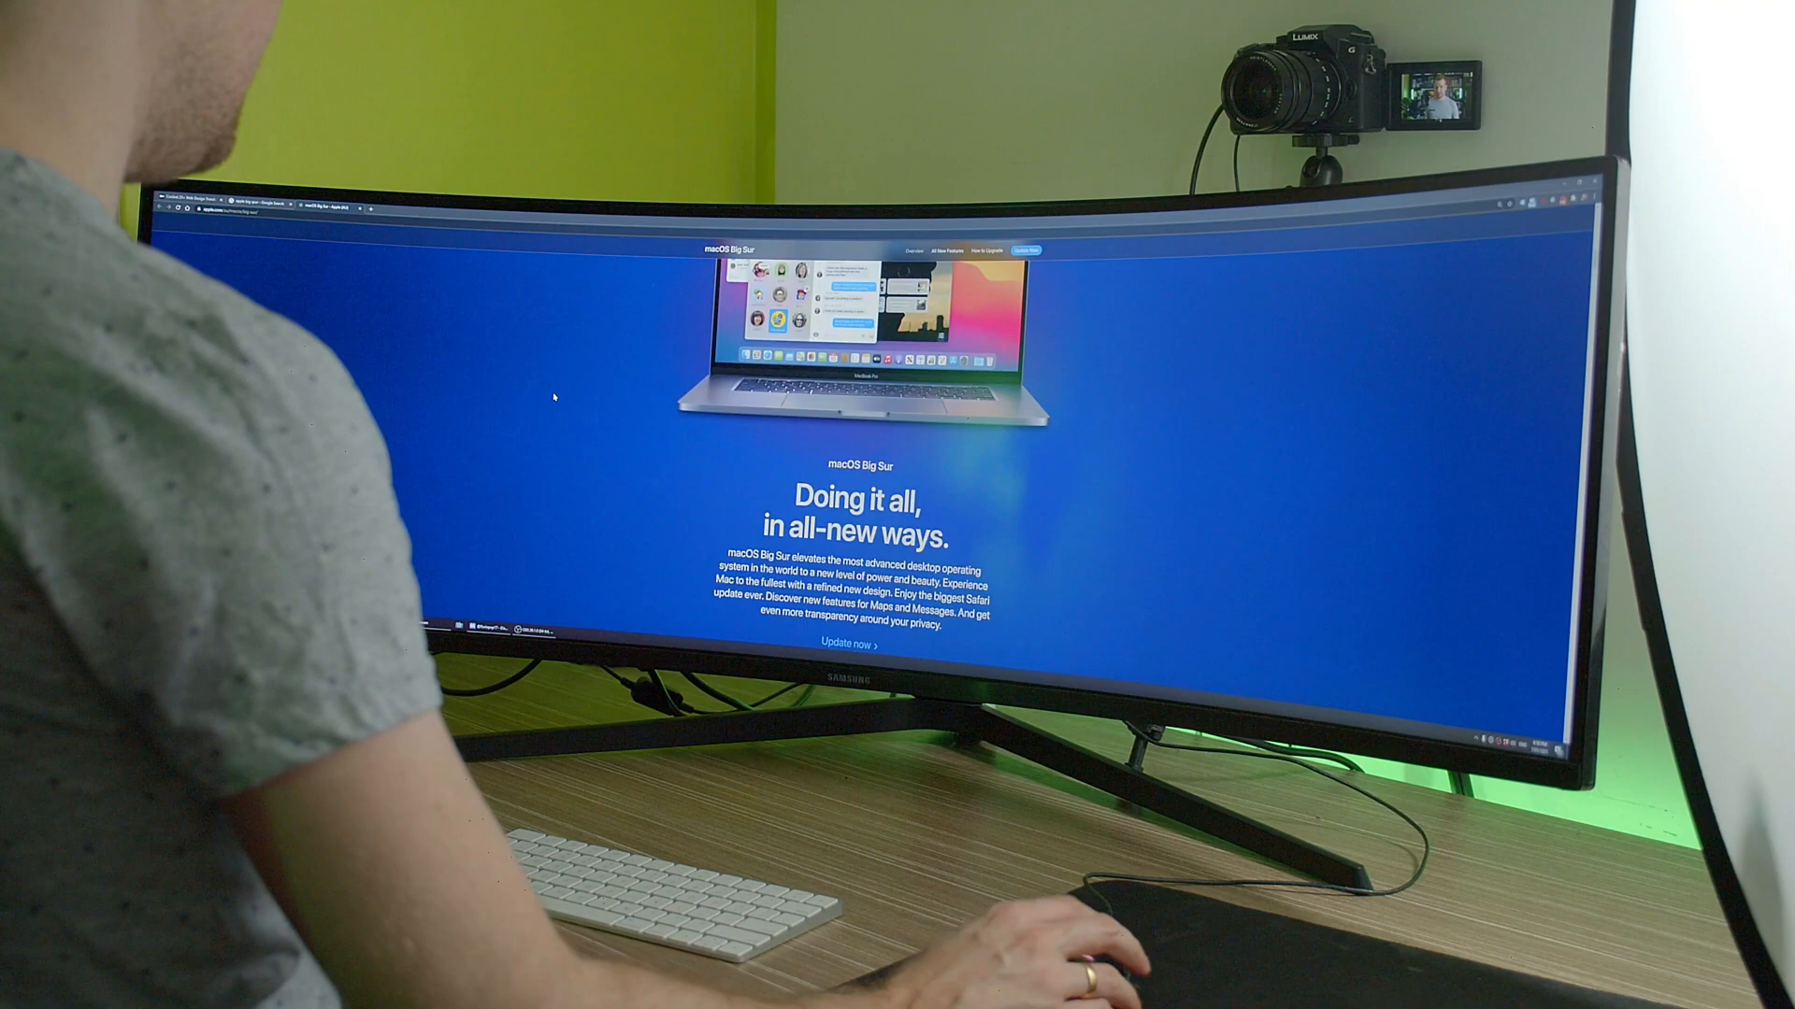
Scroll back up the macOS Big Sur 'Doing it all, in all-new ways' page.
scroll(up, 3)
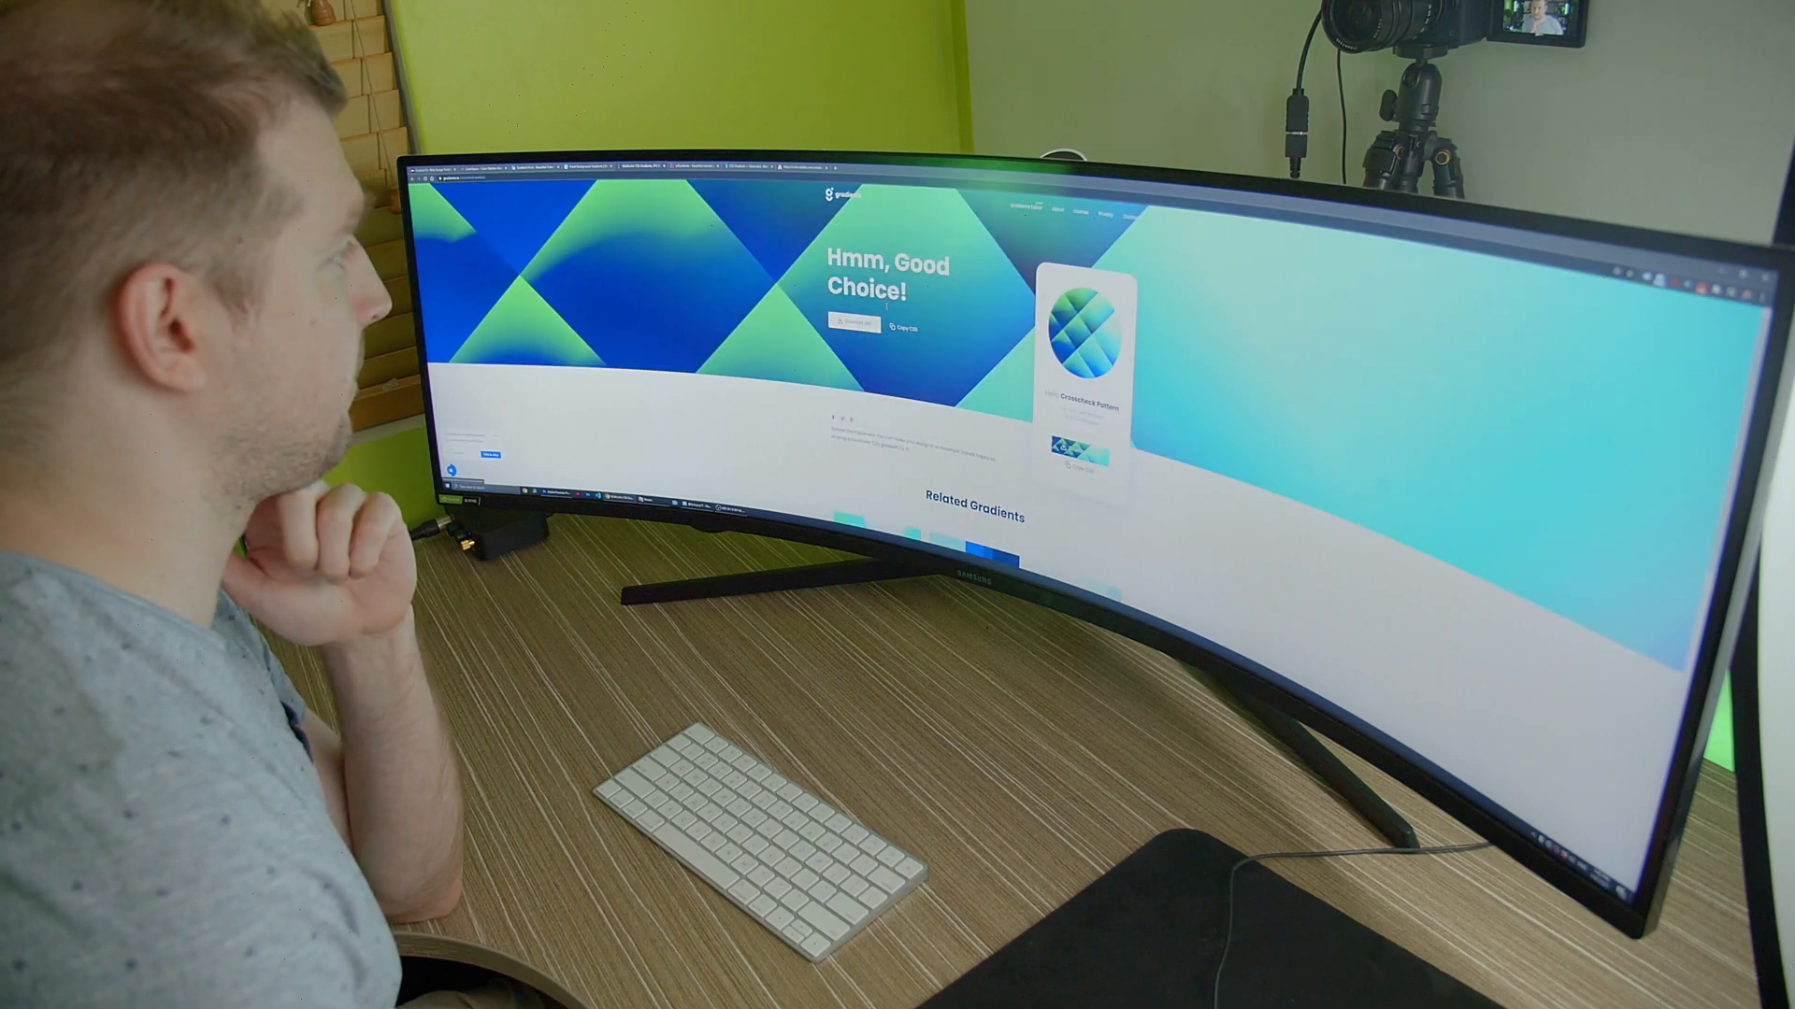
Scroll down the gradient page's list of related gradients.
scroll(down, 3)
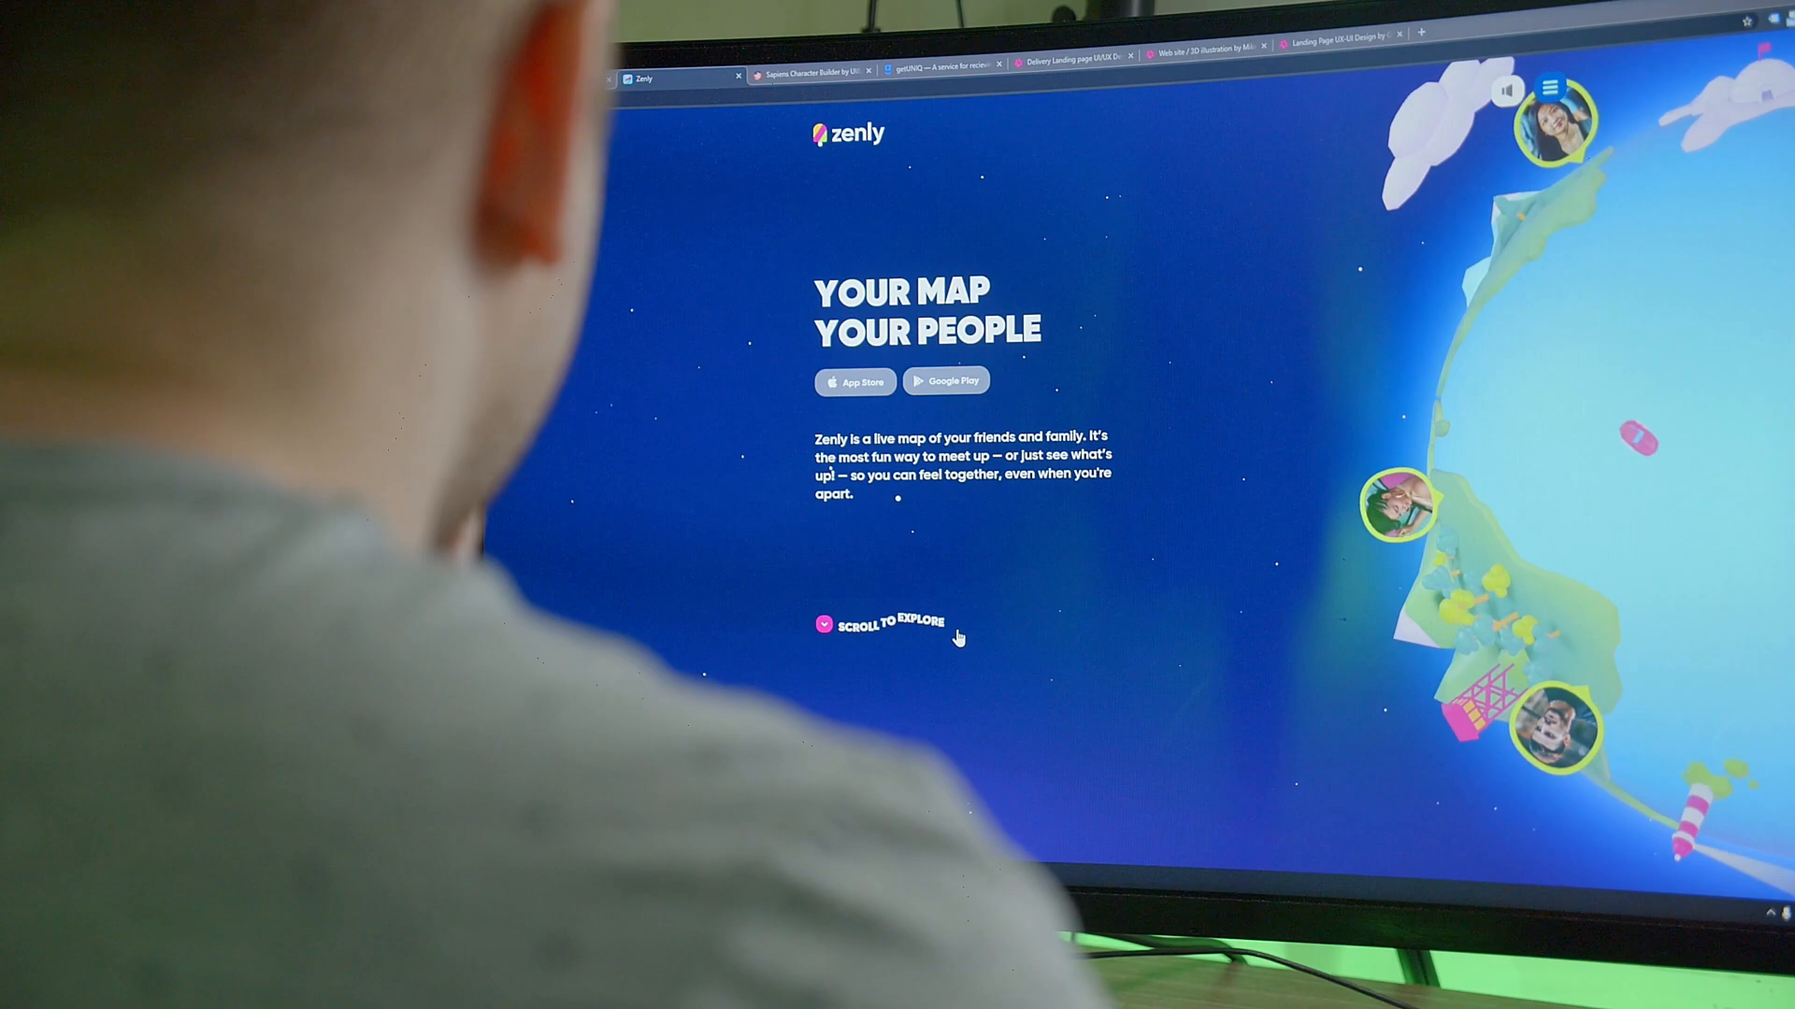
Scroll through Zenly's illustrated story sections, then switch to the Sapiens character builder.
scroll(down, 3)
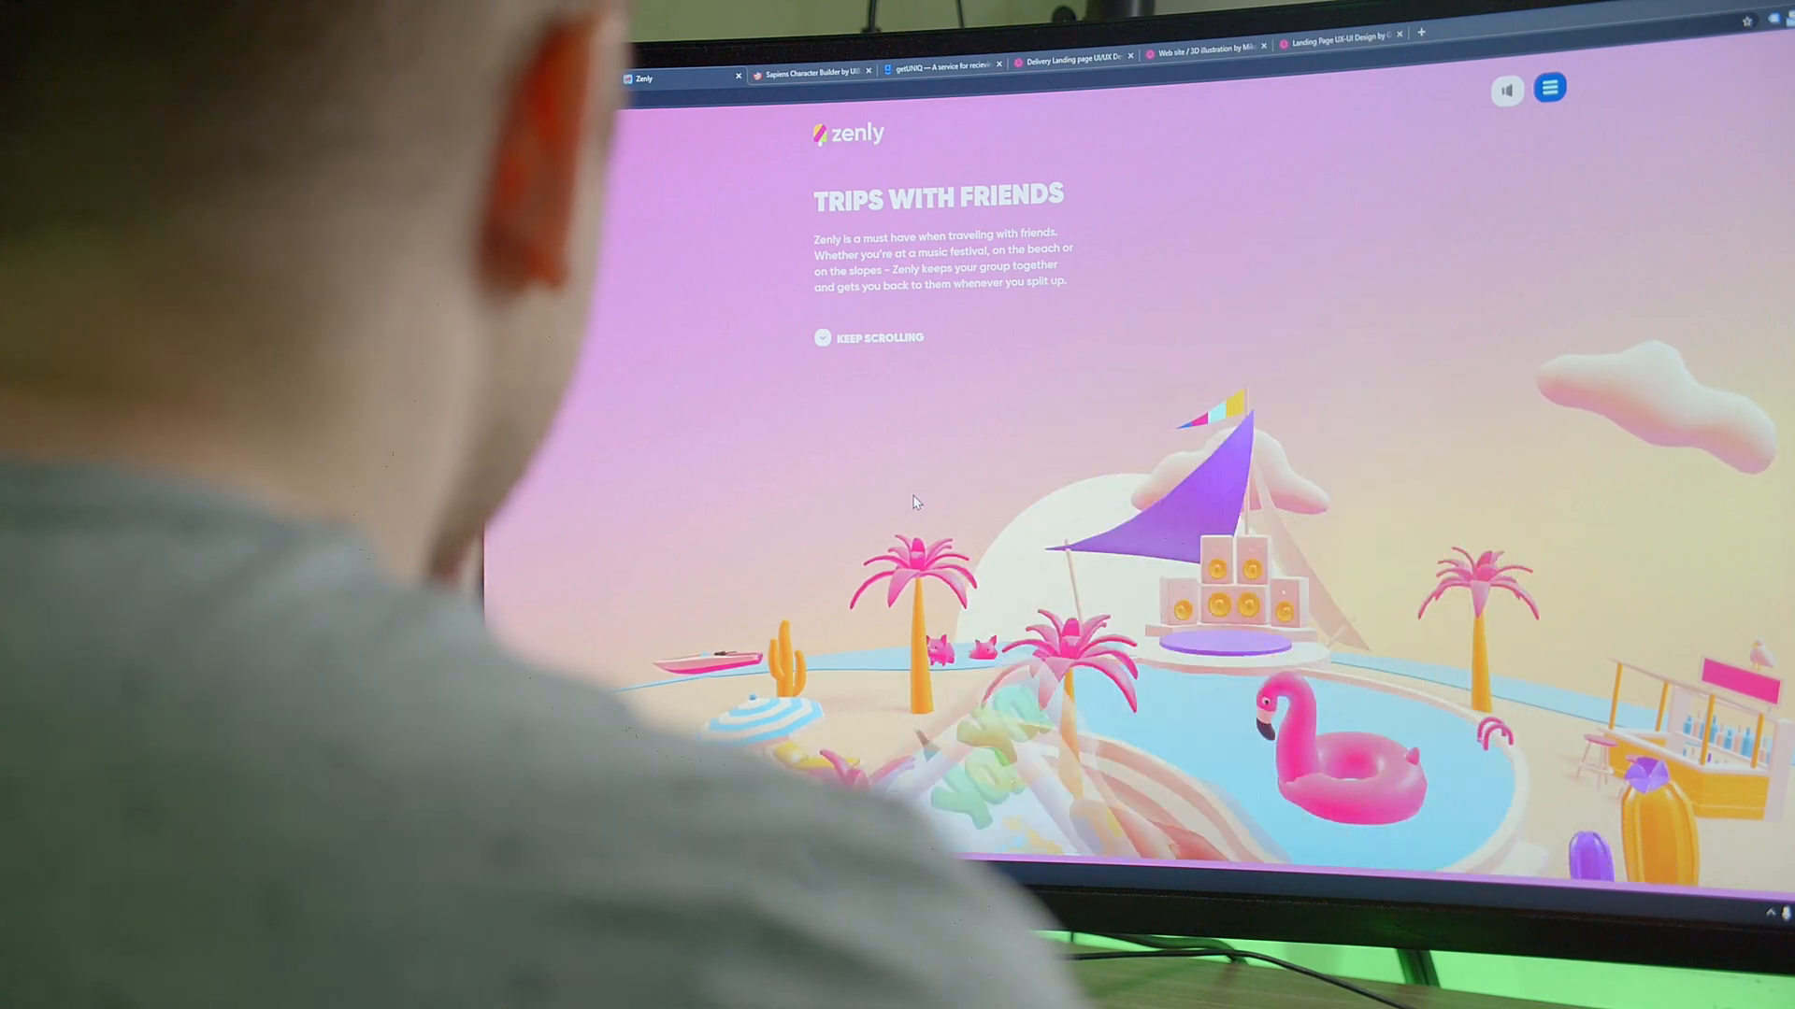
scroll(down, 3)
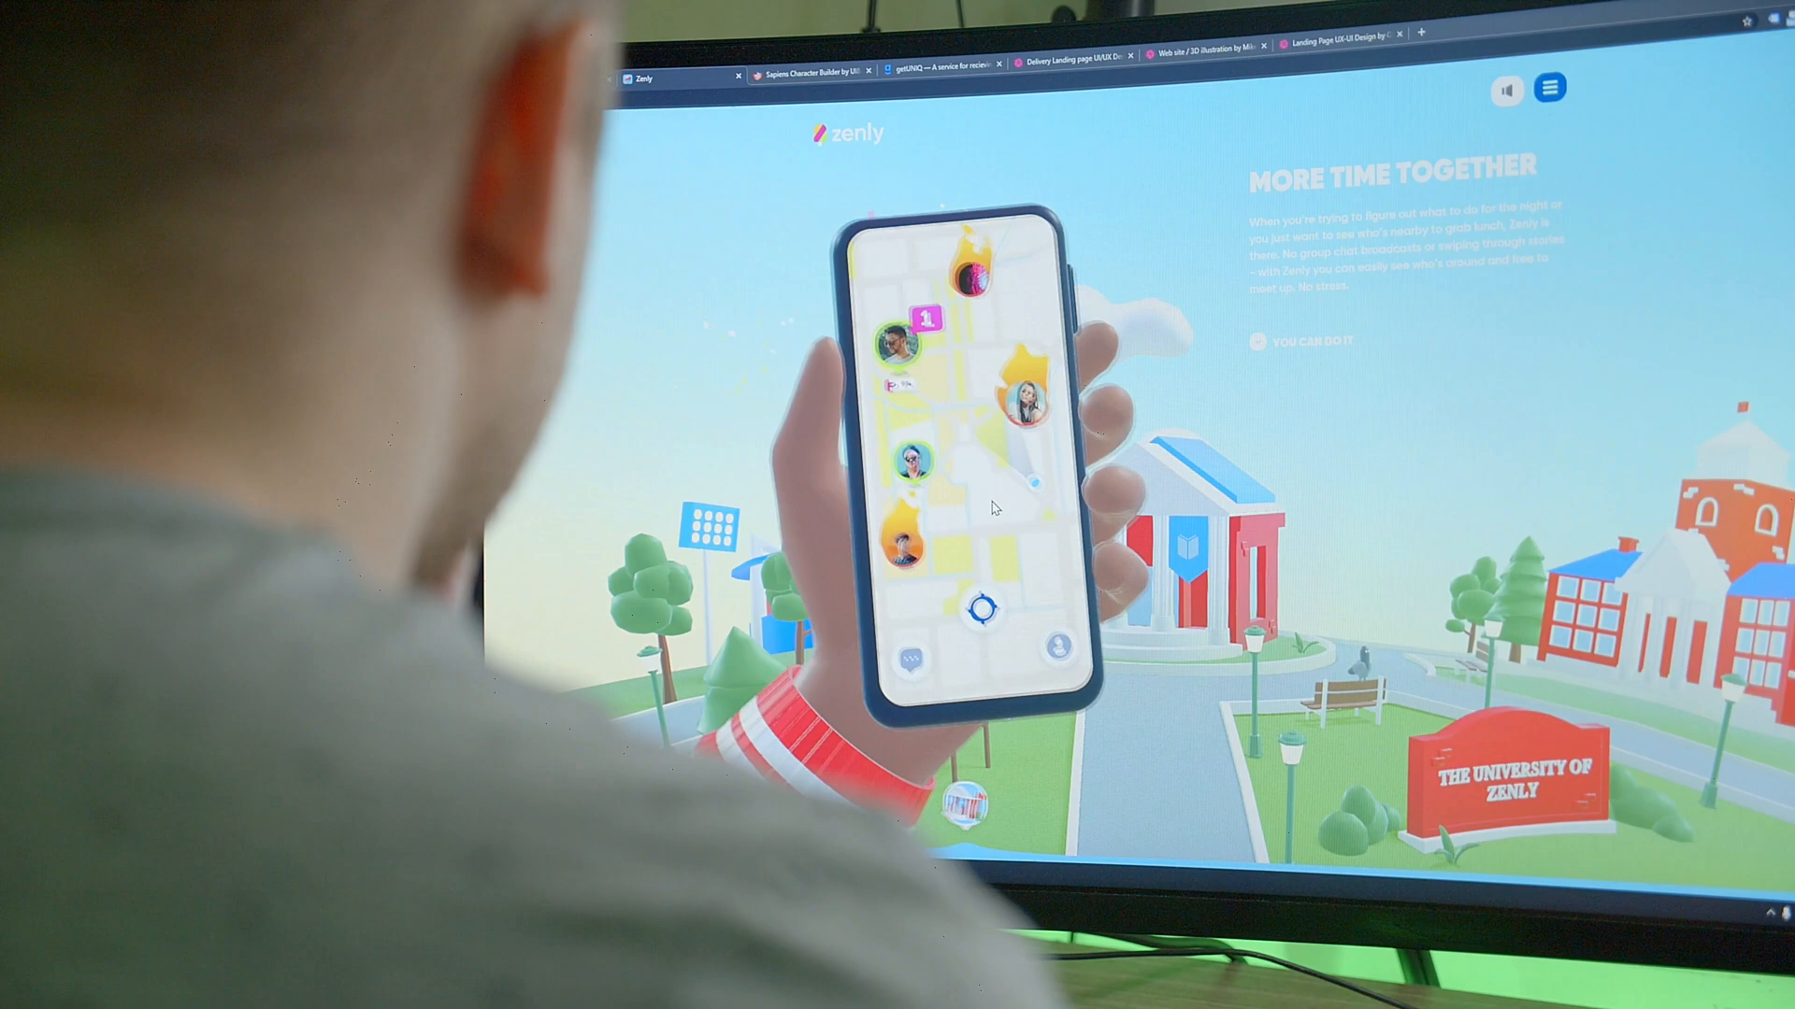
scroll(down, 3)
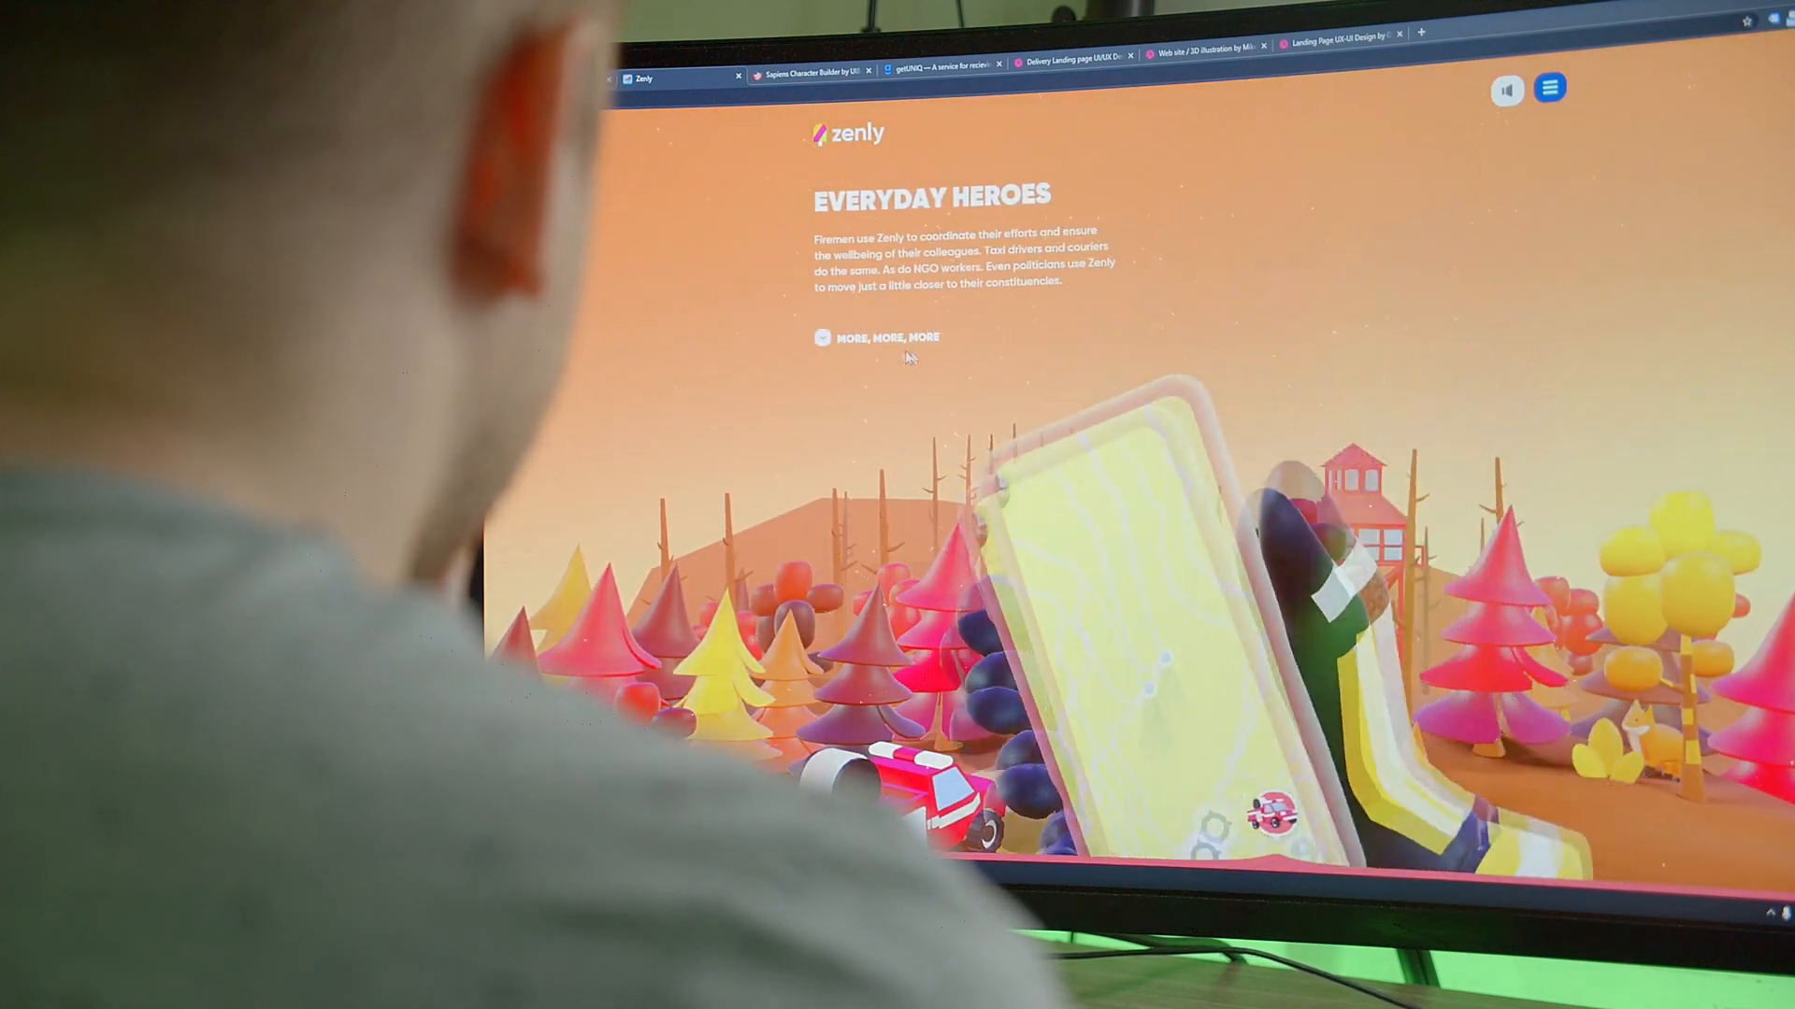
scroll(down, 3)
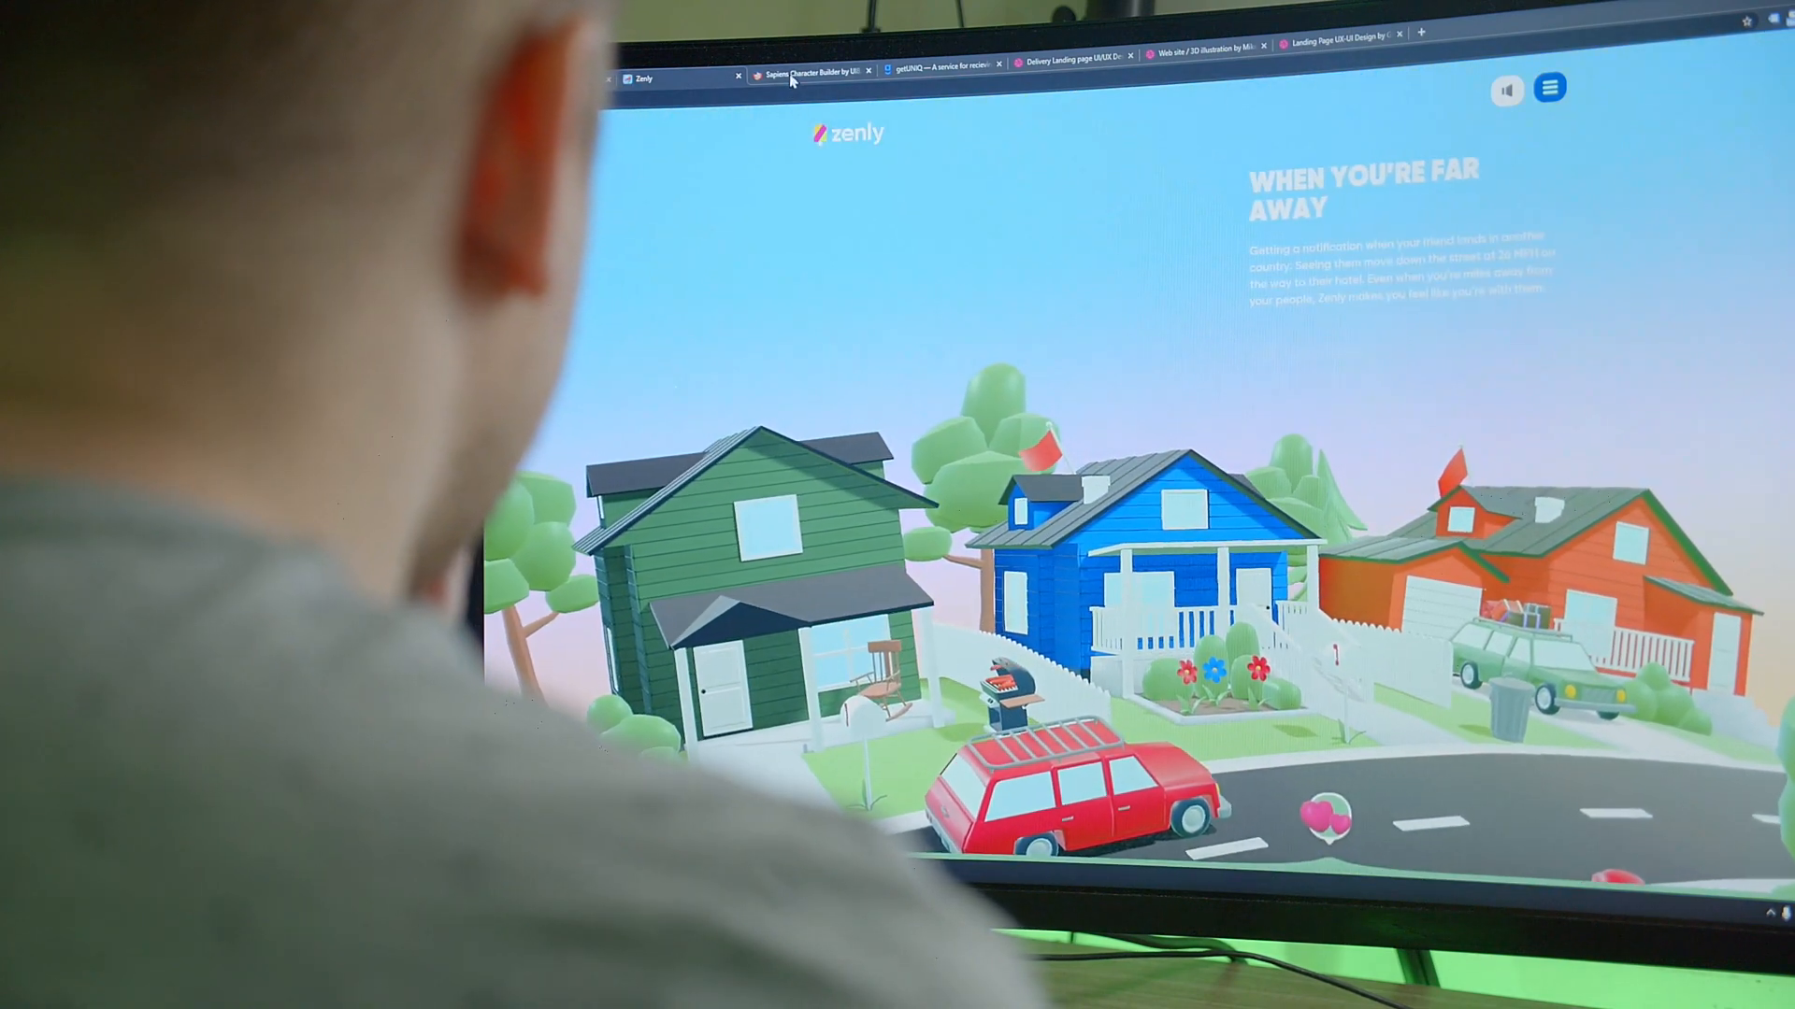
click(813, 78)
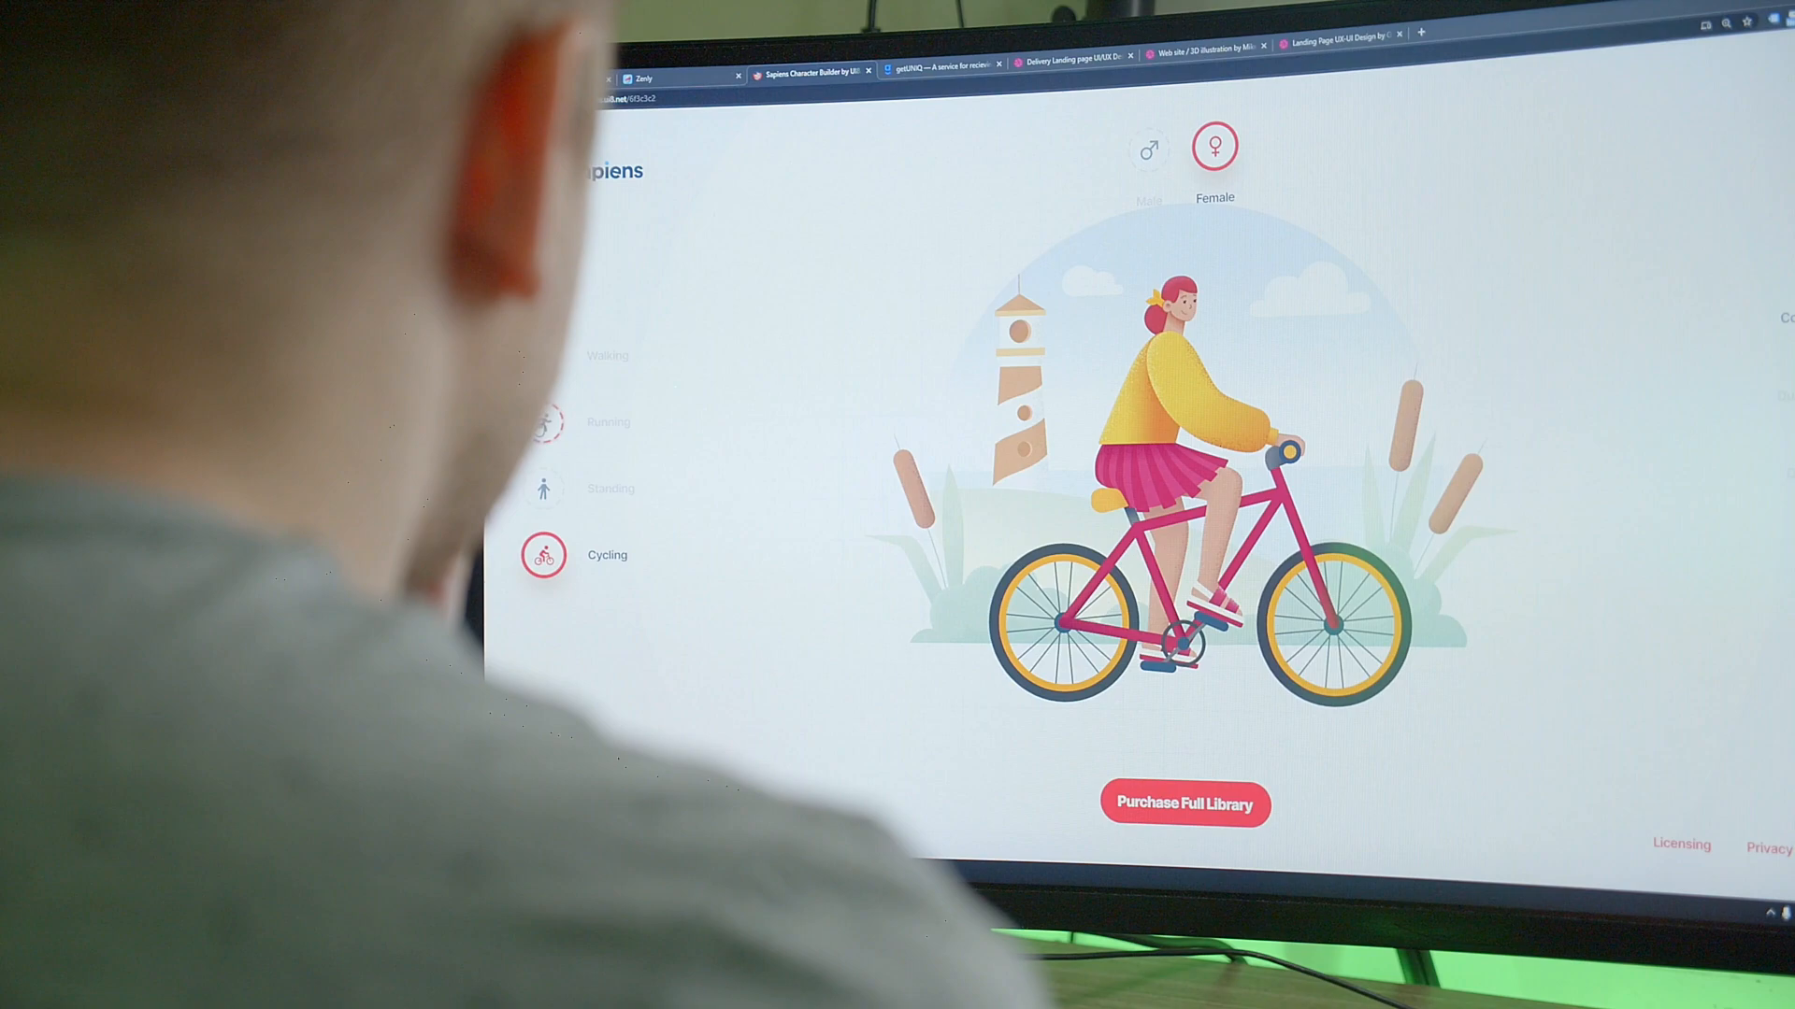
View the getUNIQ ad-management page, then the delivery landing page design.
click(542, 489)
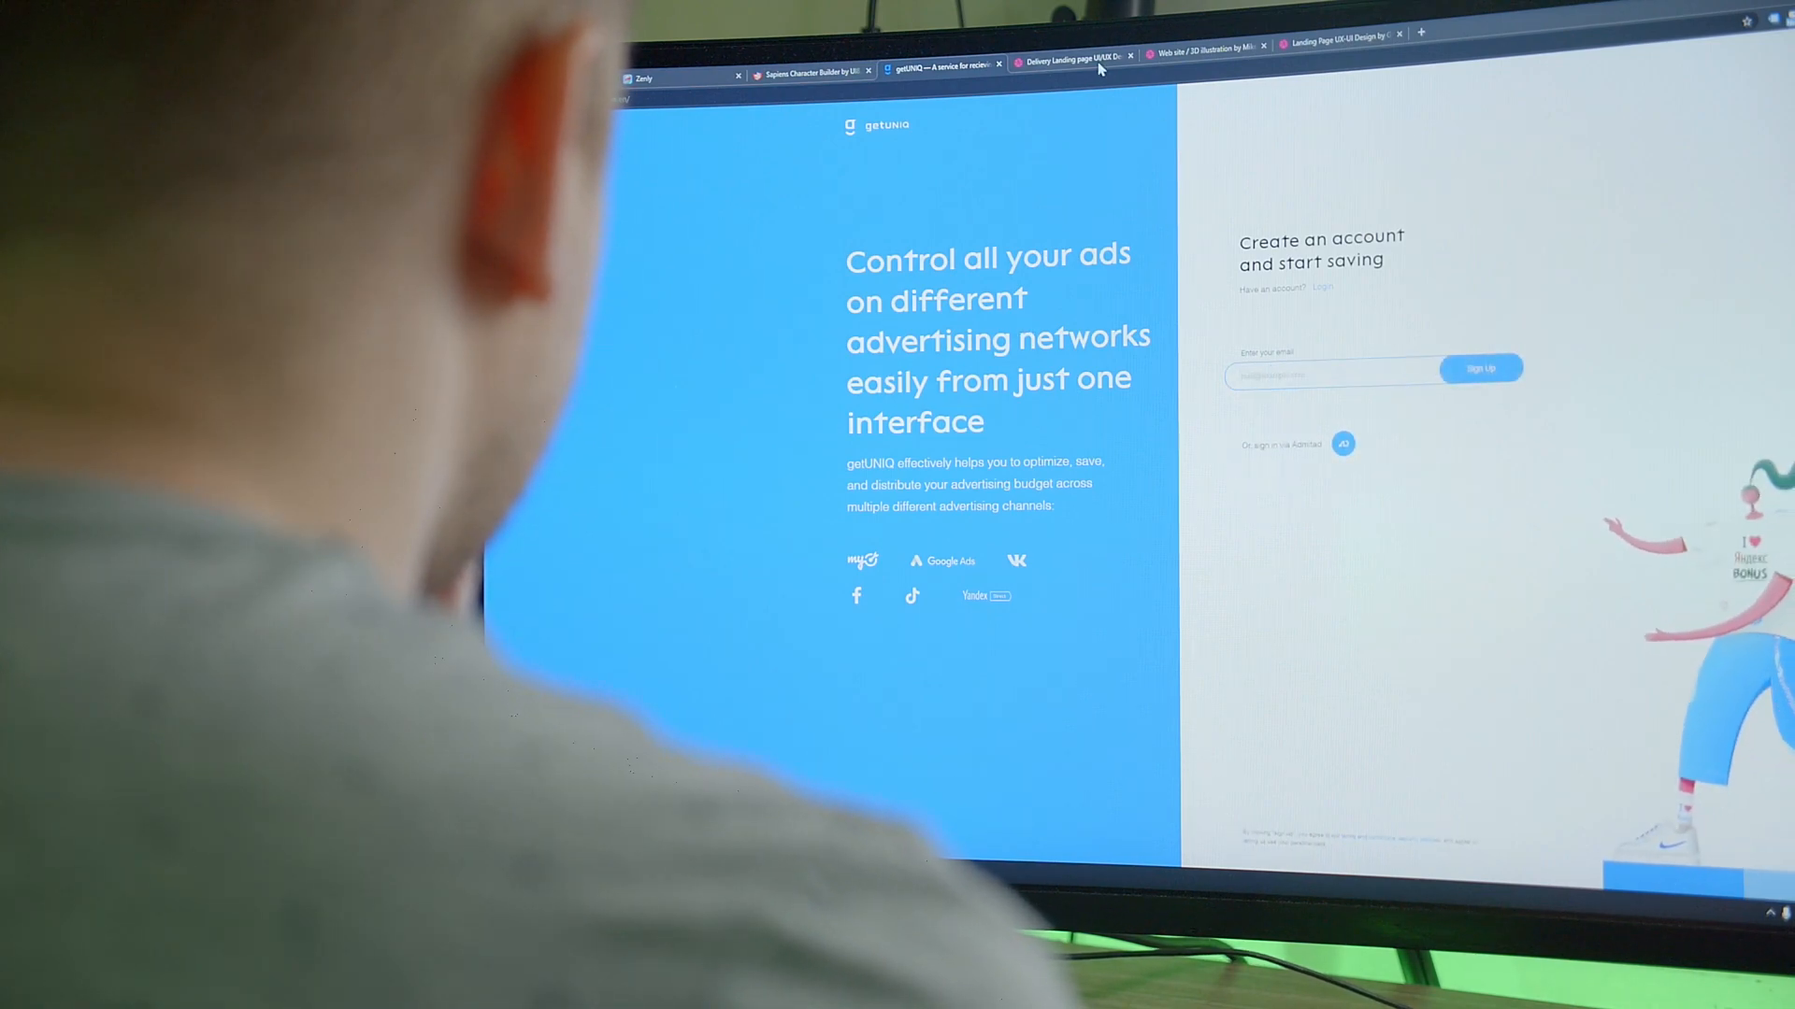
click(1197, 58)
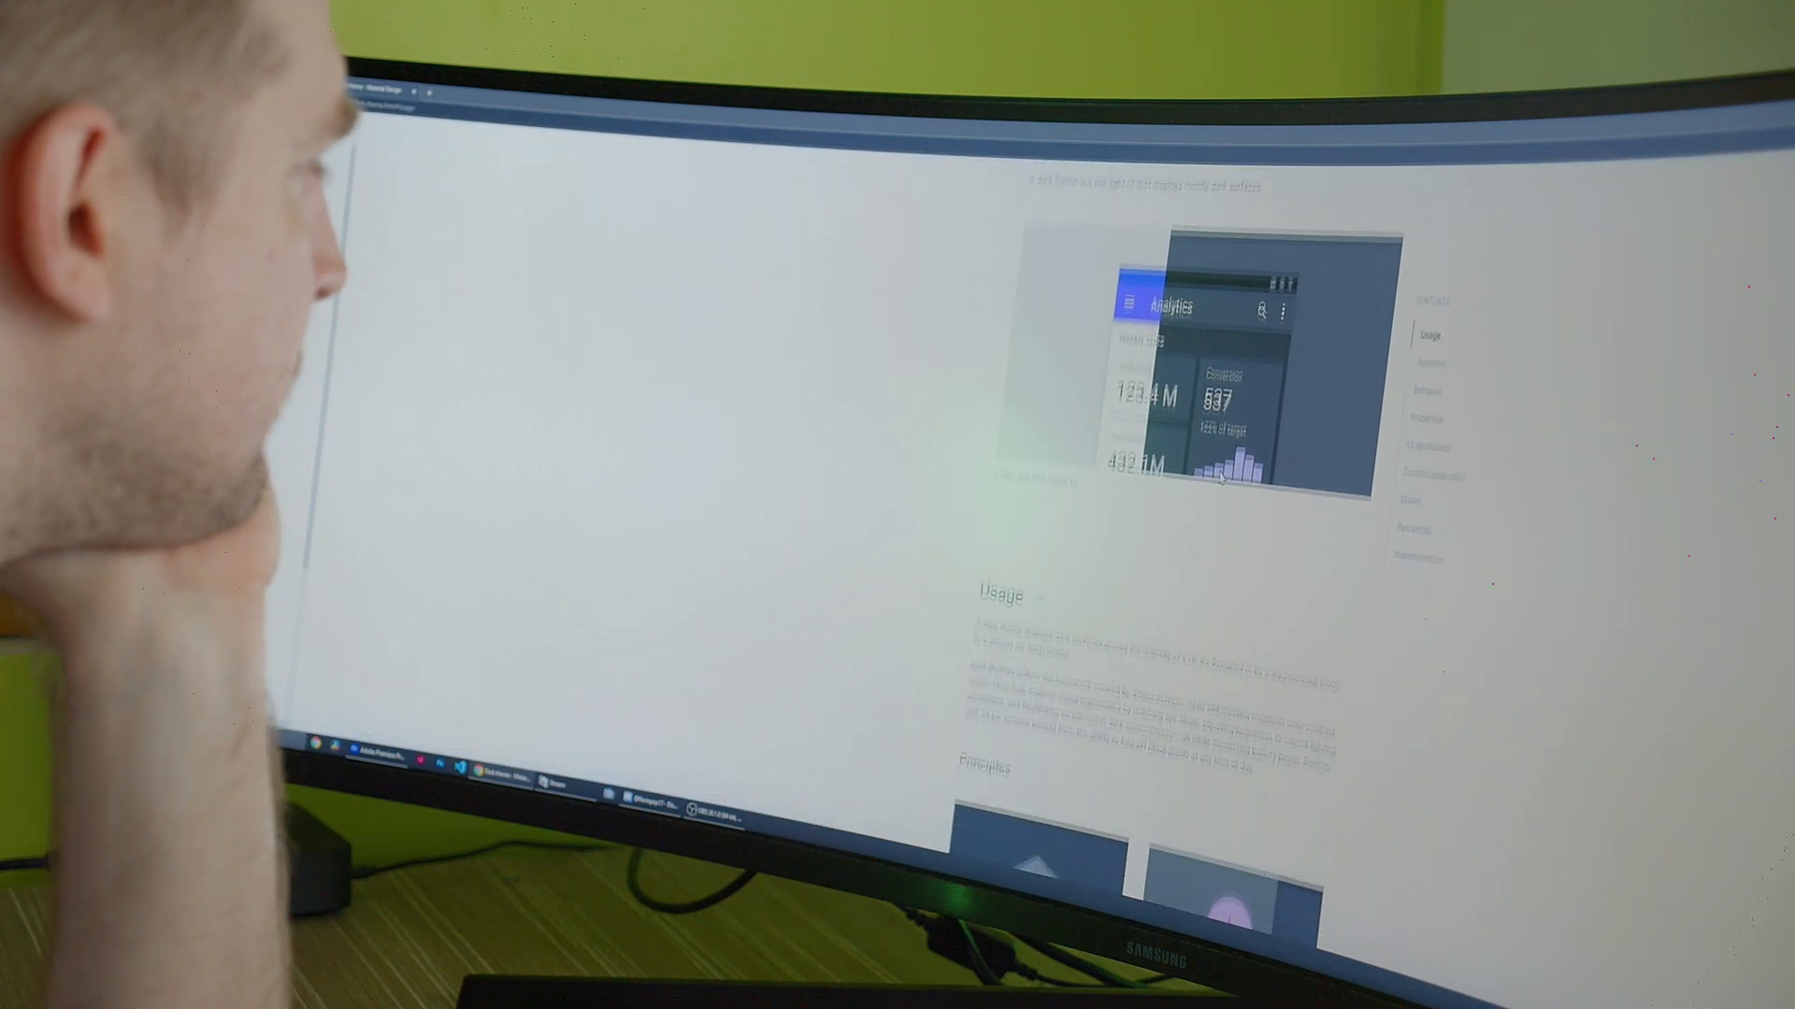
Scroll the dark theme guidelines' principles and anatomy, then jump to the Behavior section.
scroll(down, 3)
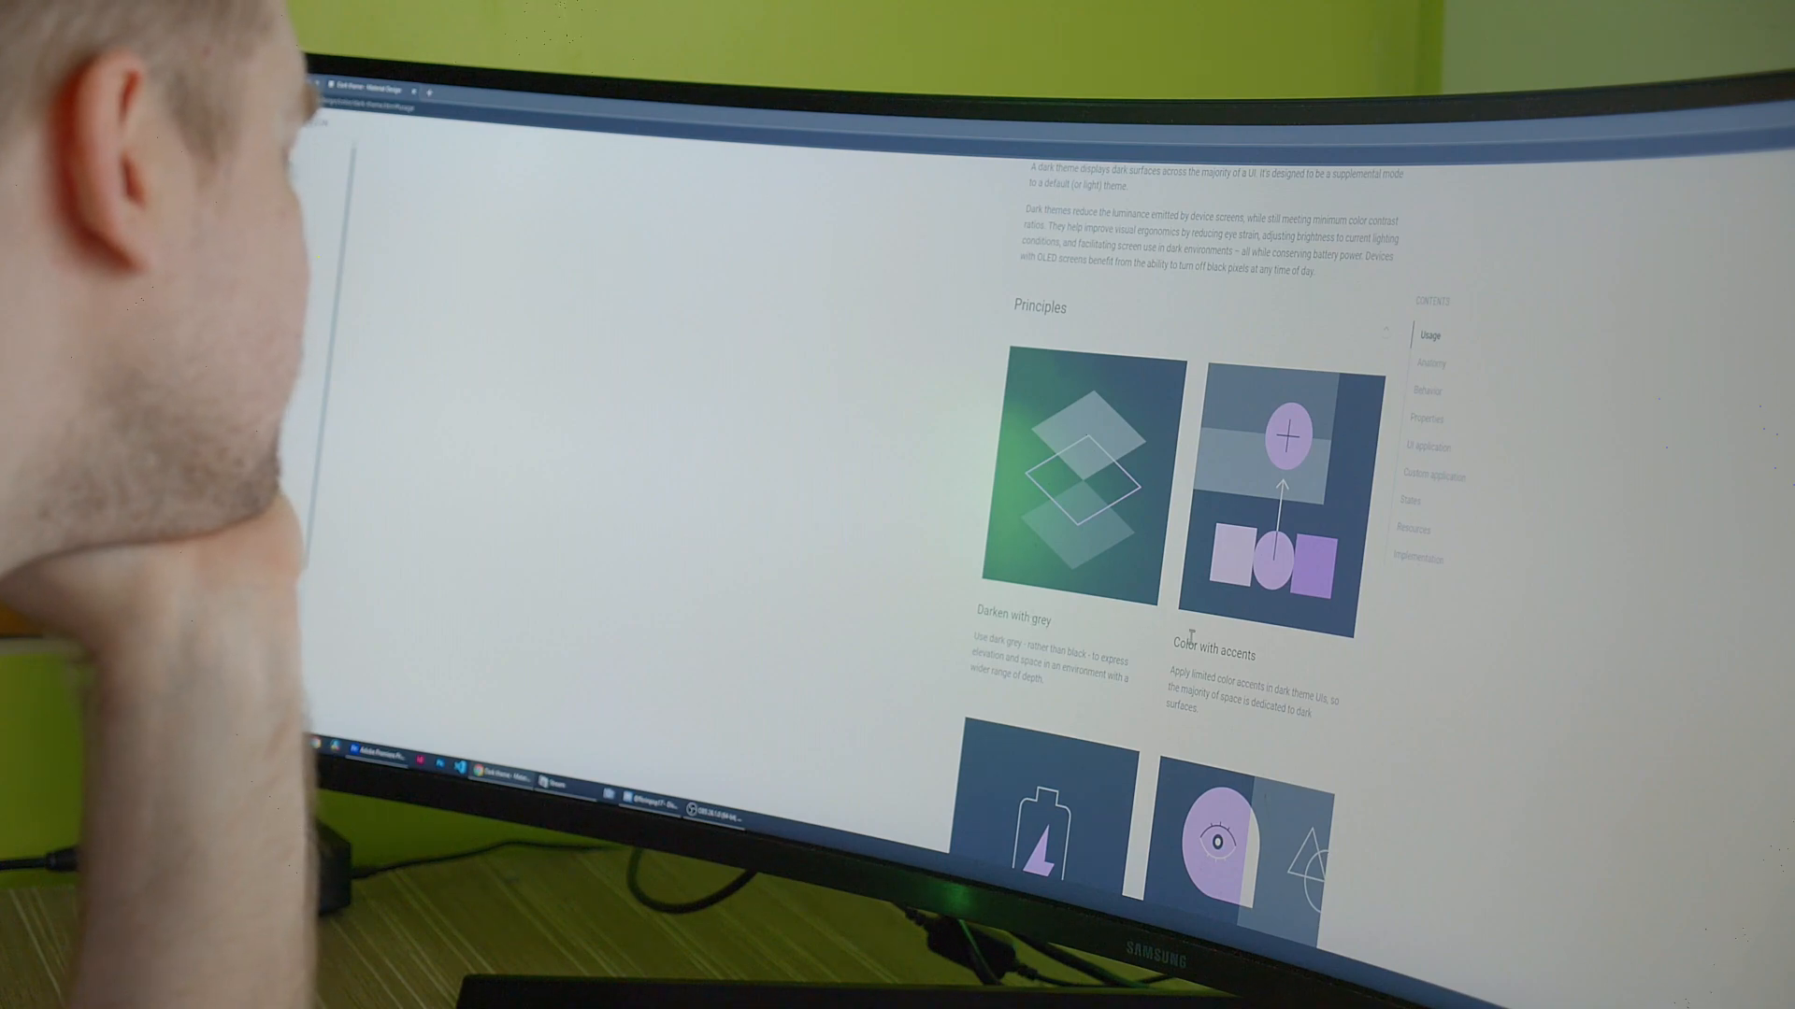
scroll(down, 3)
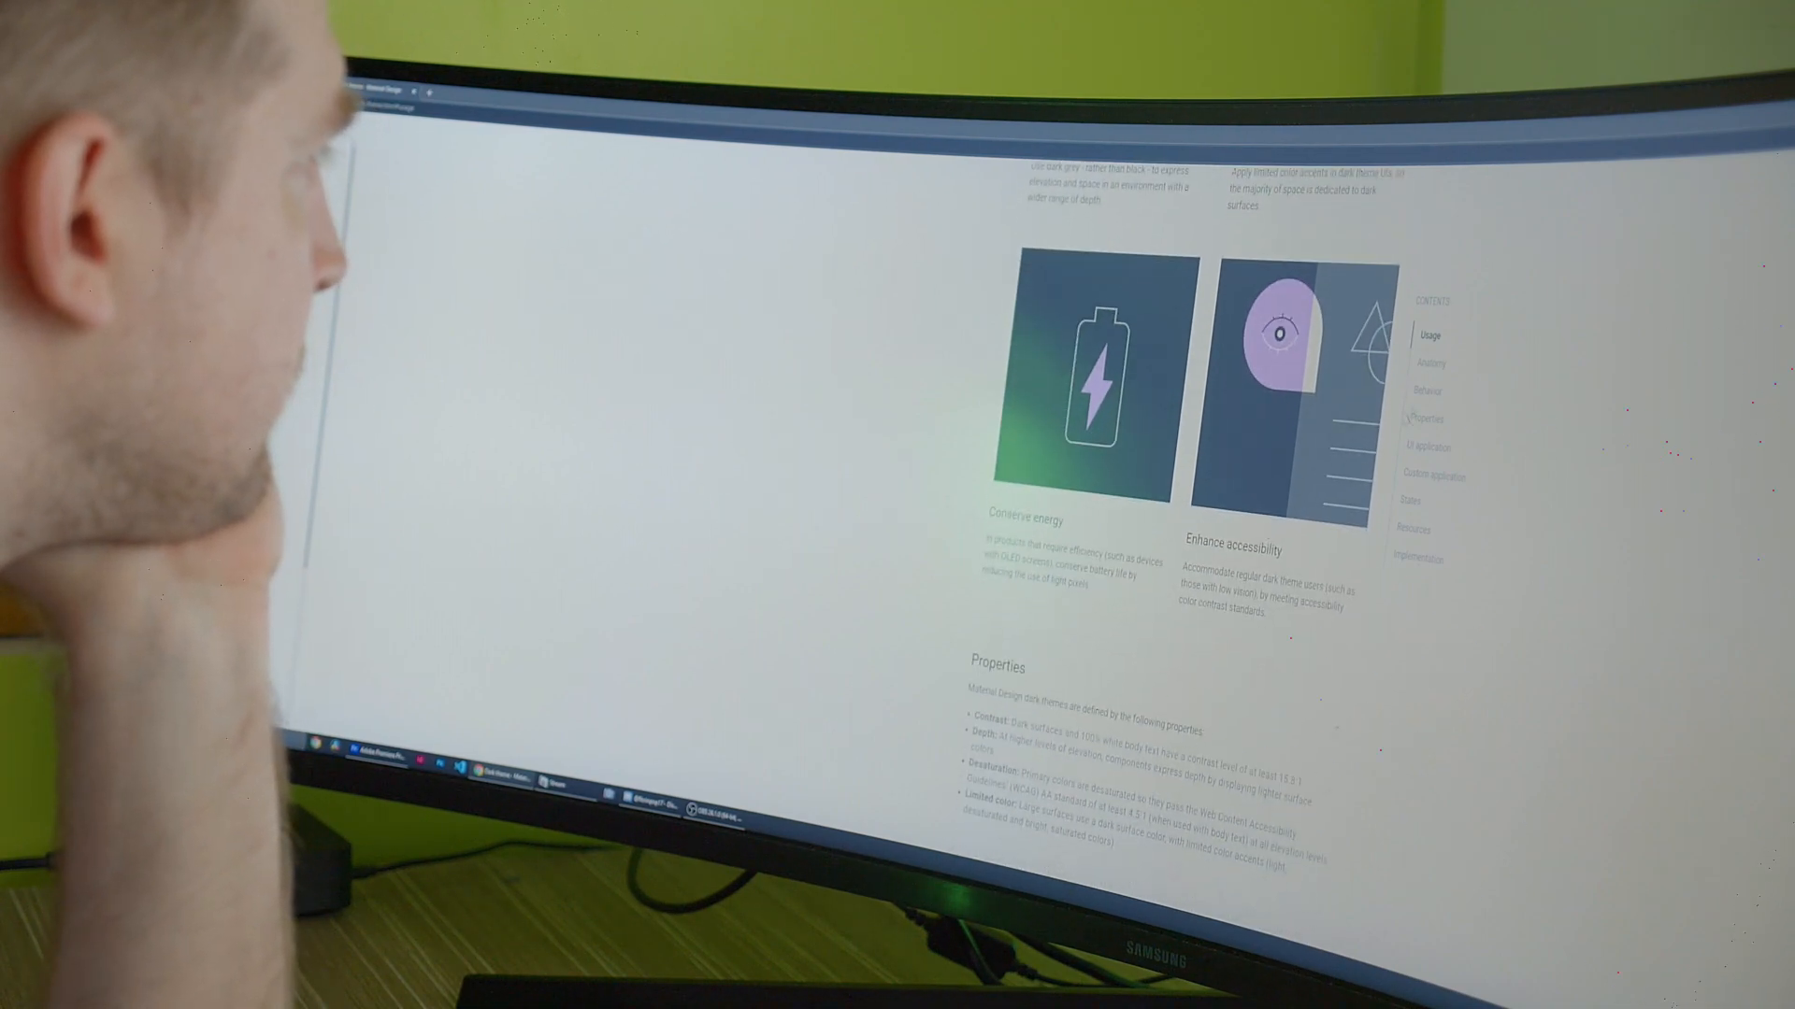
scroll(down, 3)
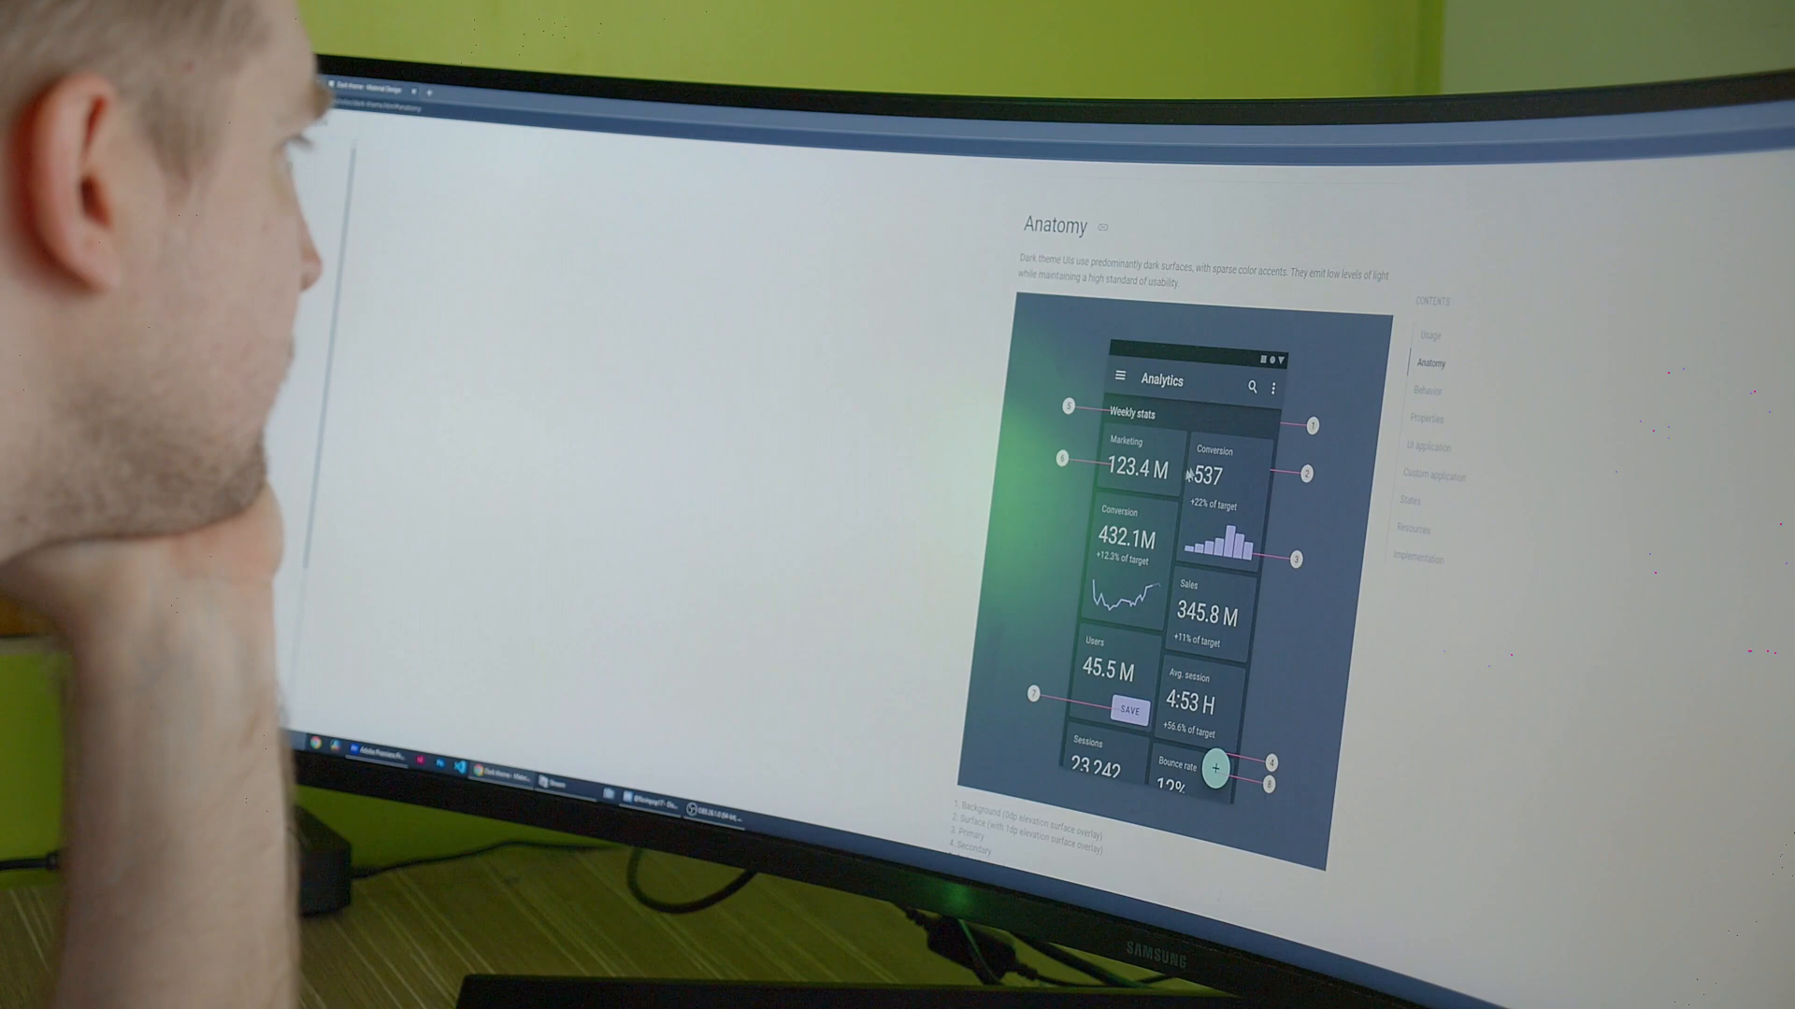
click(1428, 389)
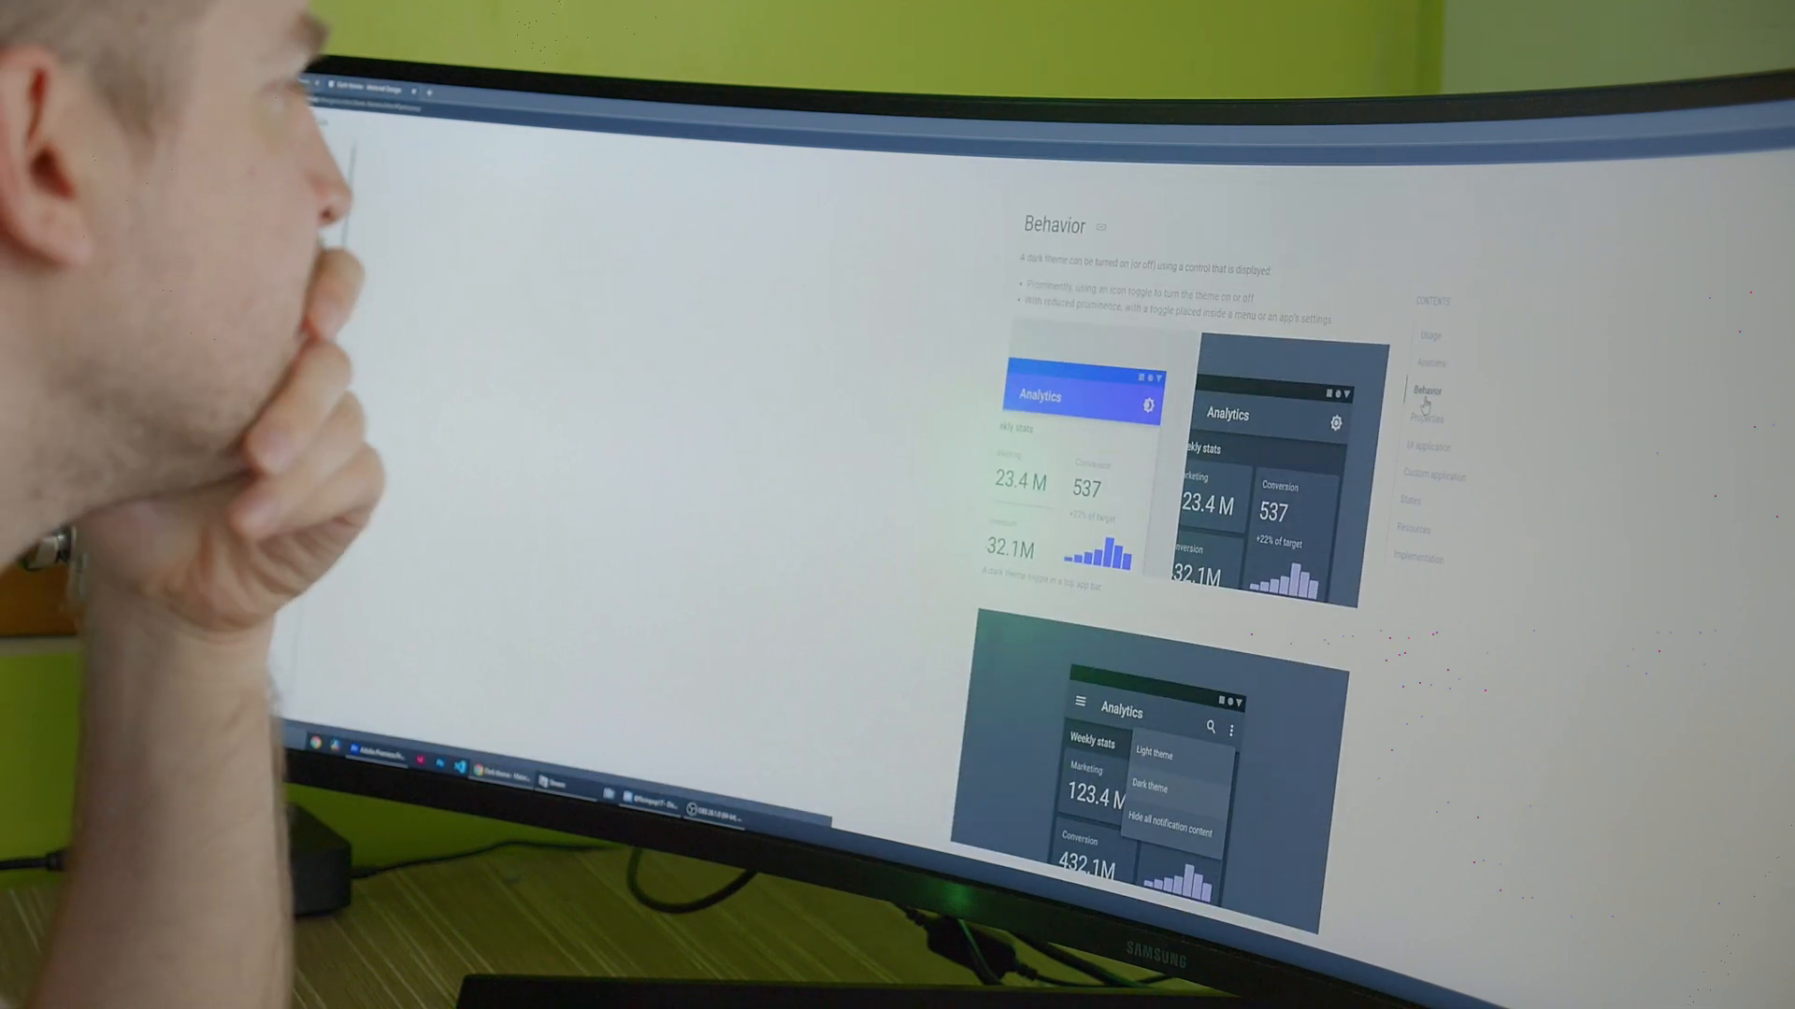
click(1424, 418)
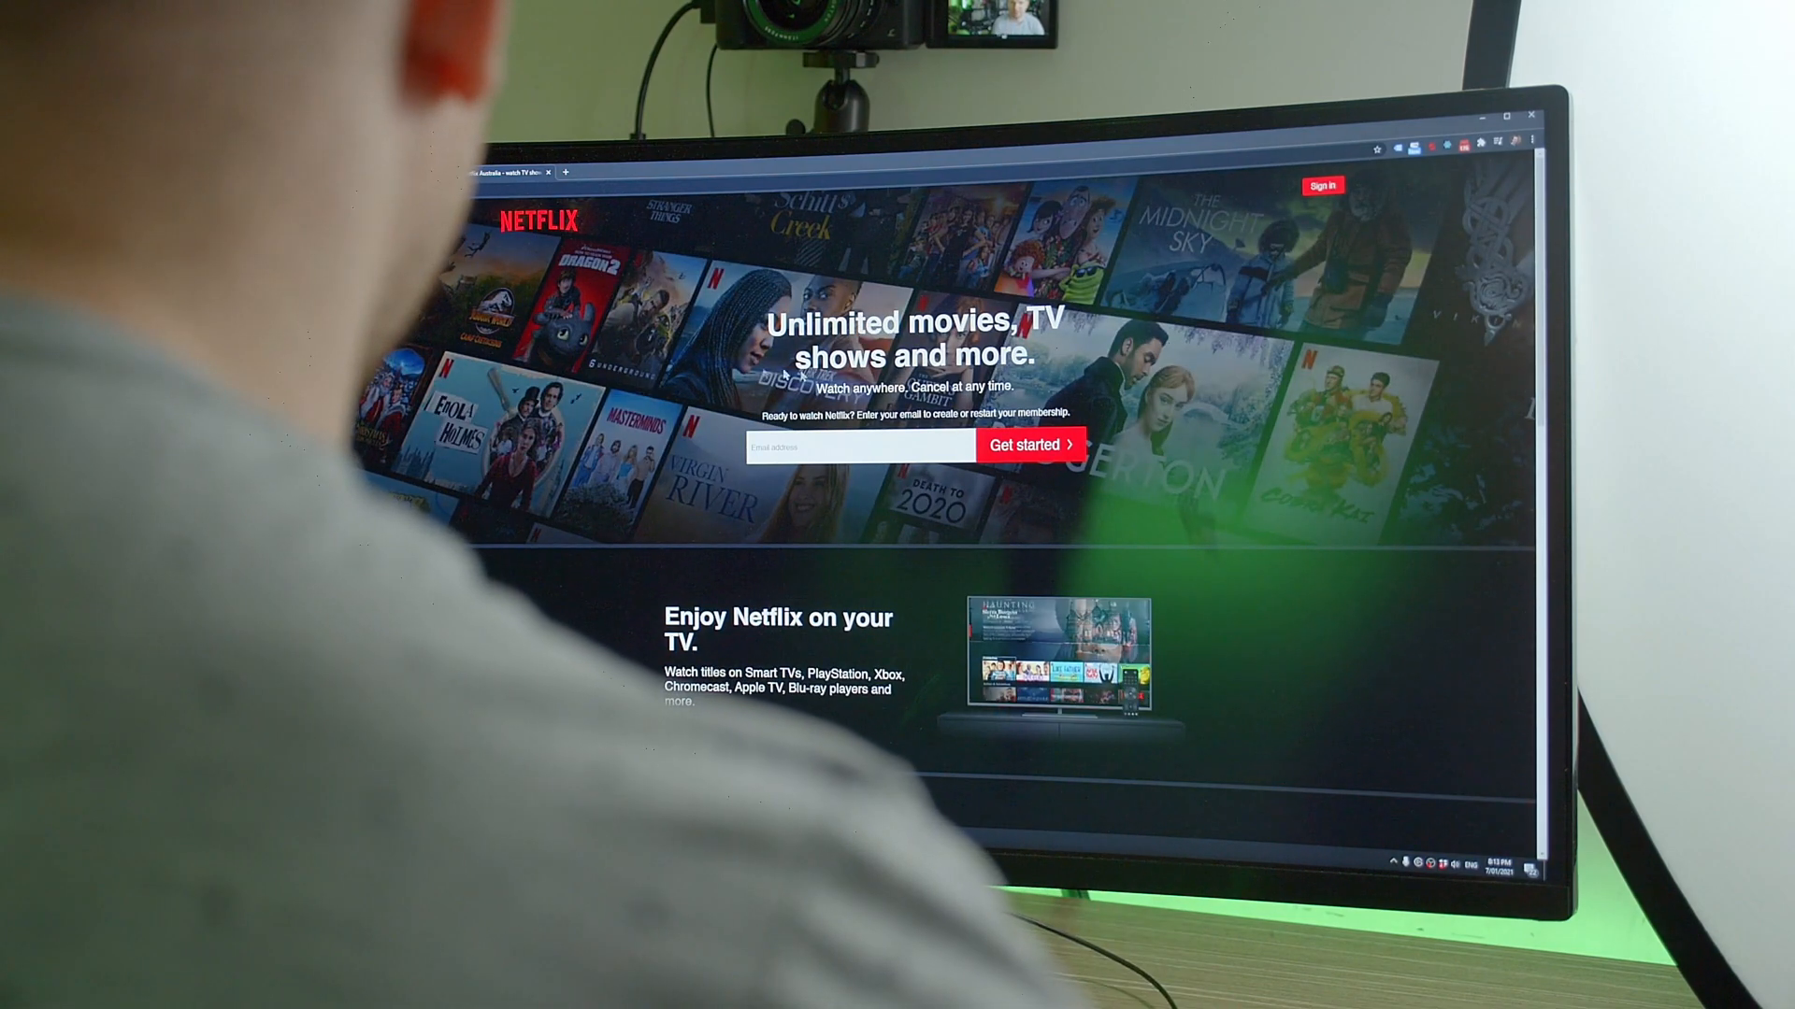
Scroll down the Steam store page to its Special Offers section.
scroll(down, 3)
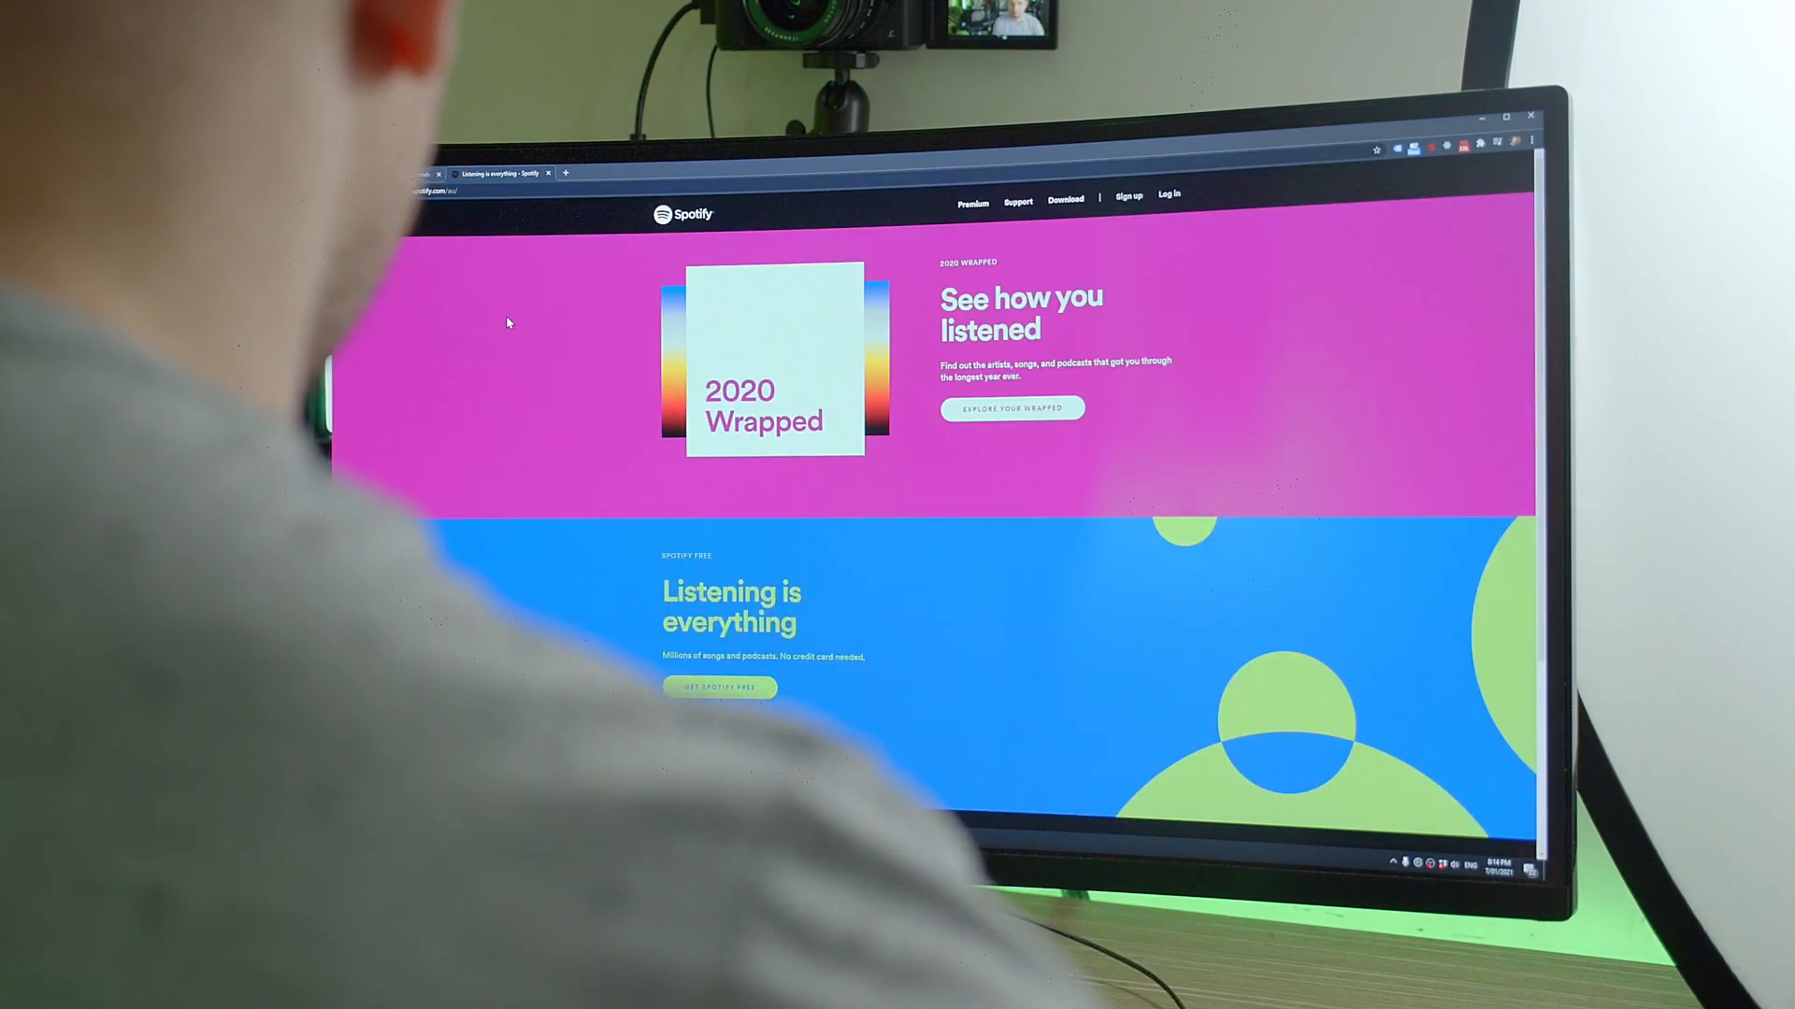
scroll(down, 3)
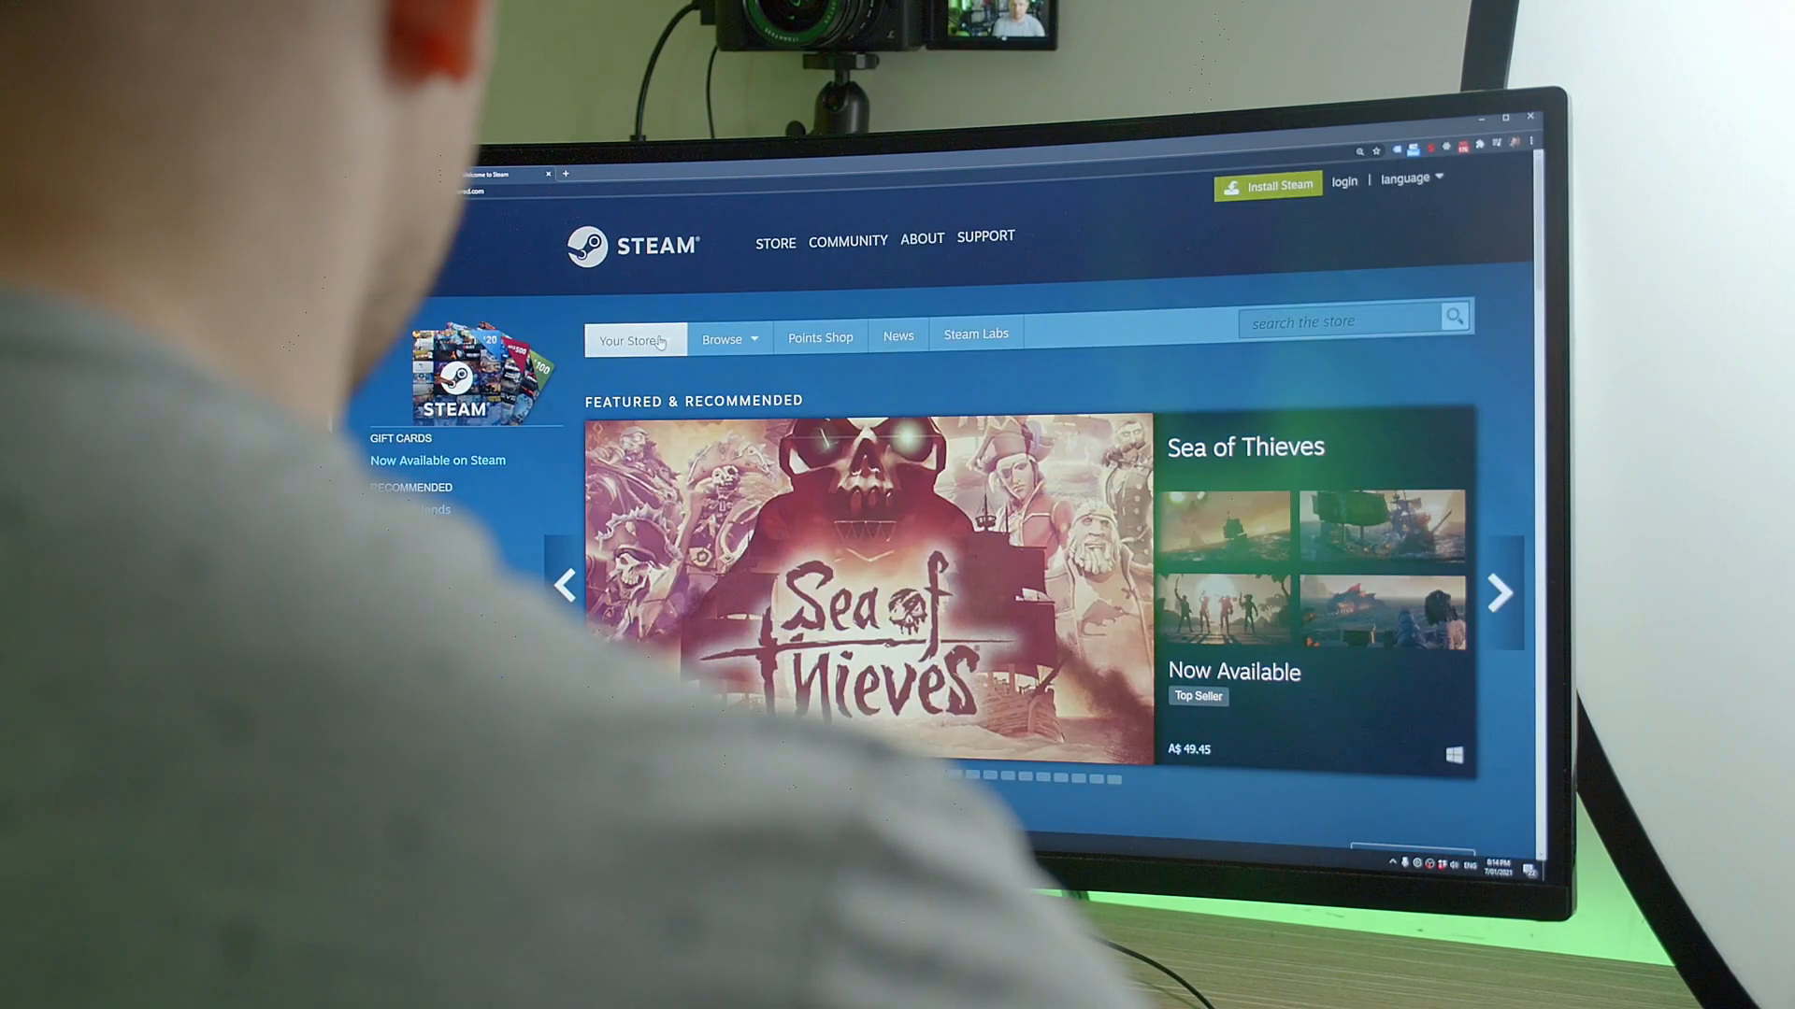
scroll(down, 3)
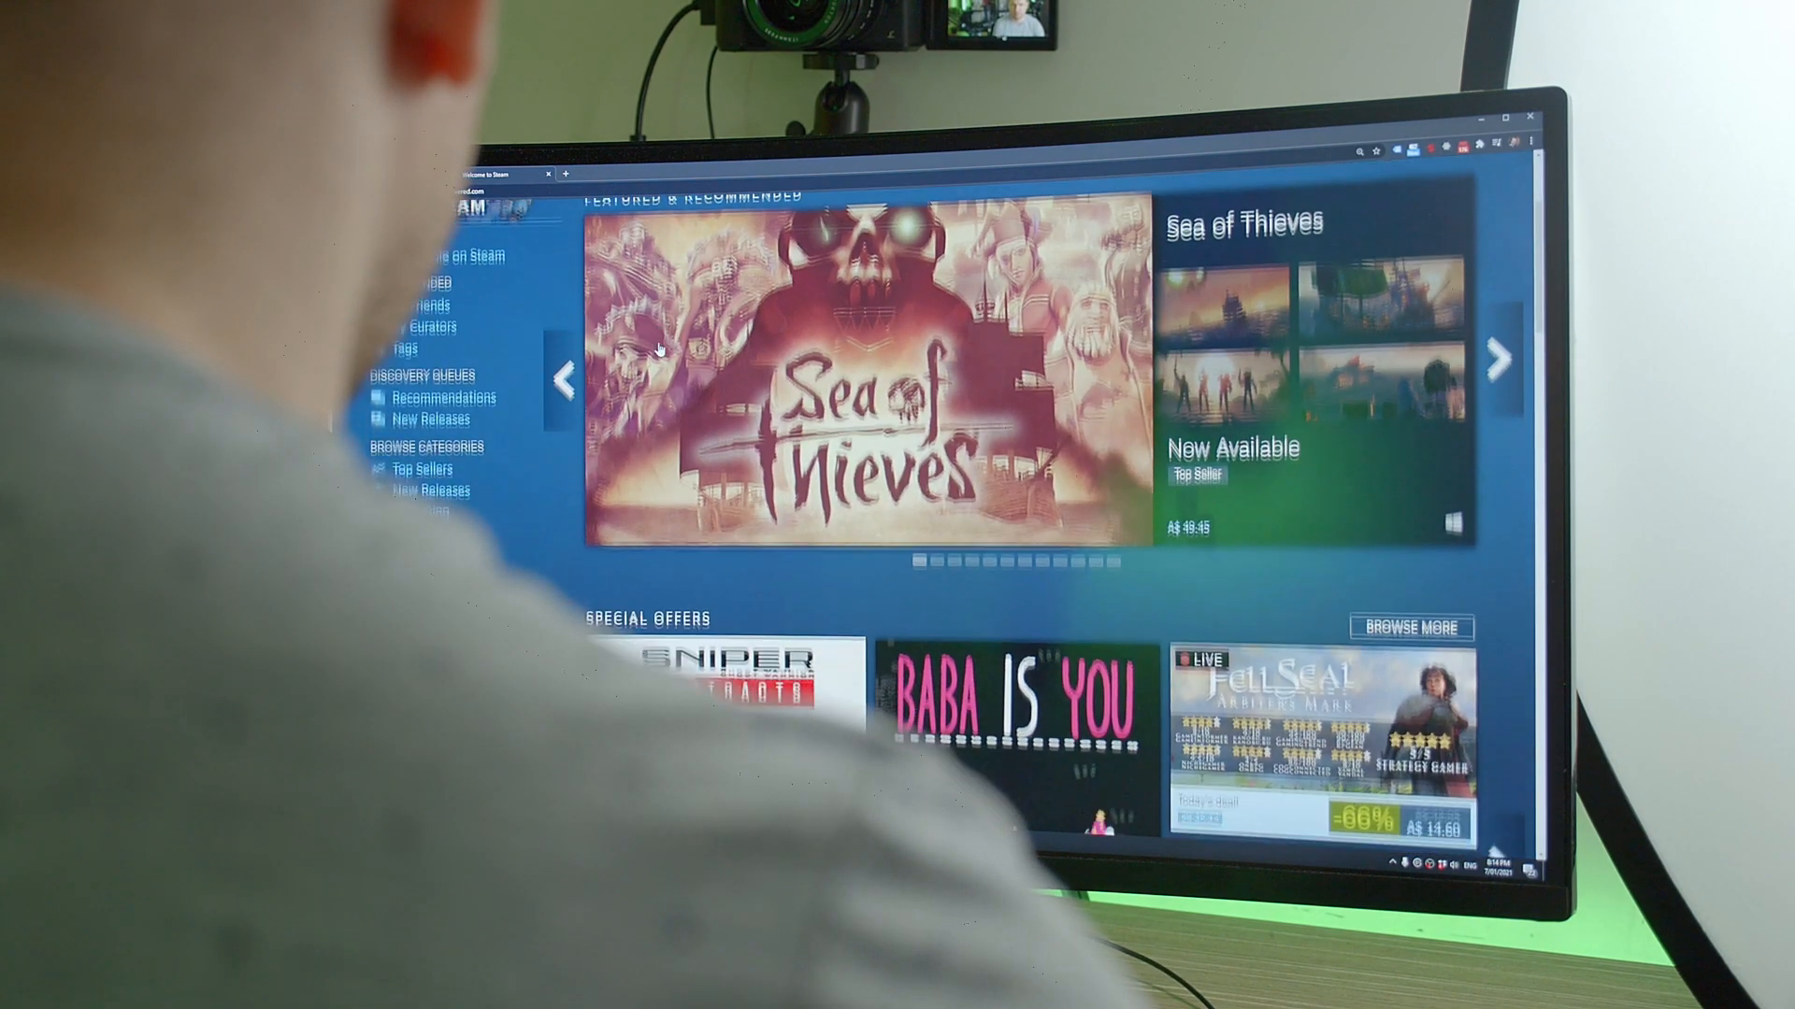
scroll(down, 3)
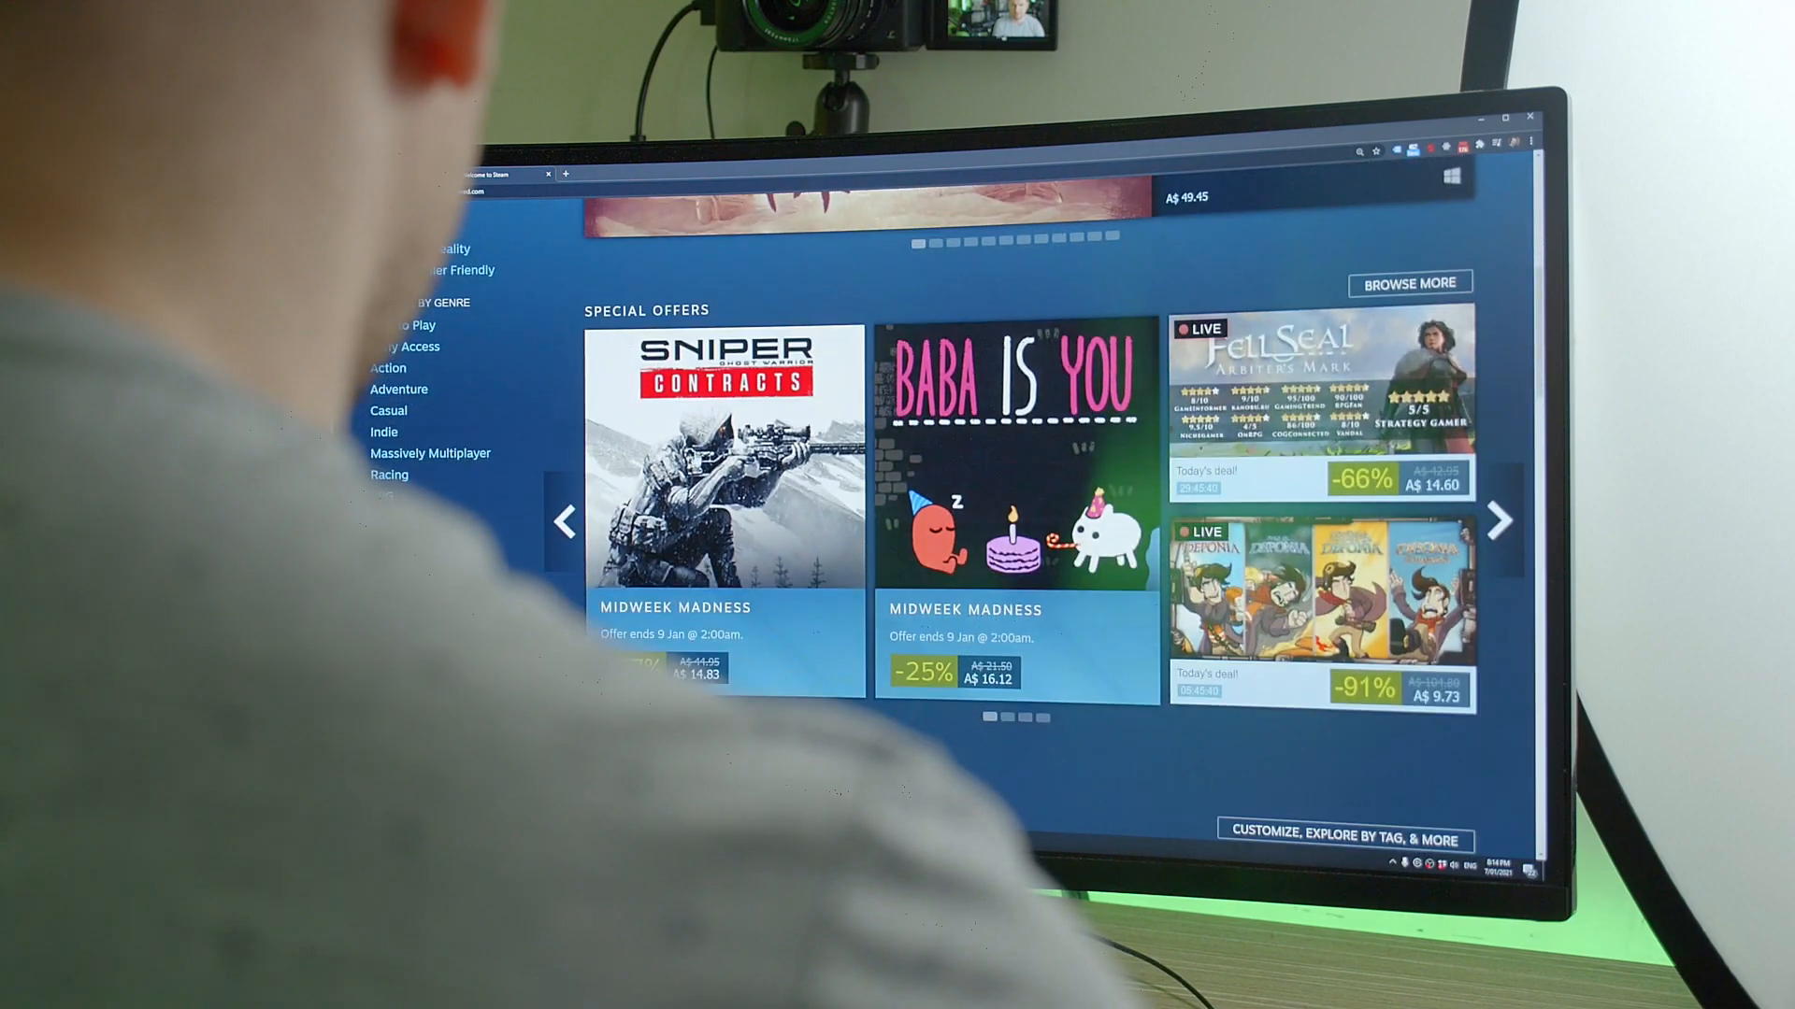
scroll(down, 3)
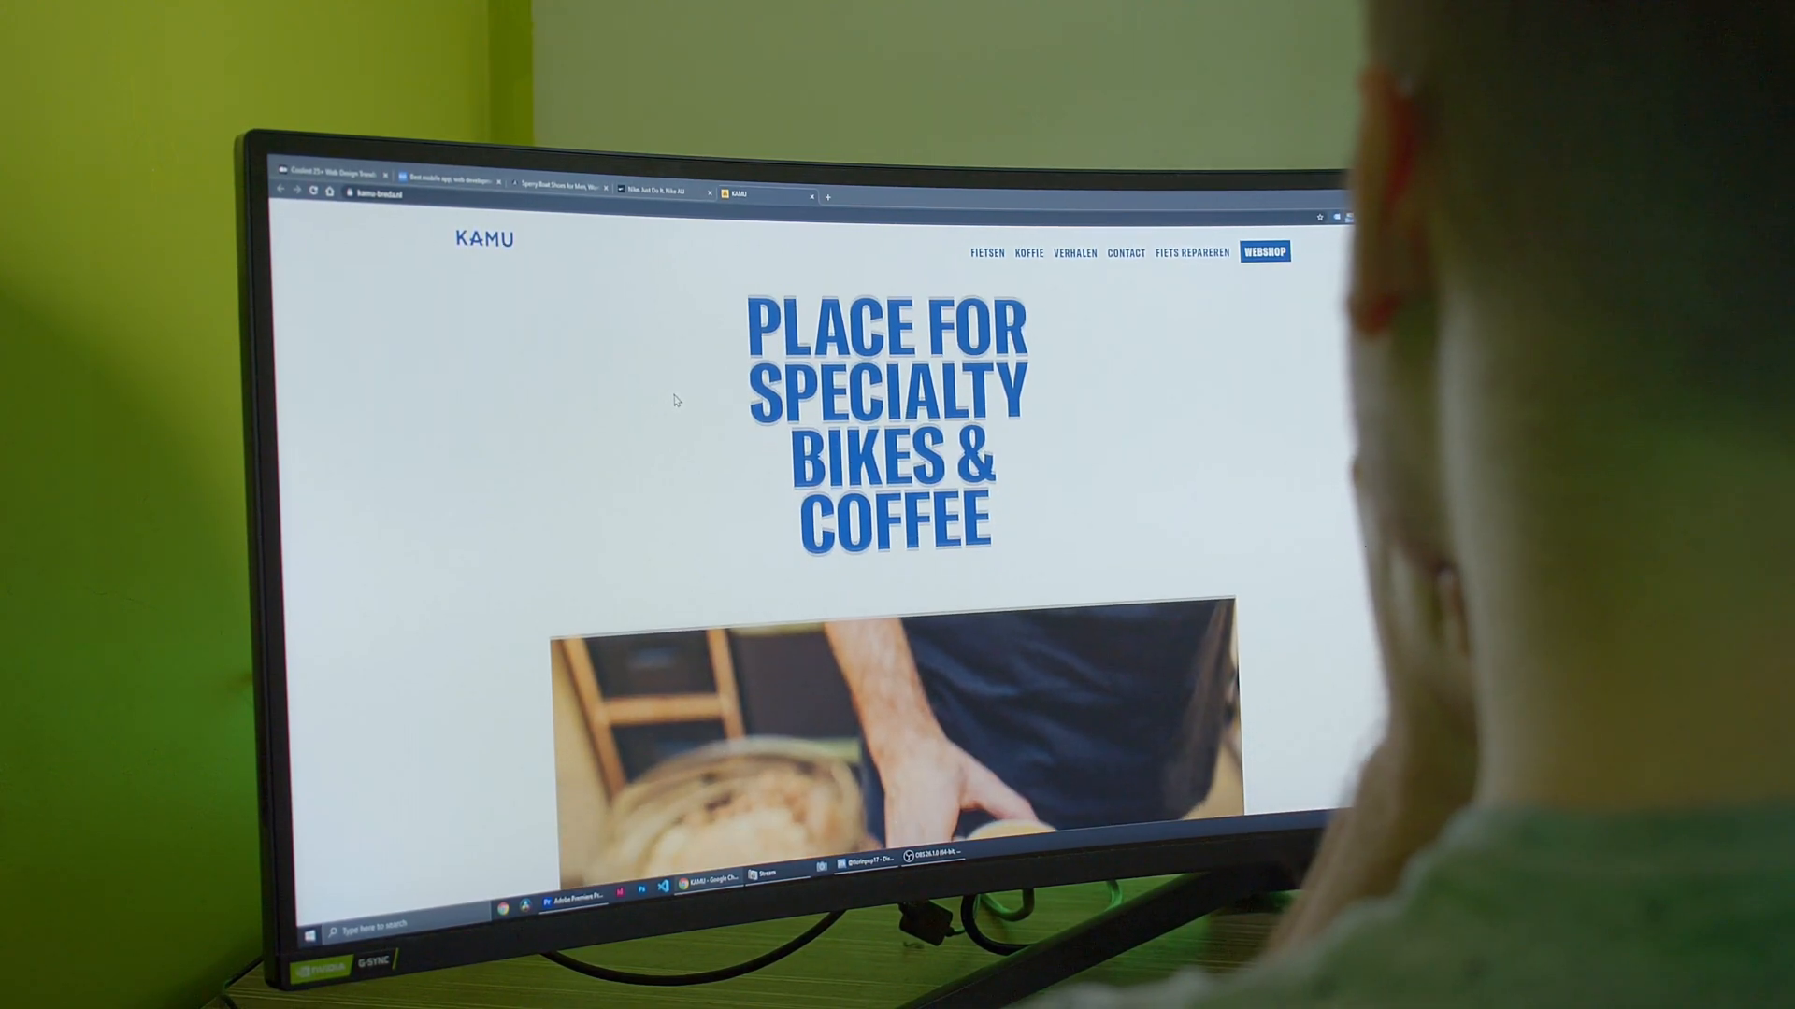
Scroll through KAMU's coffee and bikes pages, then switch to the Nike store tab.
scroll(down, 3)
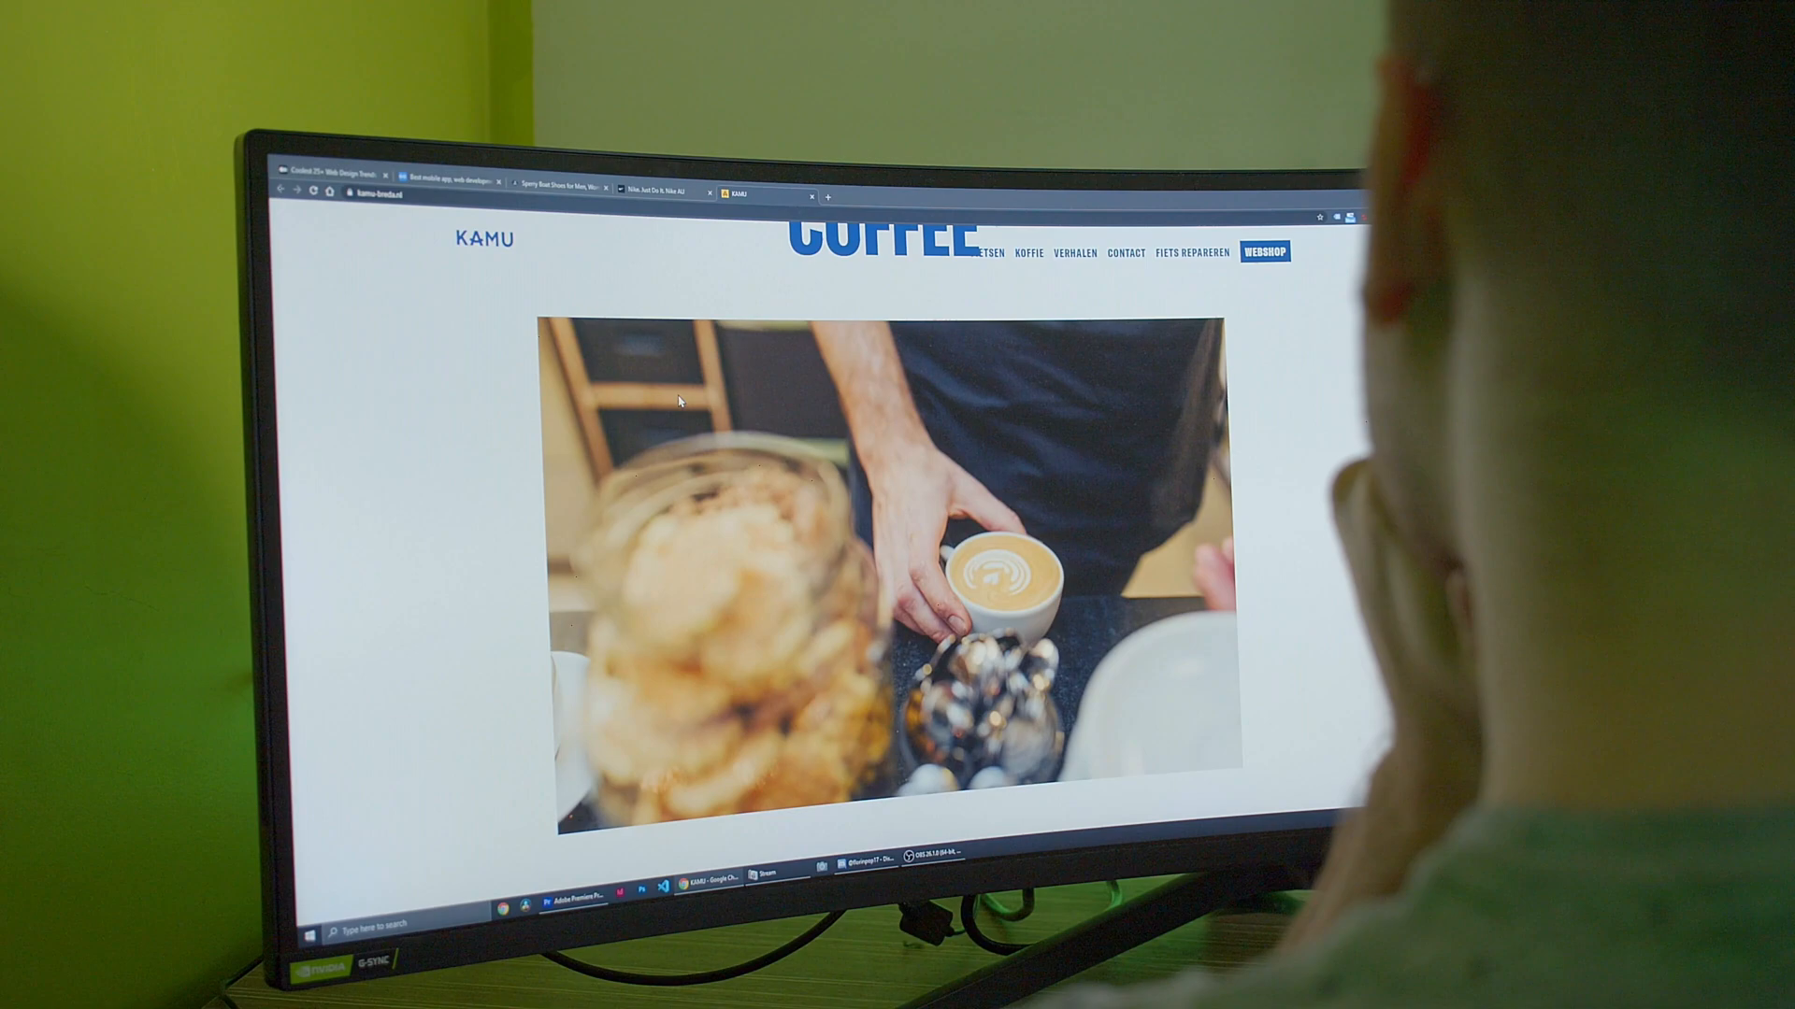
scroll(down, 3)
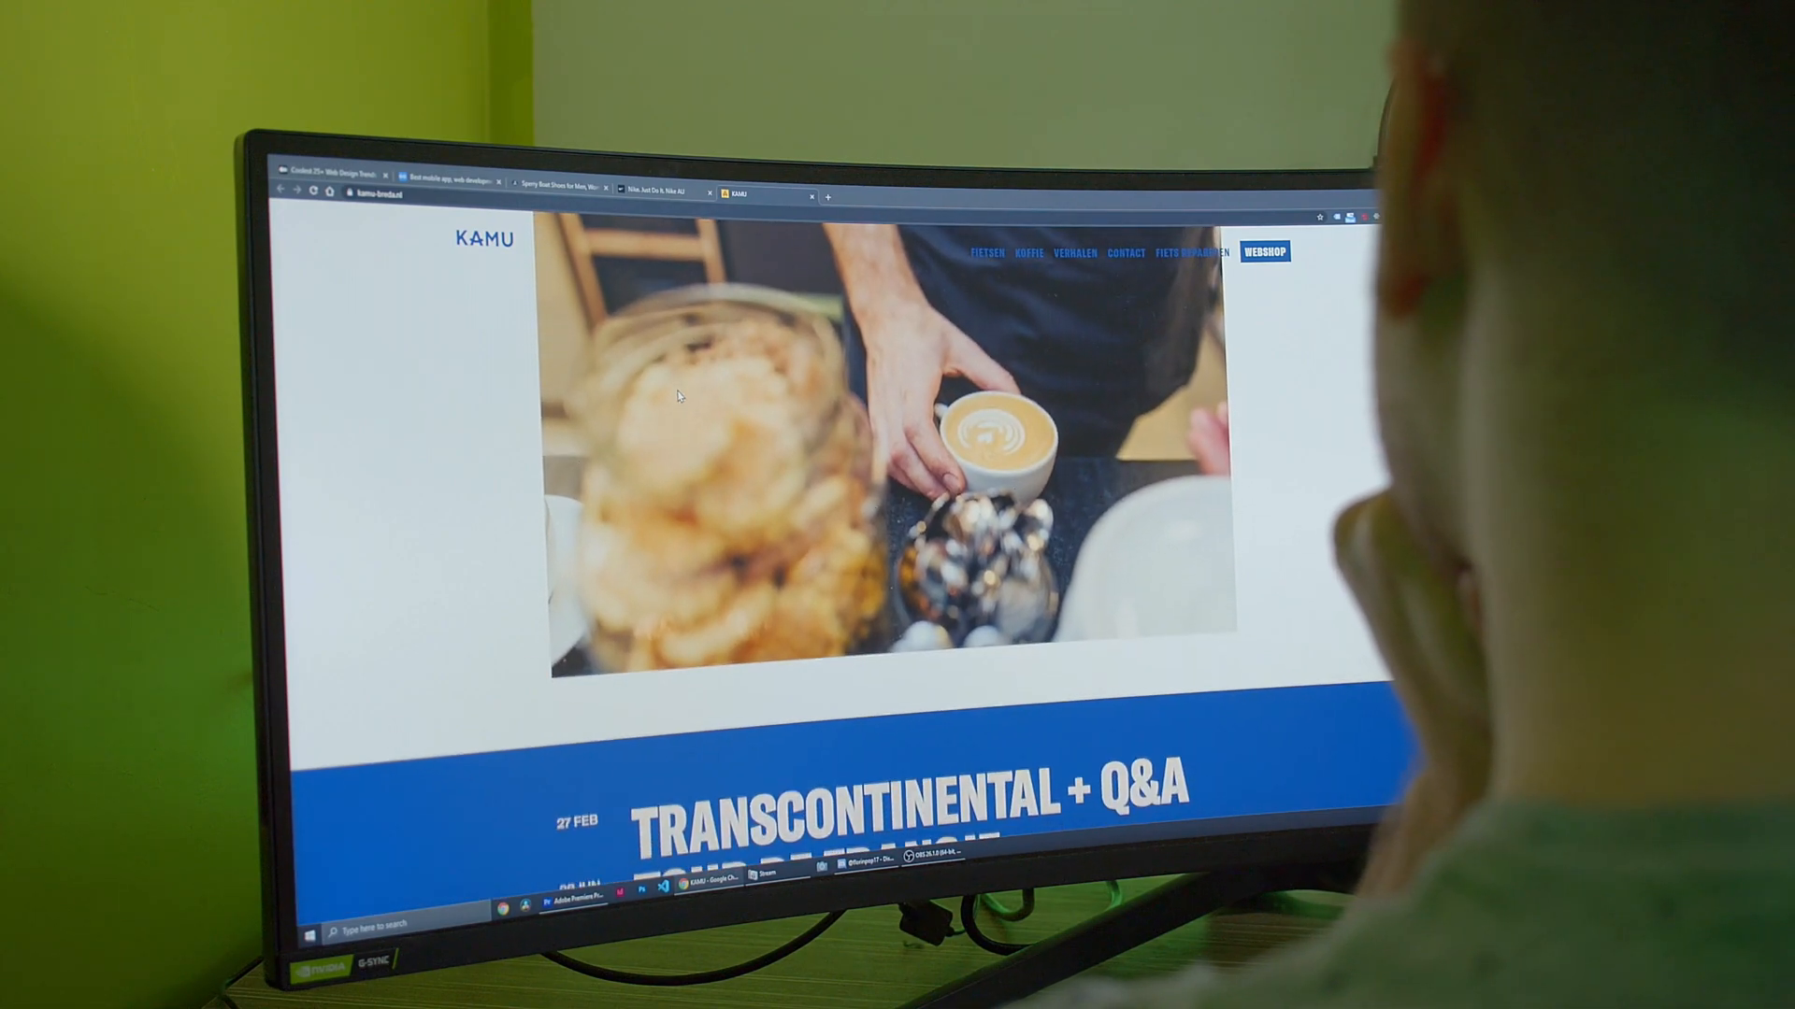
scroll(down, 3)
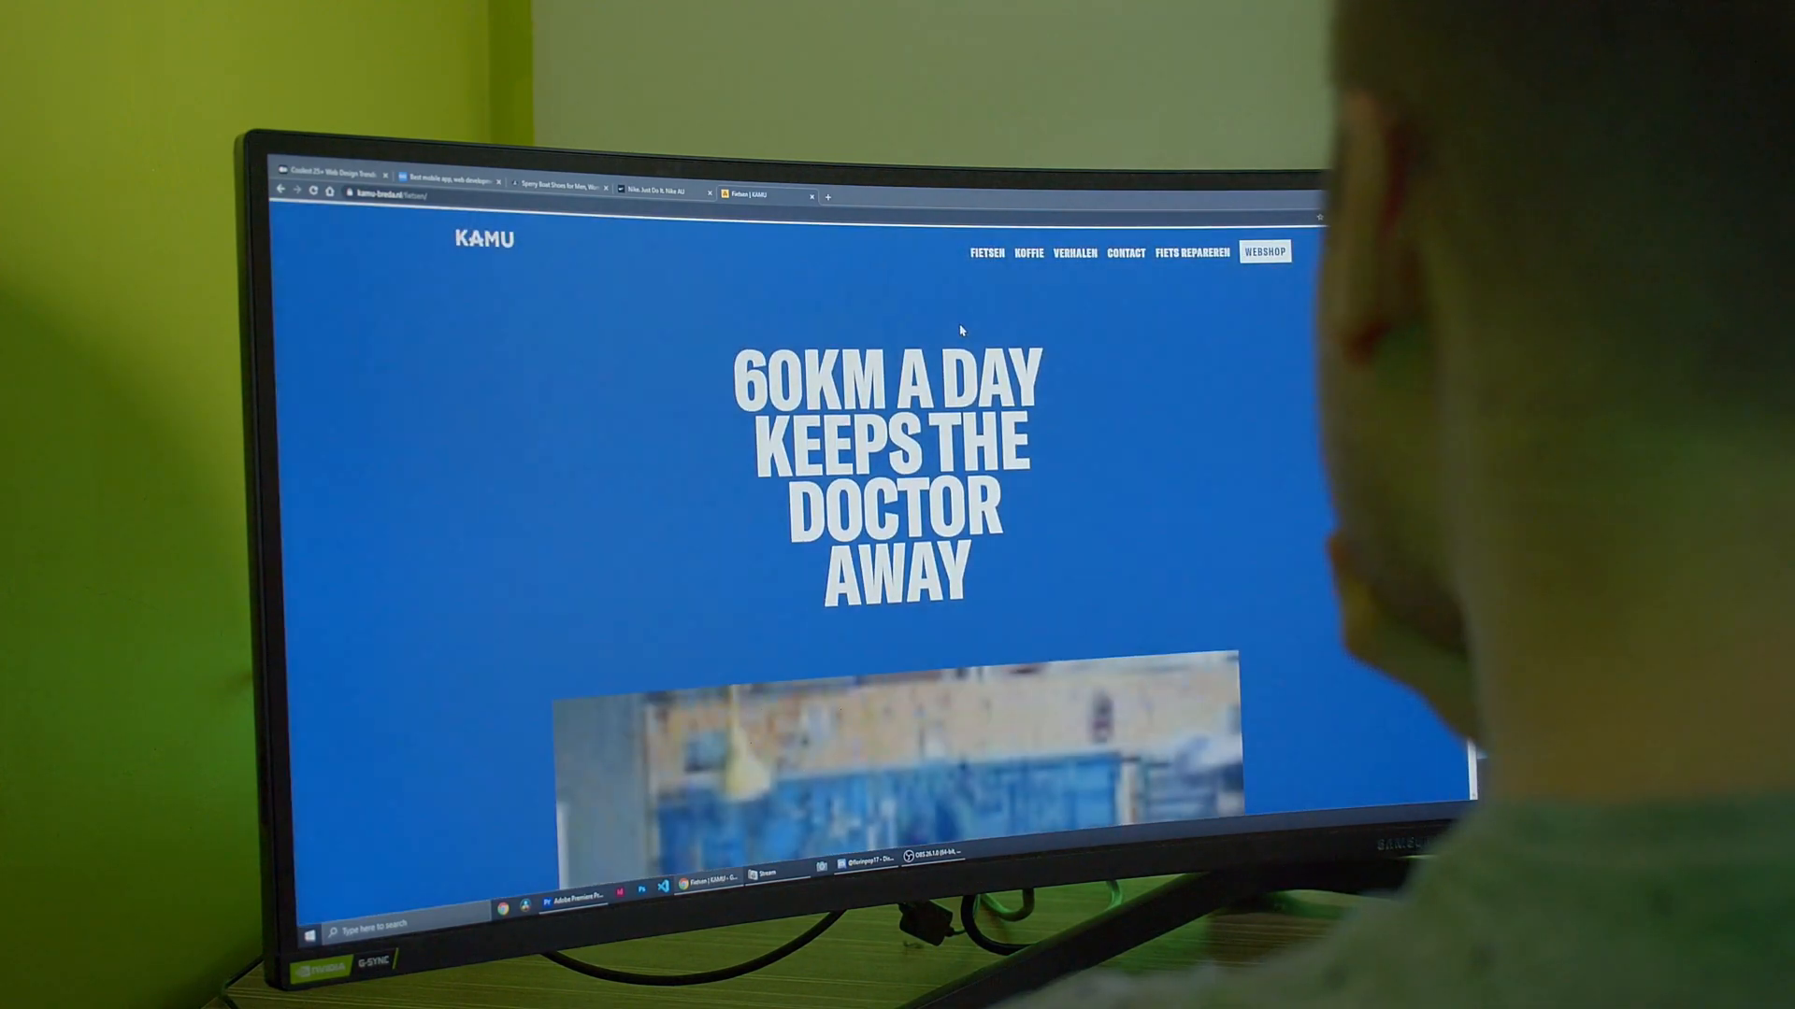
scroll(down, 3)
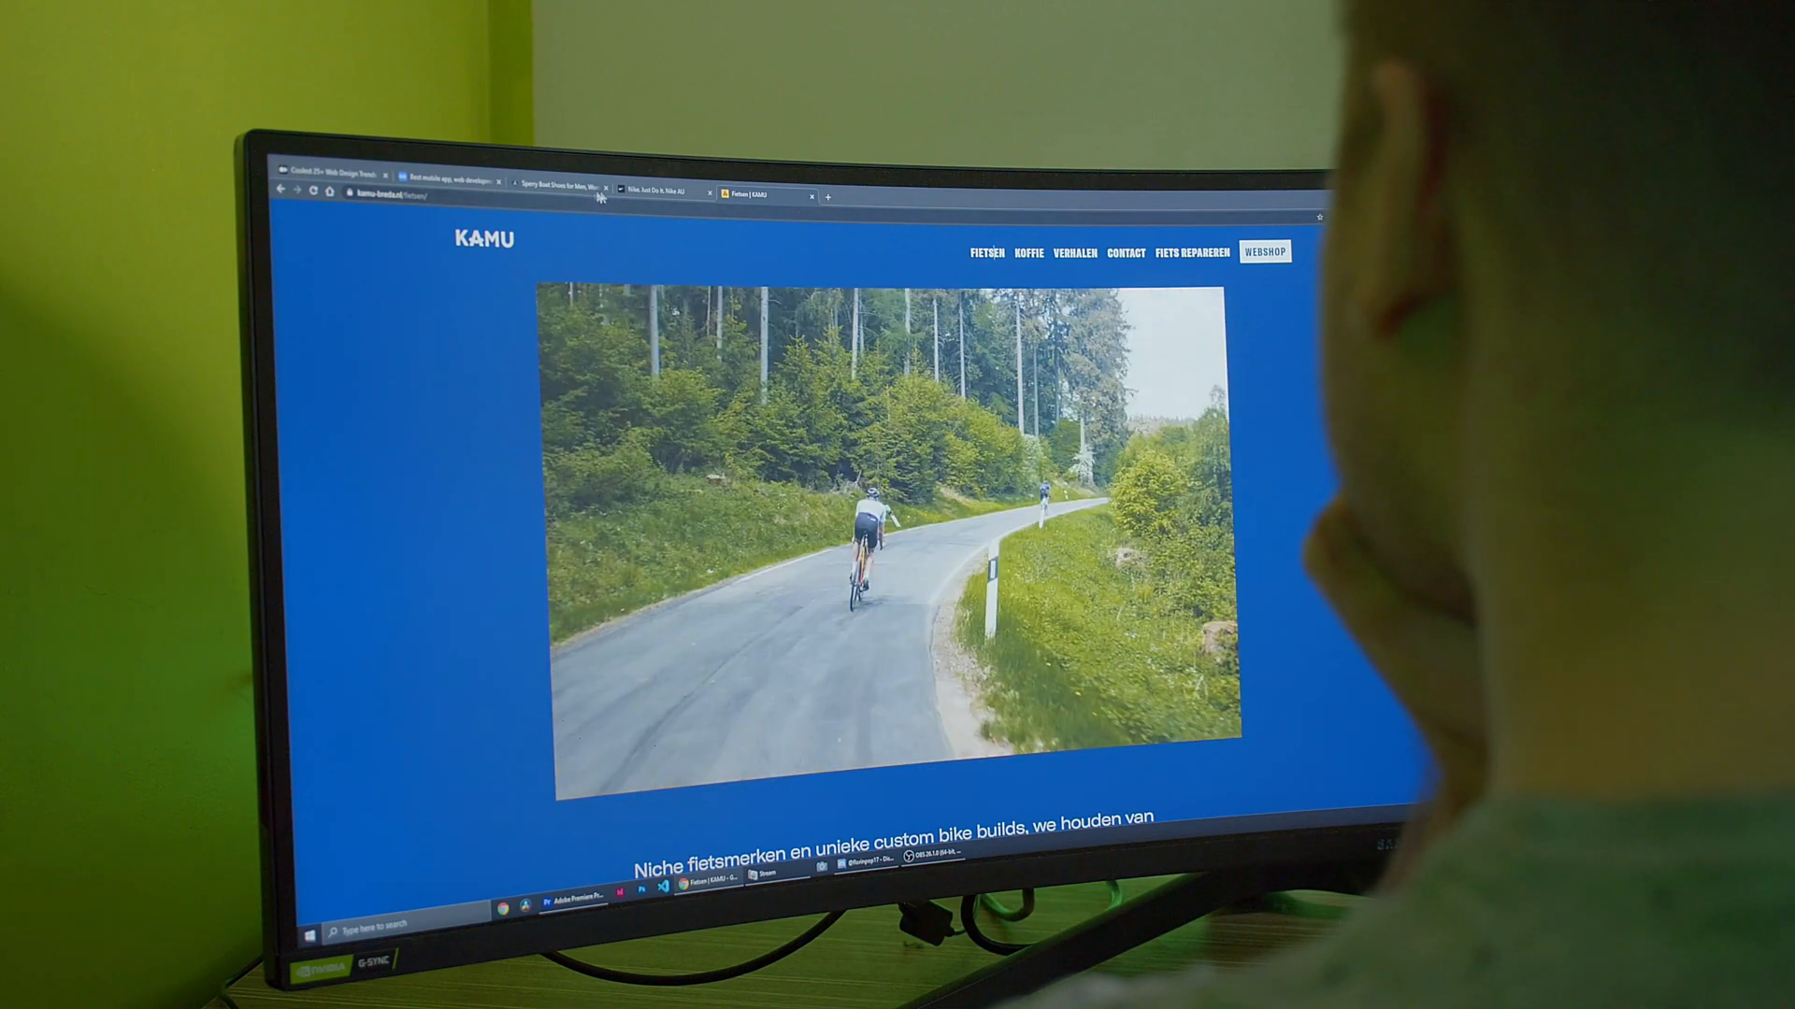
click(664, 190)
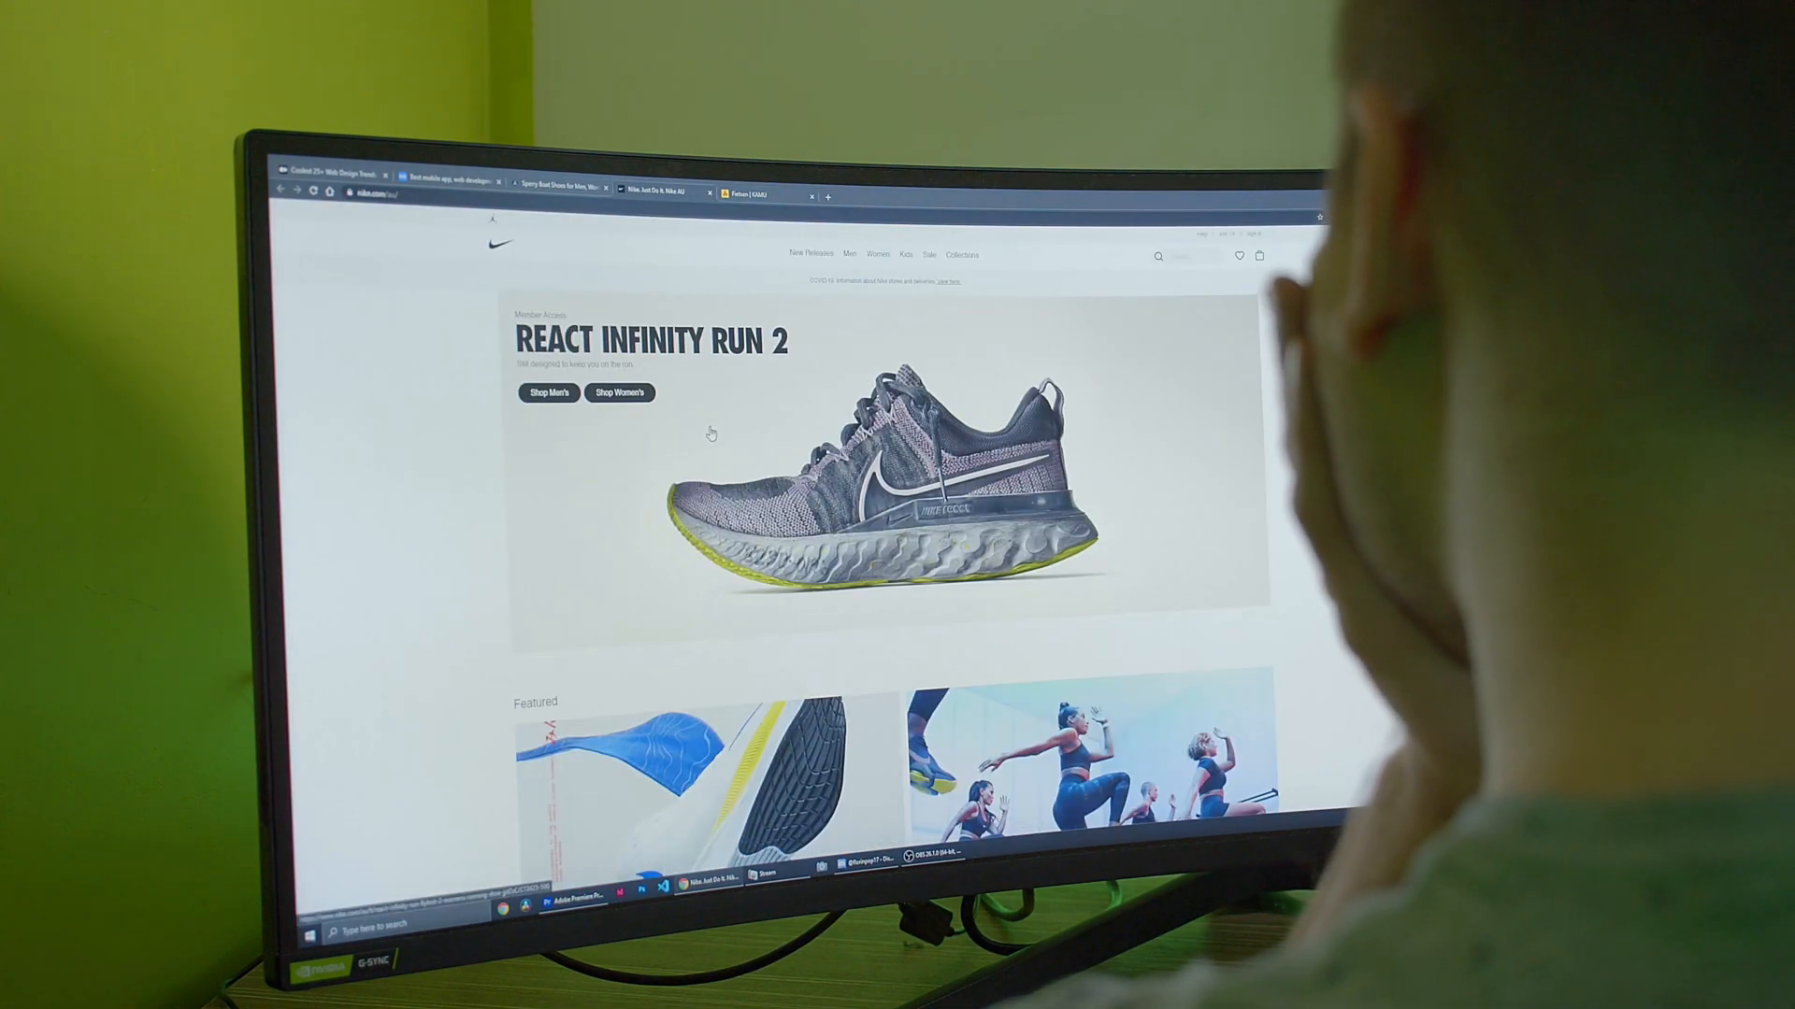
Scroll the Nike page and open the Nike Air Force 1 Shadow product page.
scroll(down, 3)
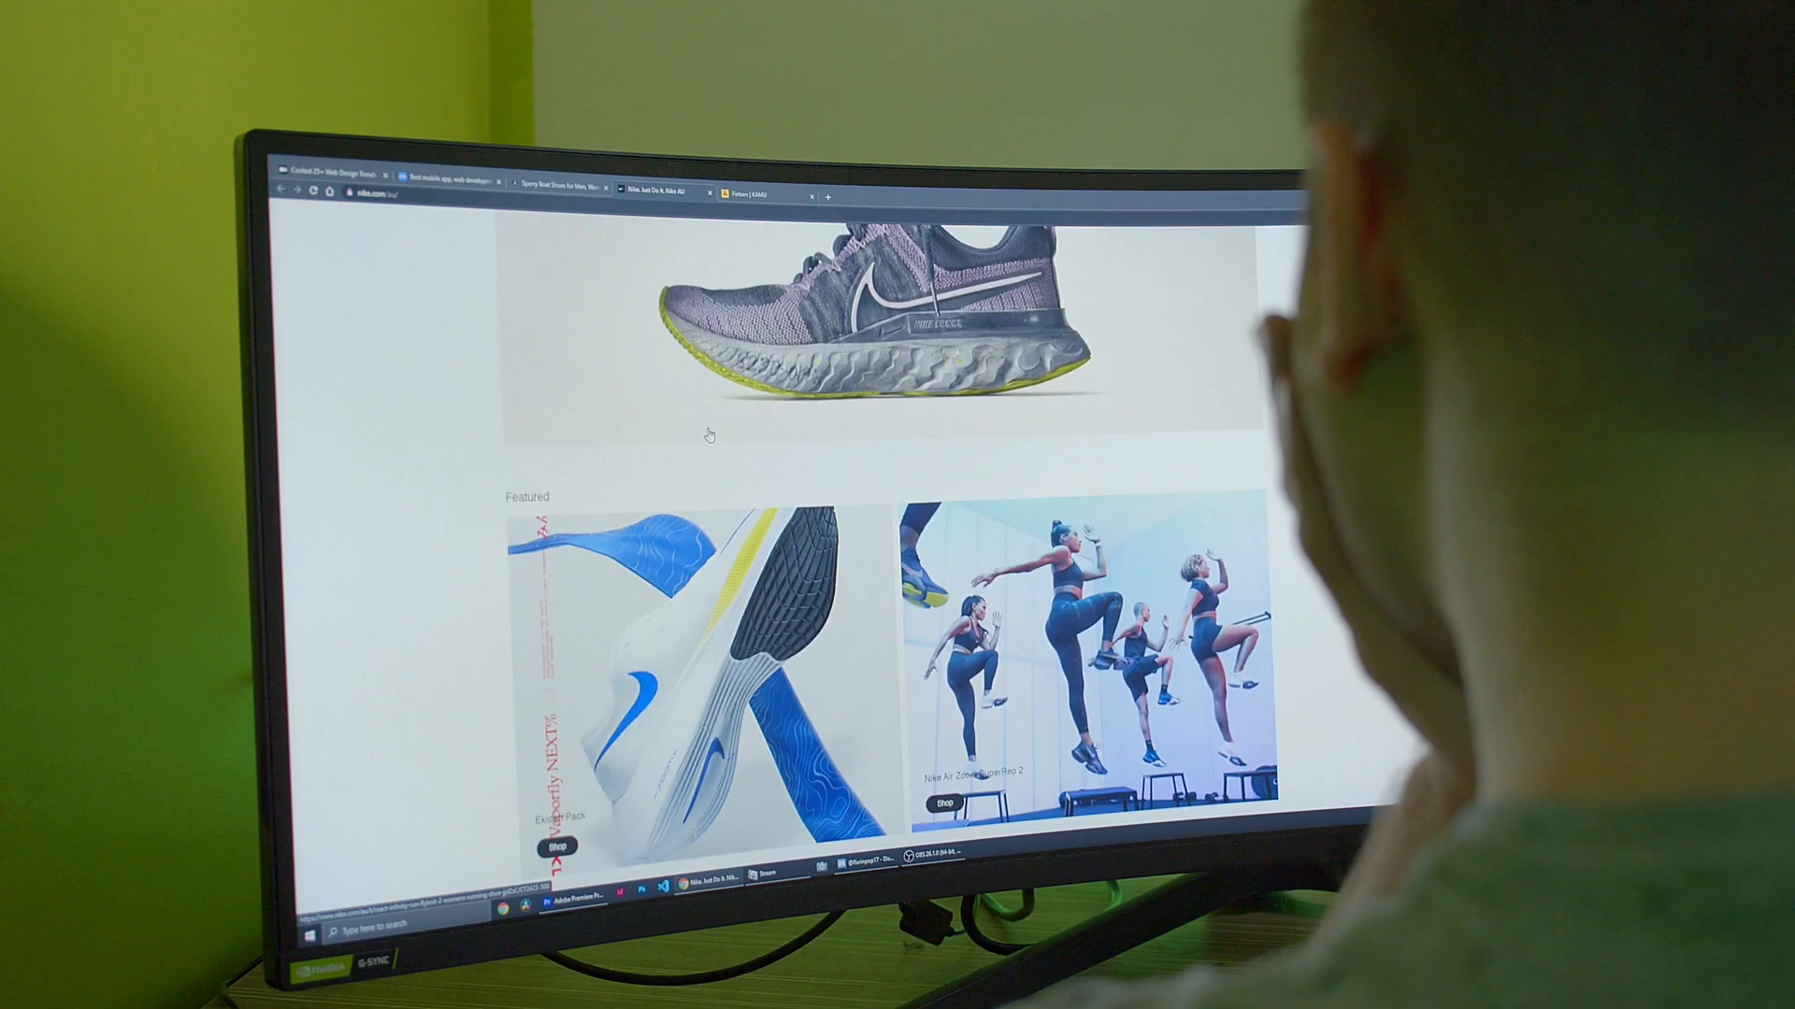
scroll(down, 3)
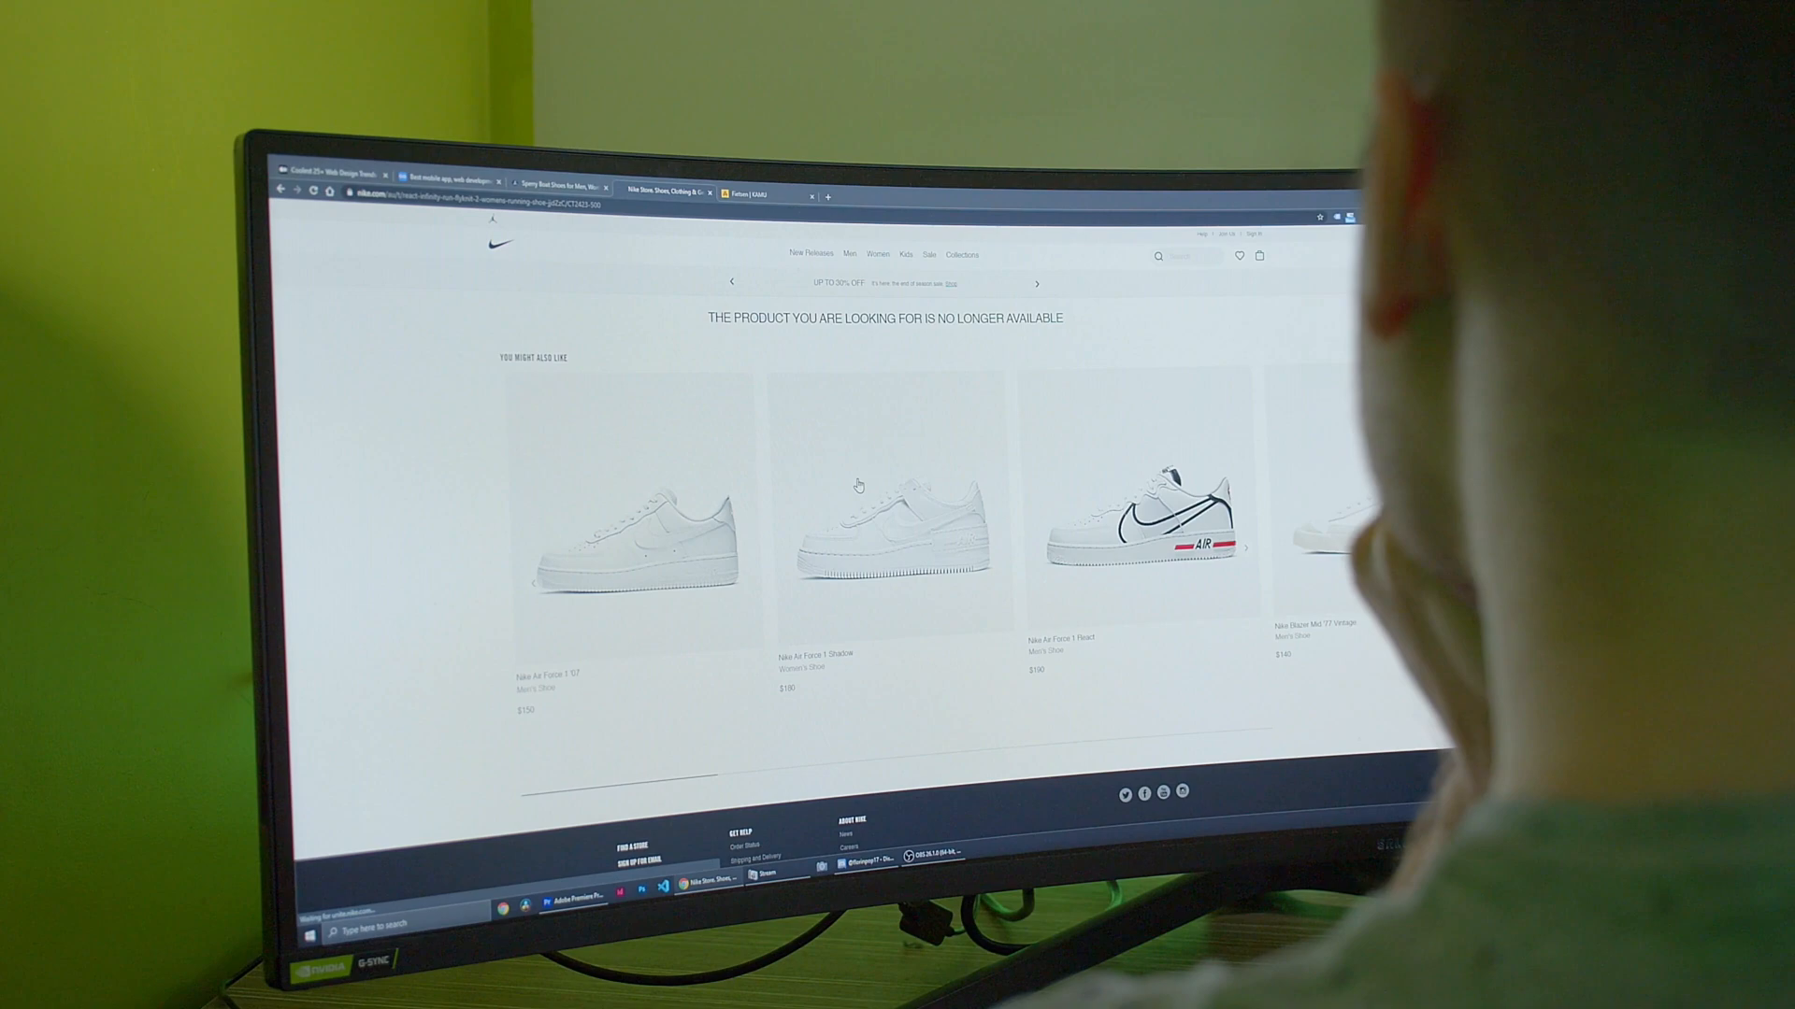
click(896, 520)
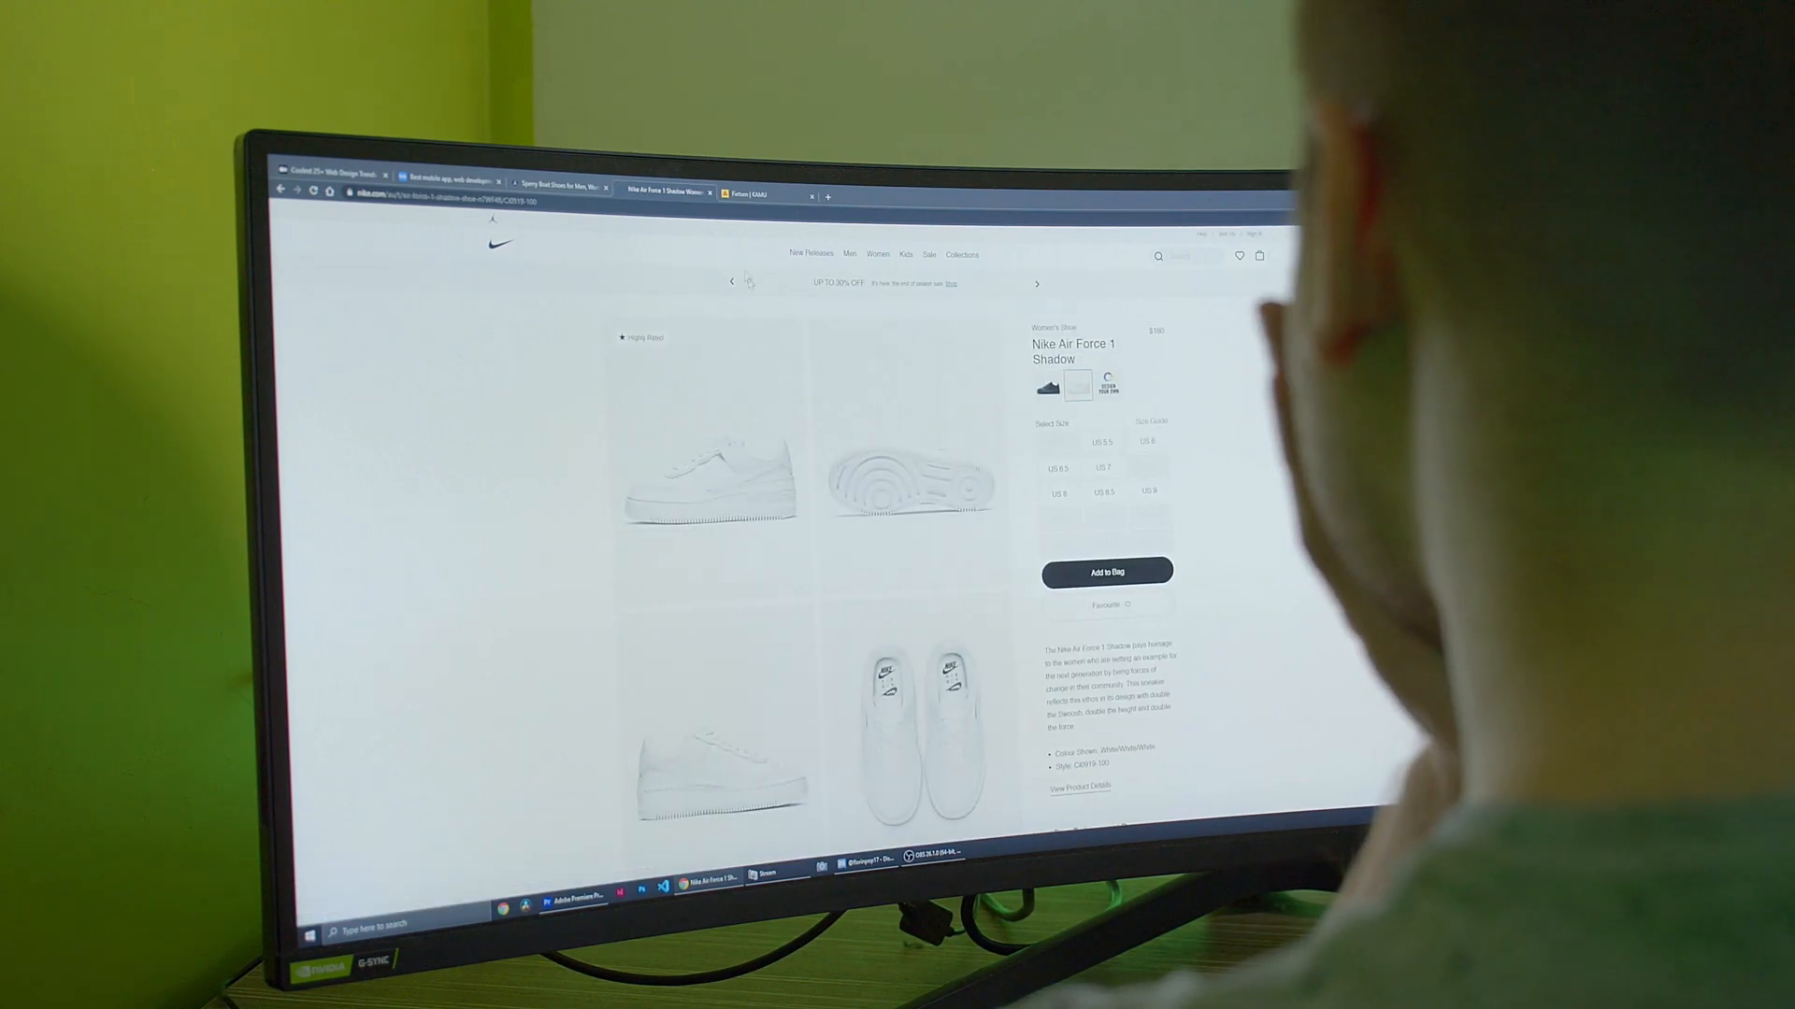
click(561, 188)
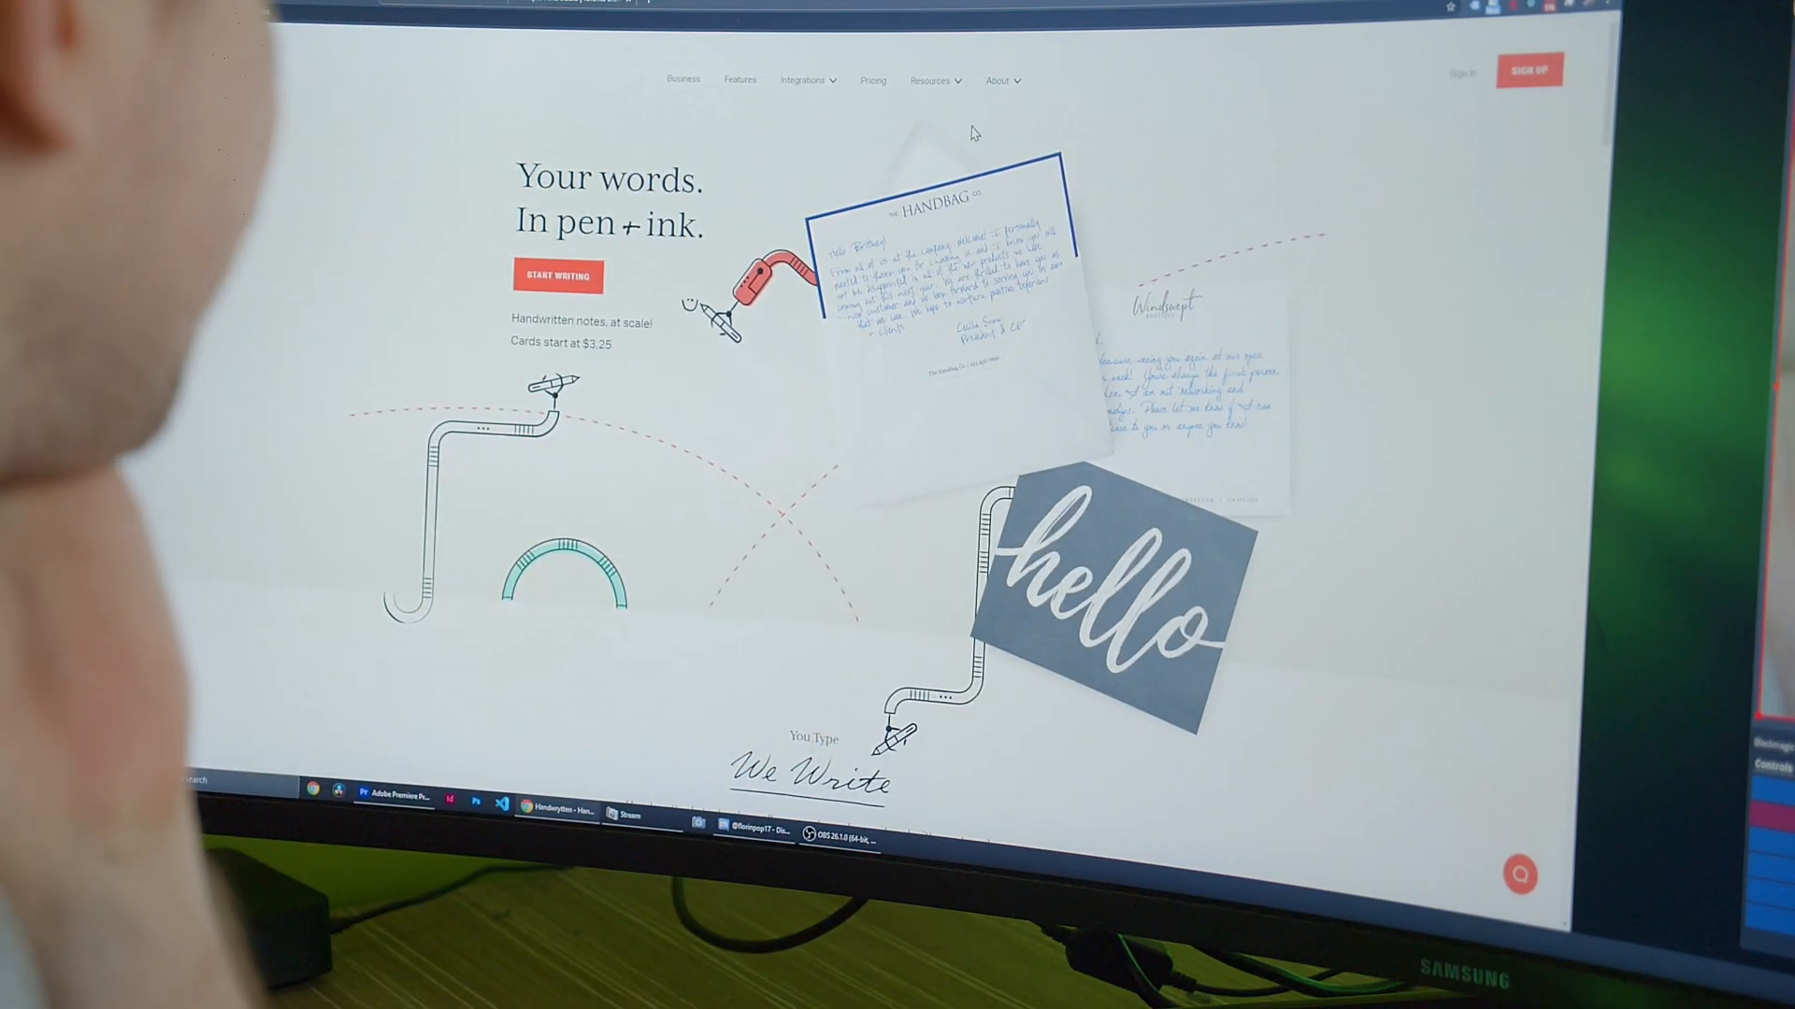
Scroll the Handwrytten homepage down to the resources grid and More Resources button.
scroll(down, 3)
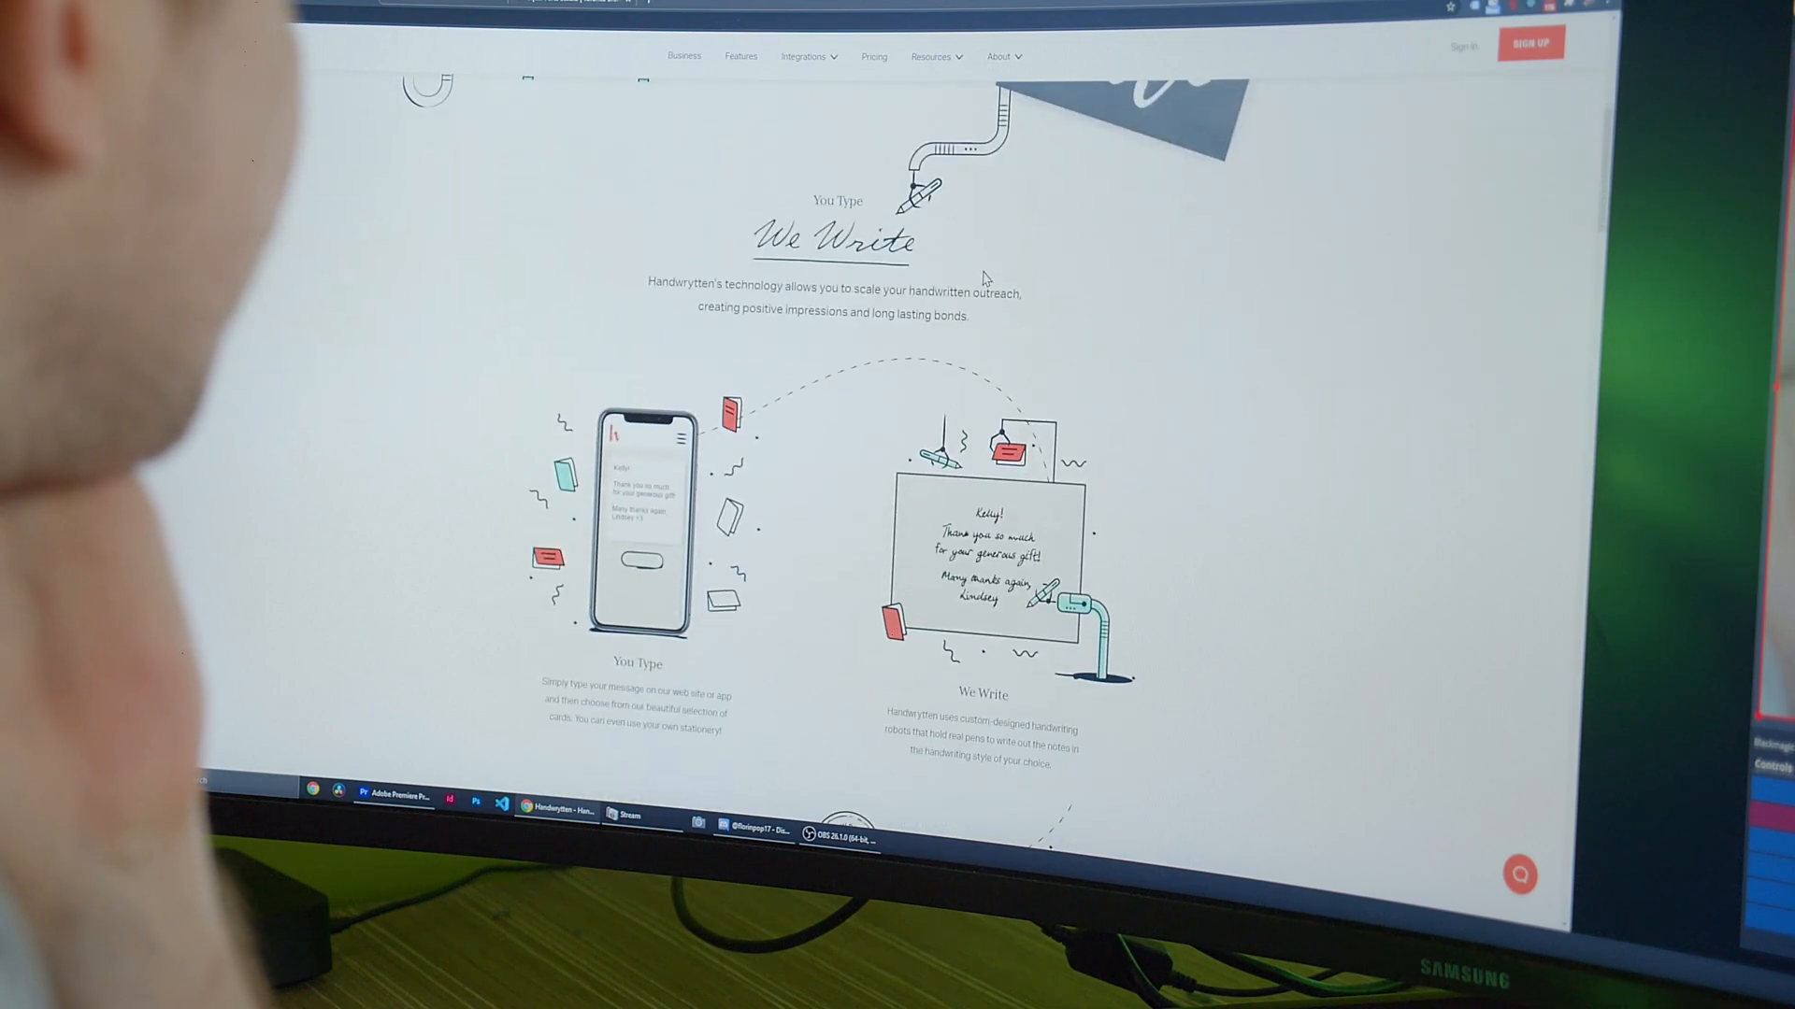
scroll(down, 3)
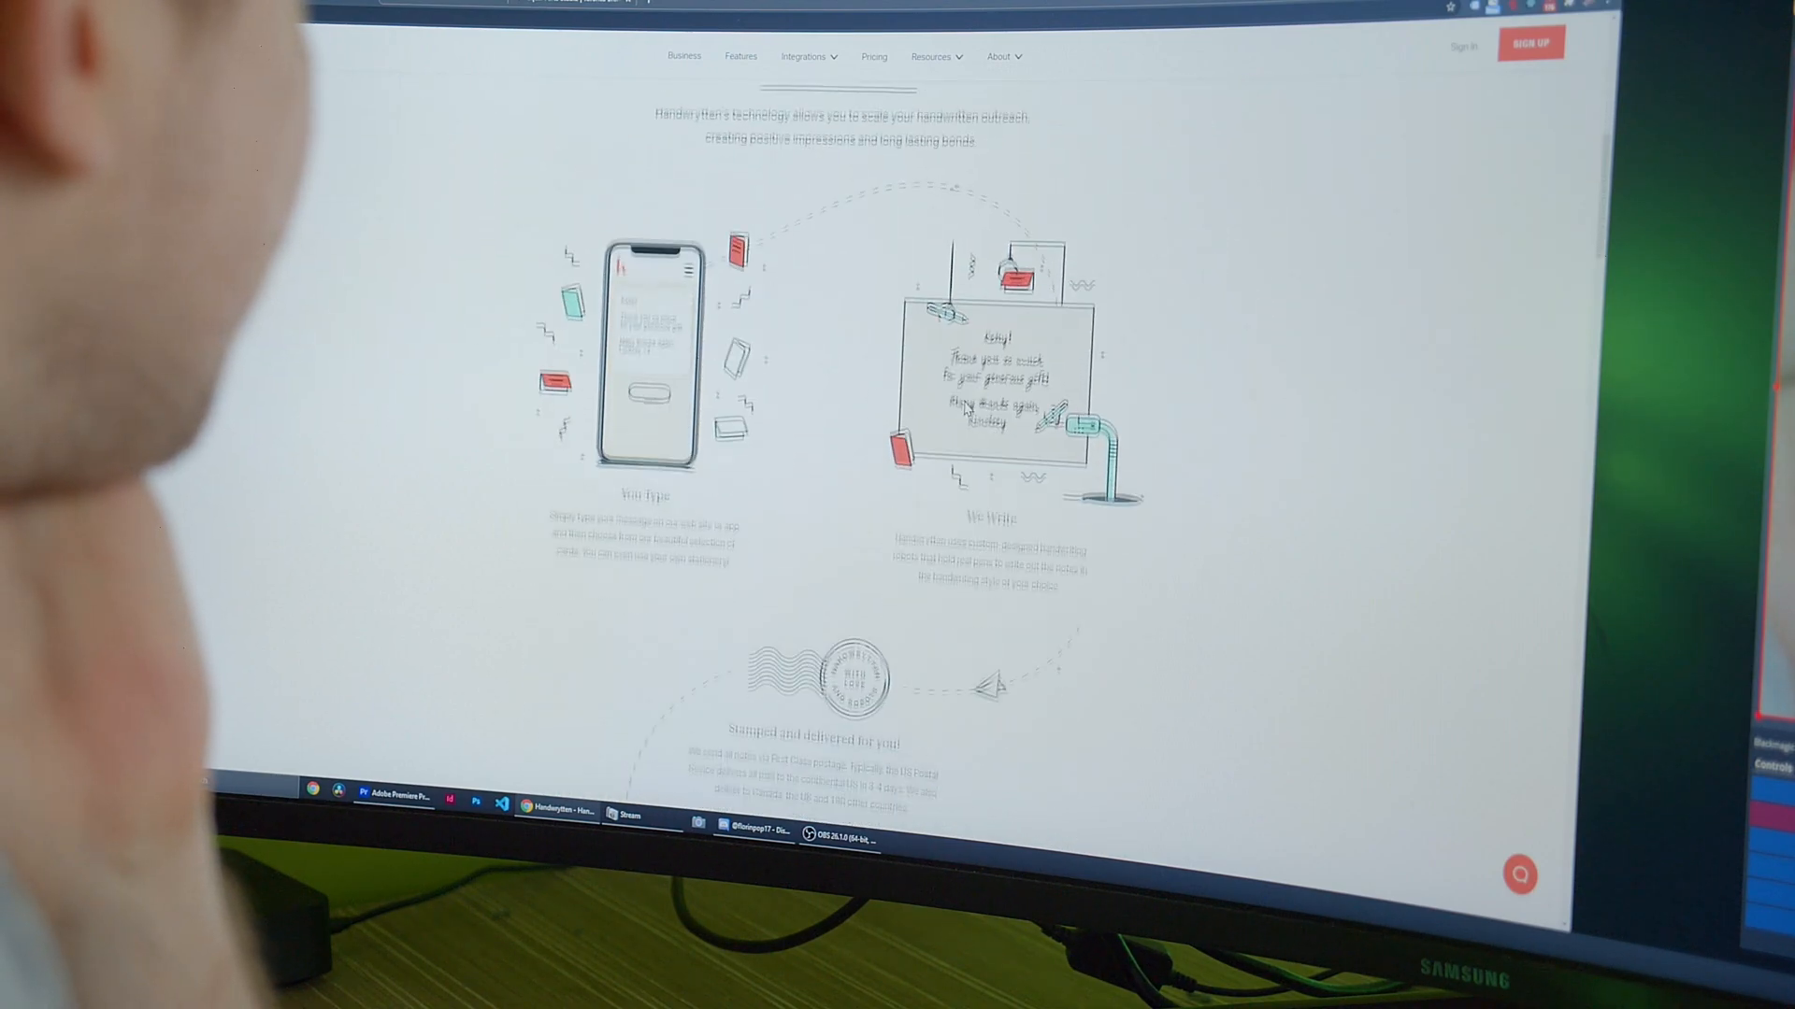
scroll(down, 3)
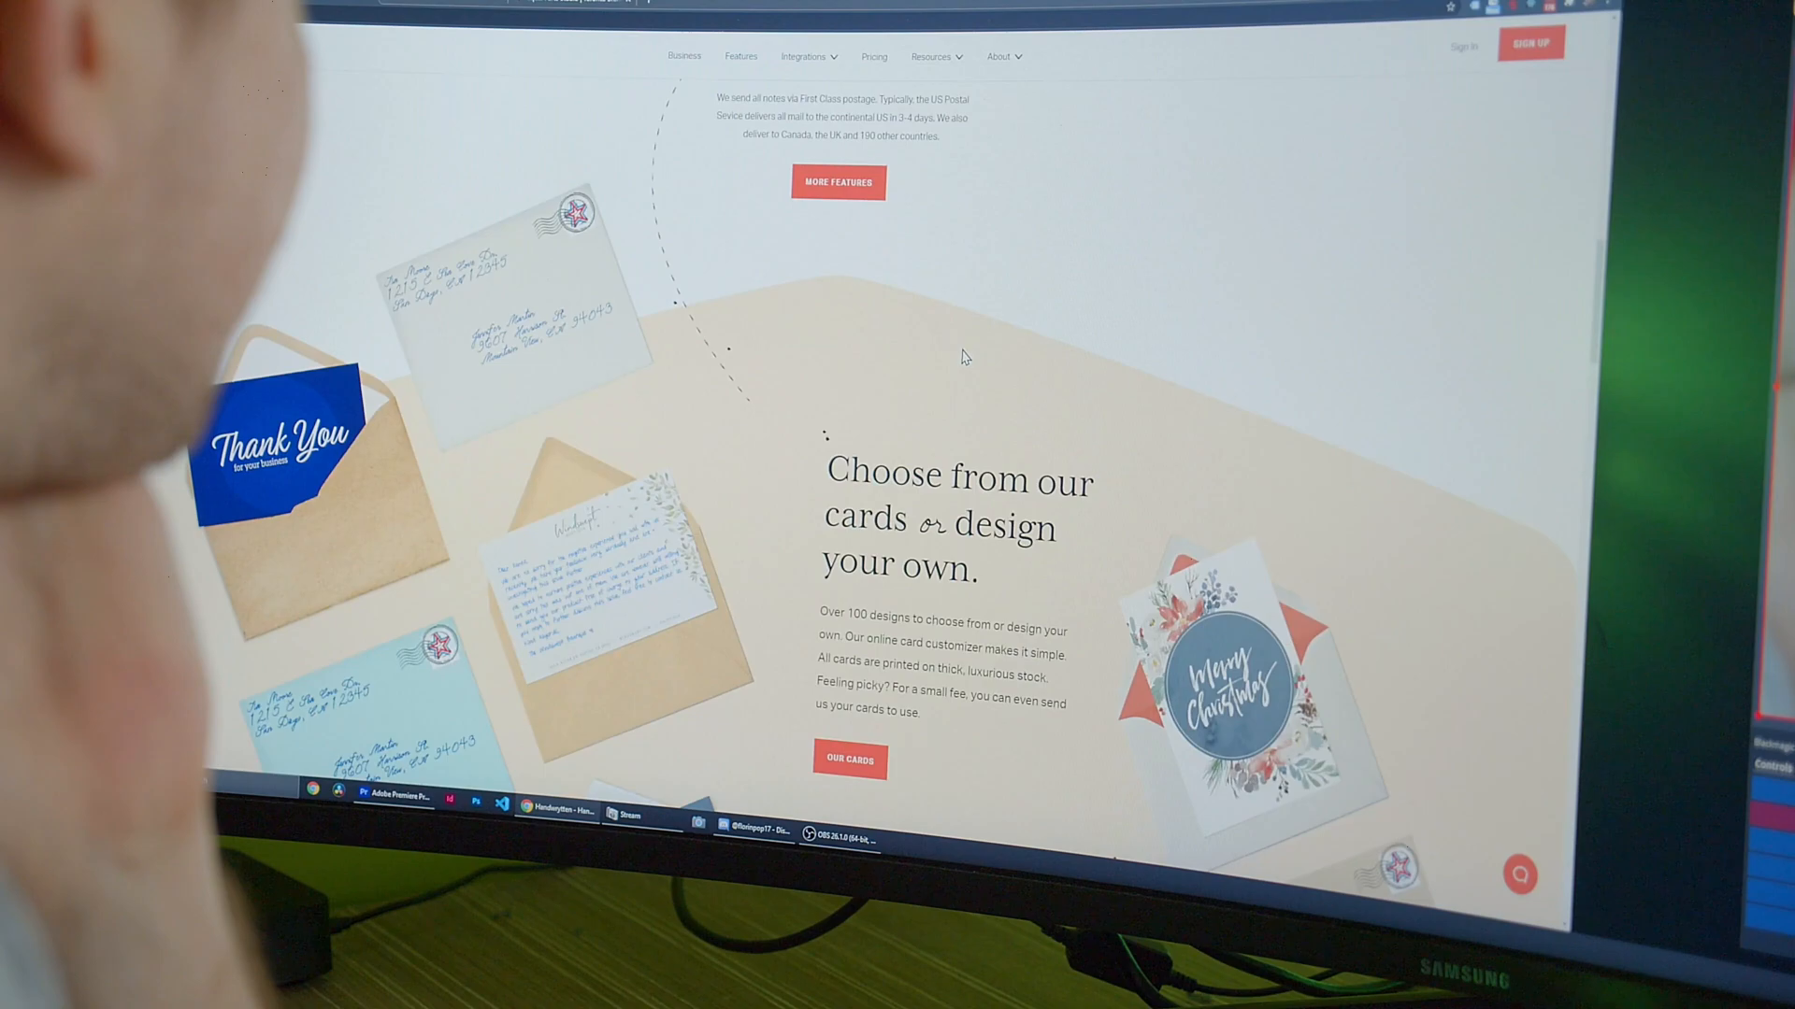
scroll(down, 3)
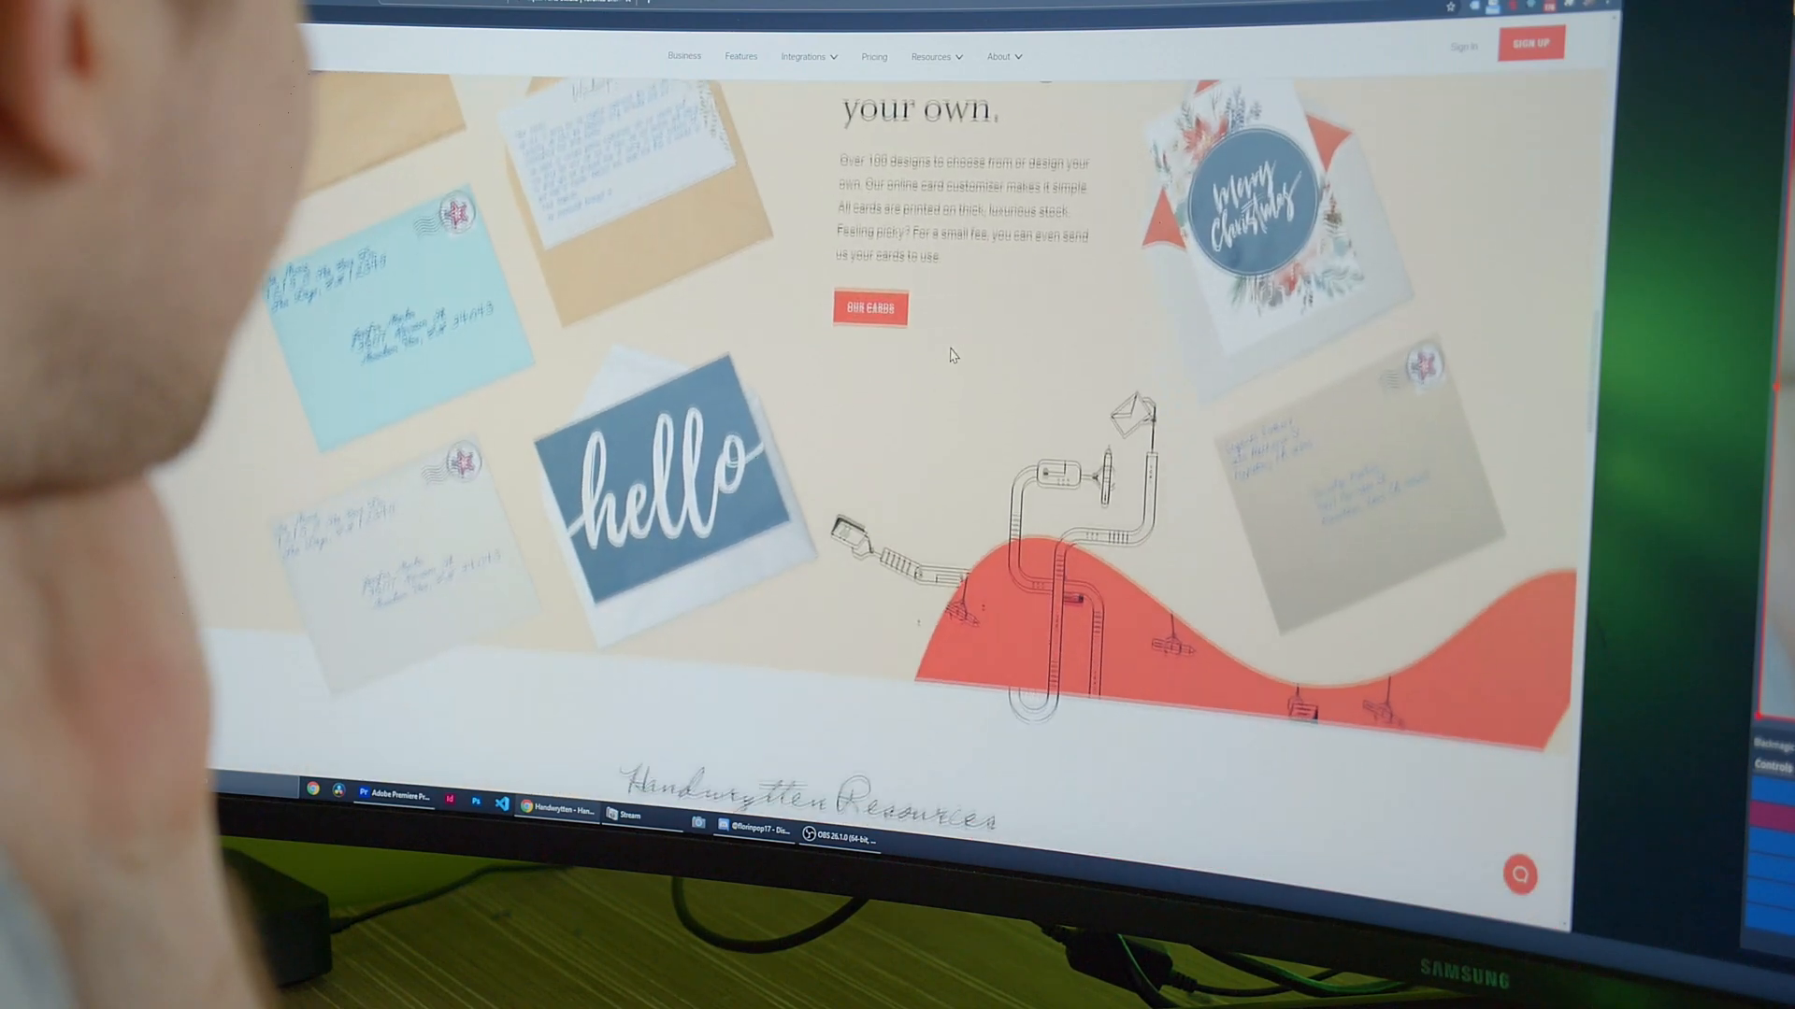
scroll(down, 3)
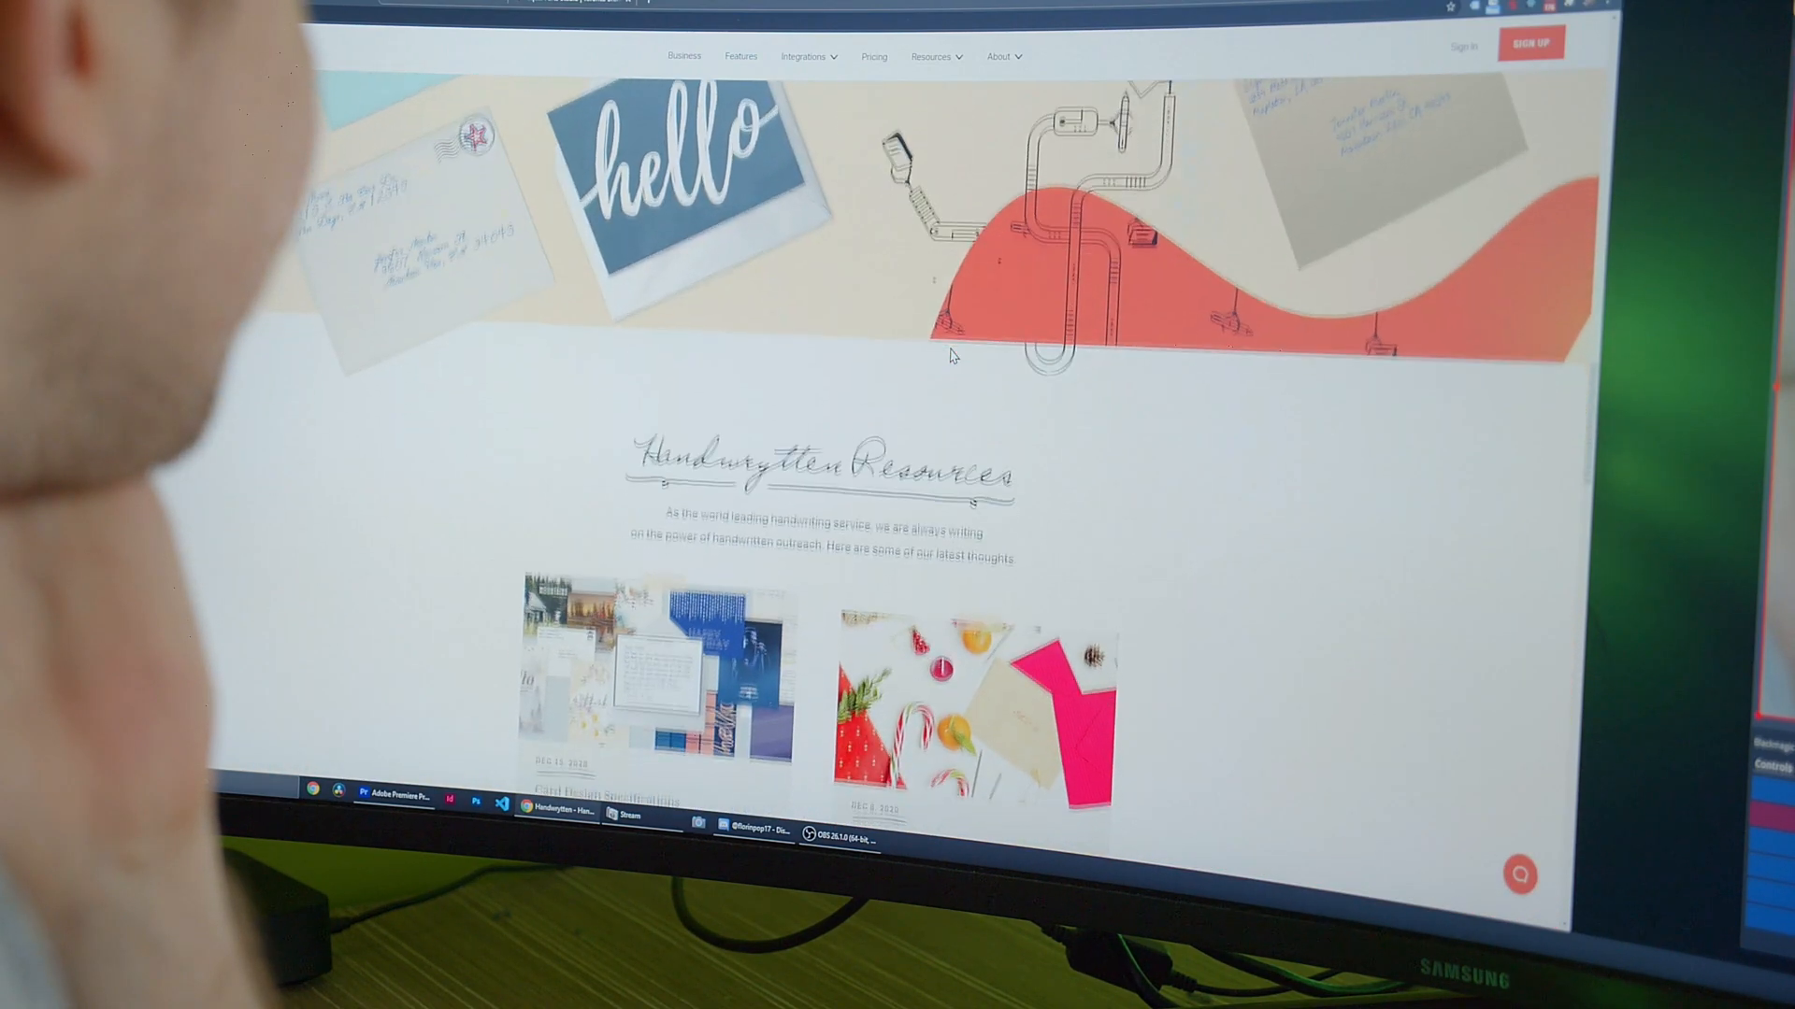
scroll(down, 3)
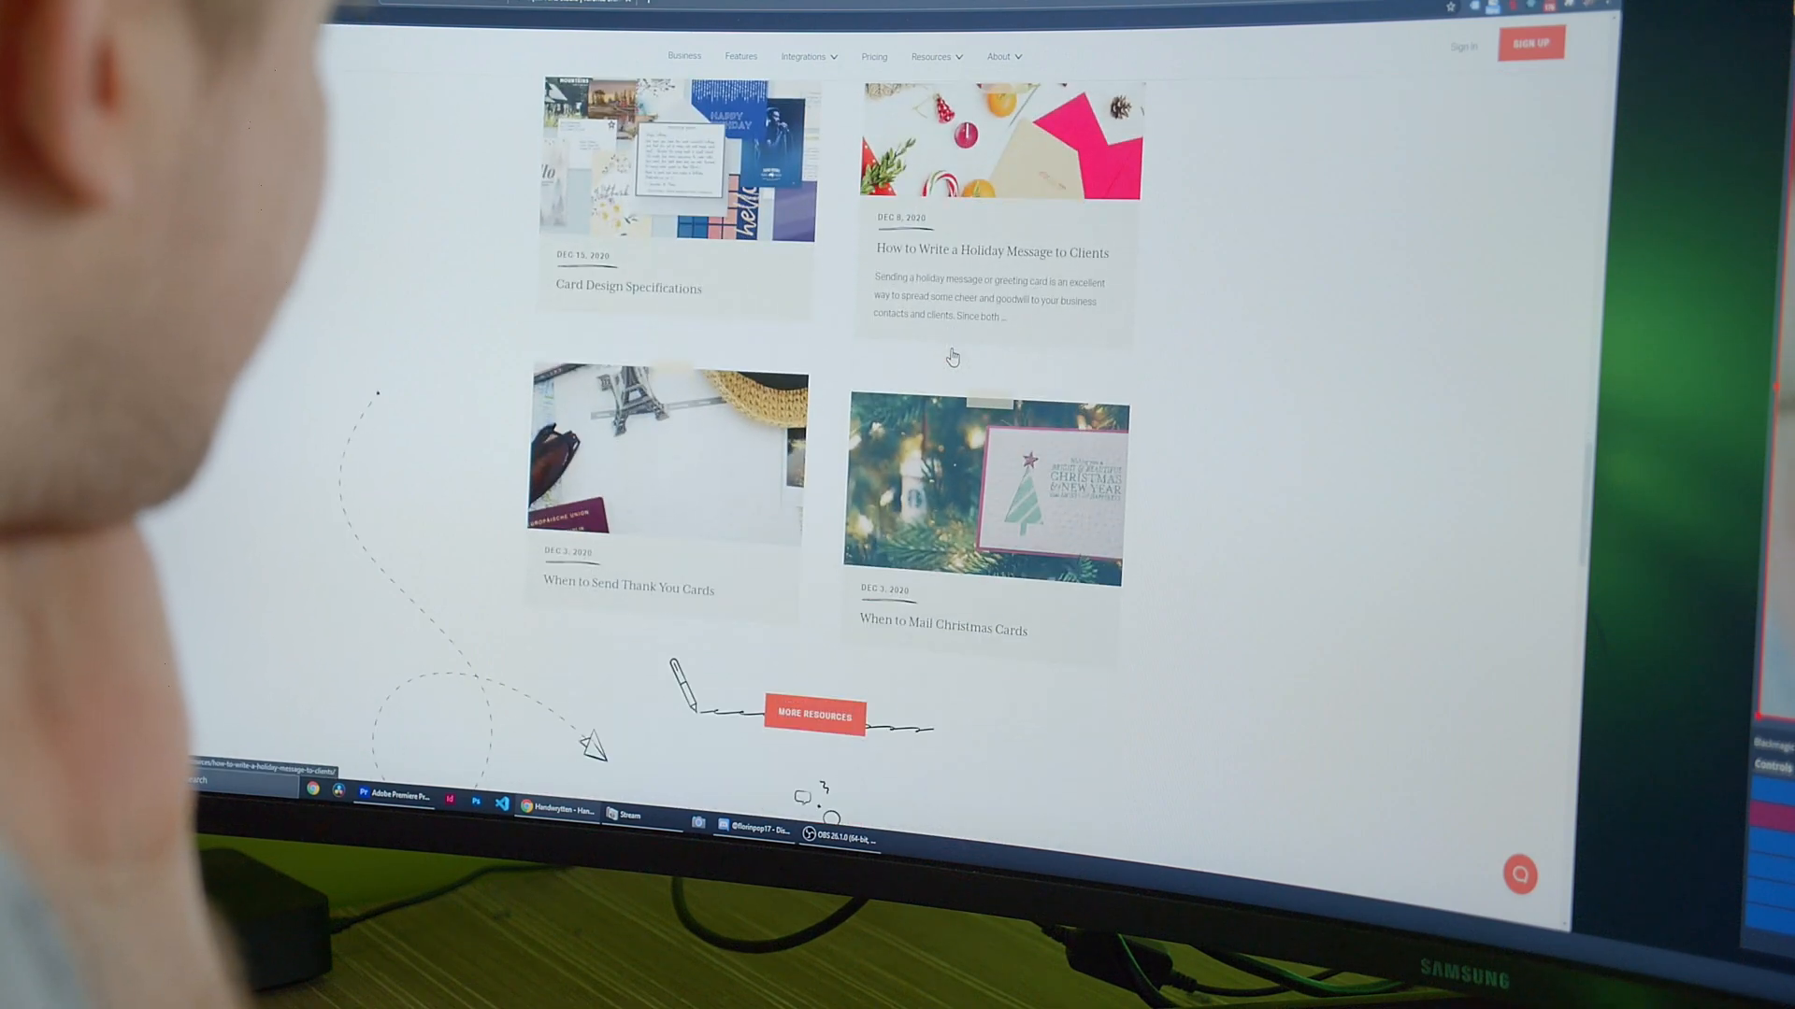
scroll(down, 3)
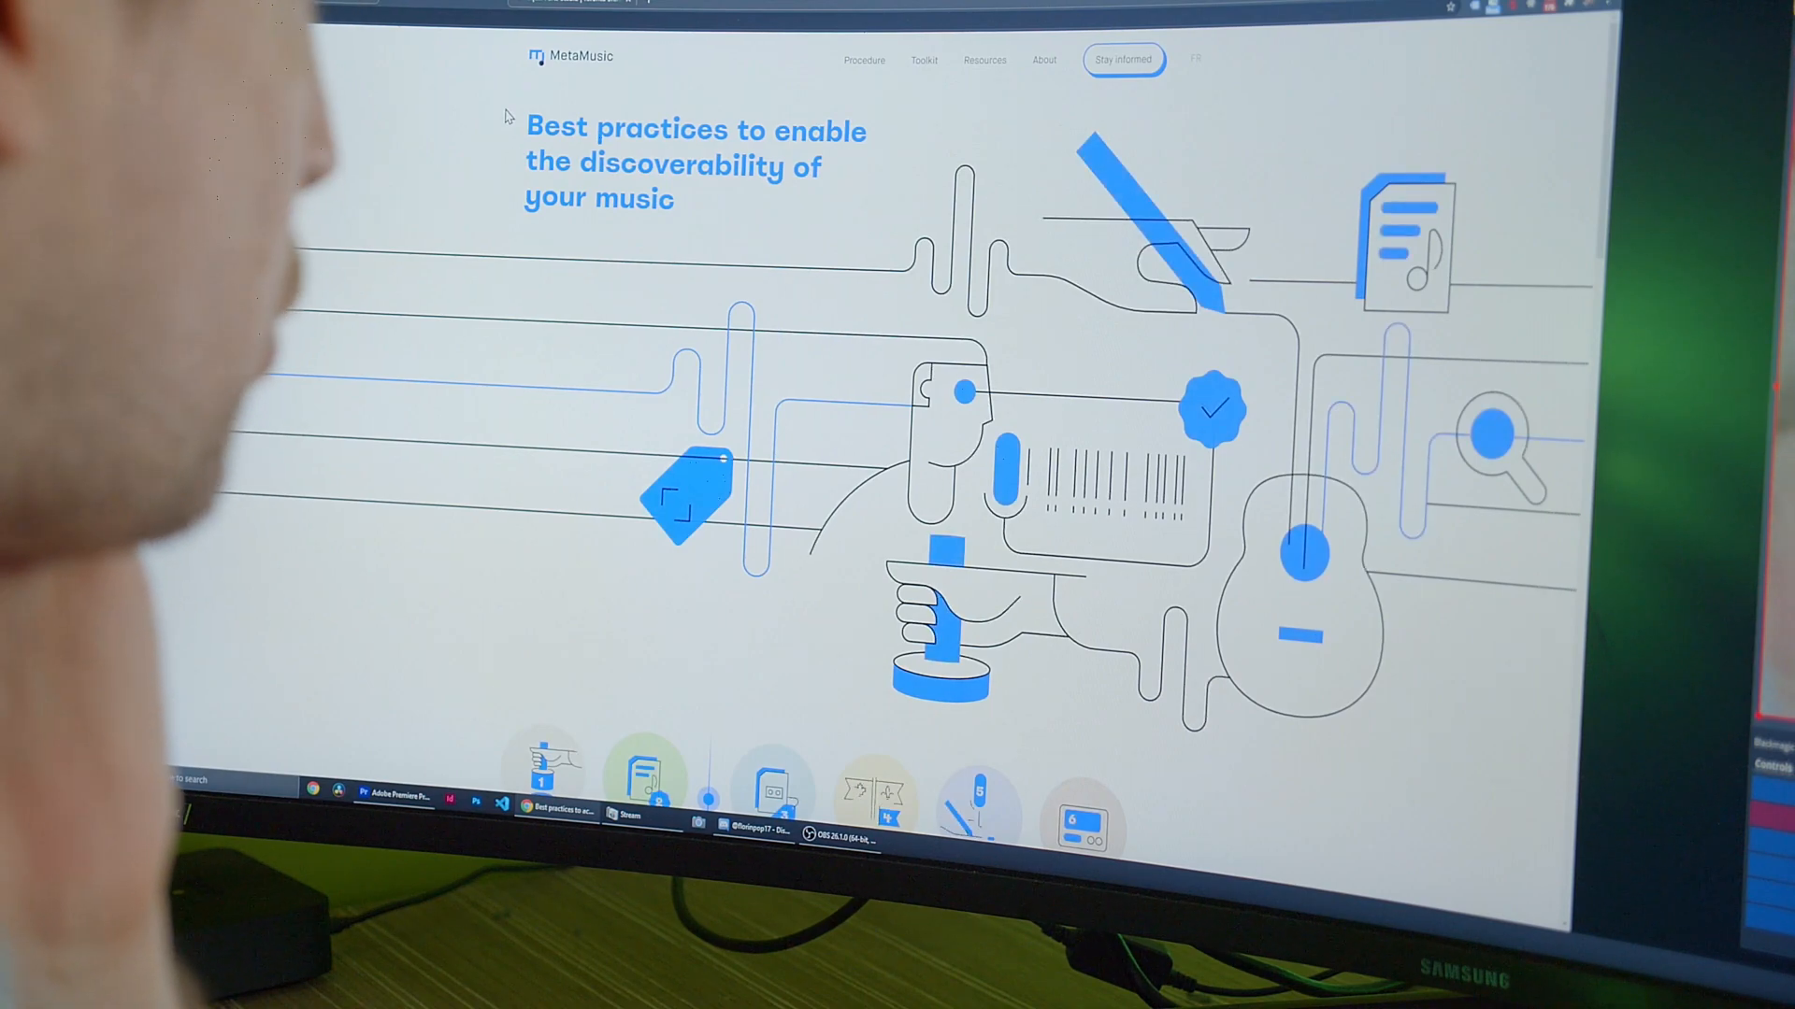
Scroll slightly down MetaMusic's 'Best practices to enable the discoverability of your music' page.
scroll(down, 3)
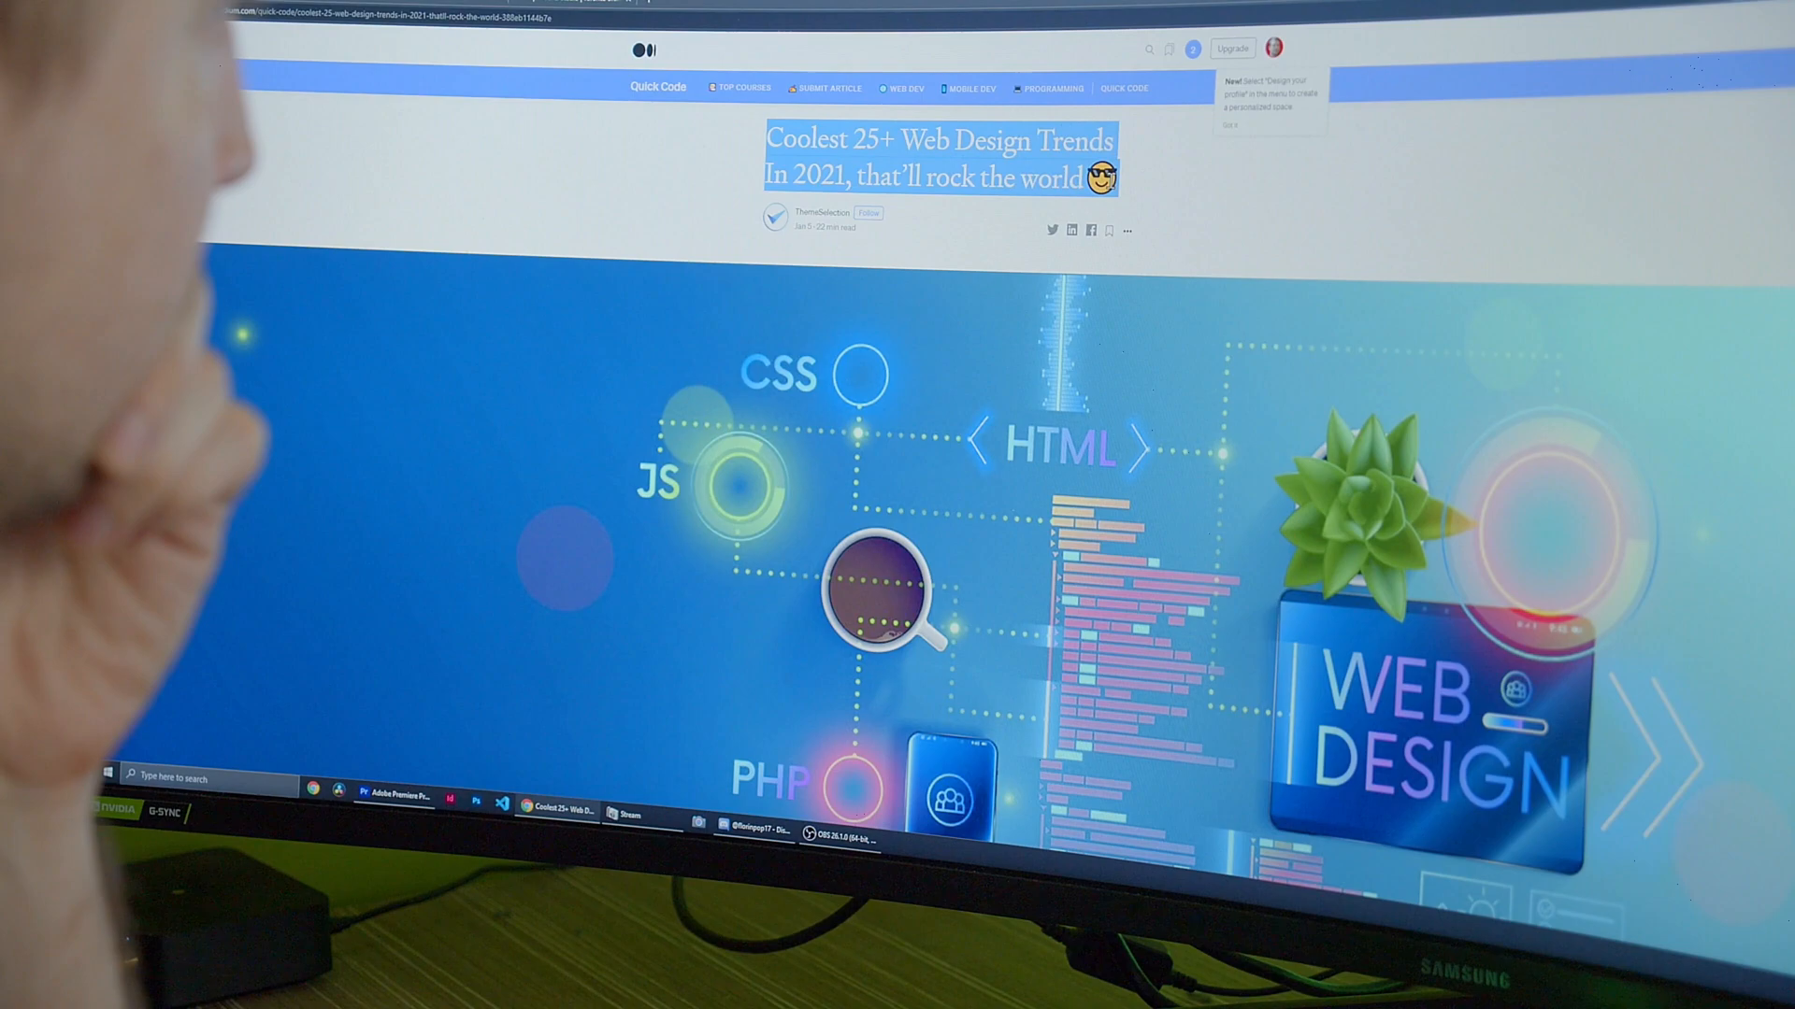
Scroll the Medium trends article past its header image to section 1, Neumorphism.
scroll(down, 3)
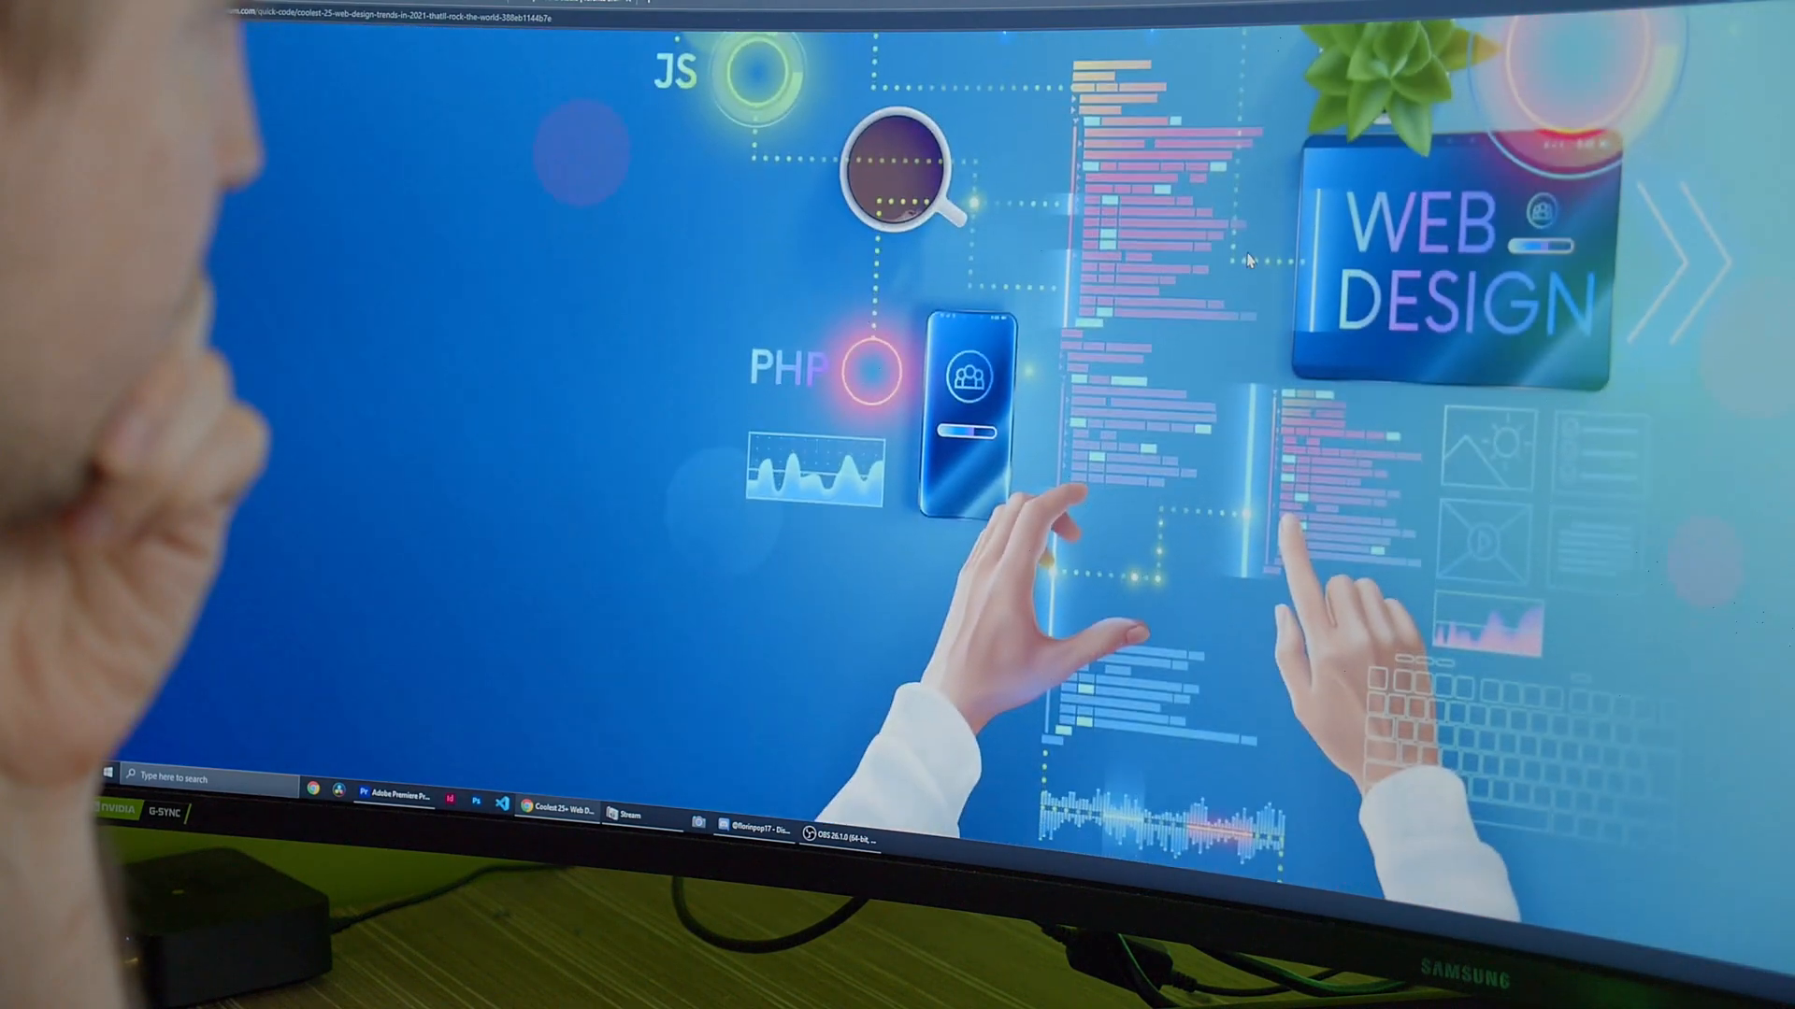
scroll(down, 3)
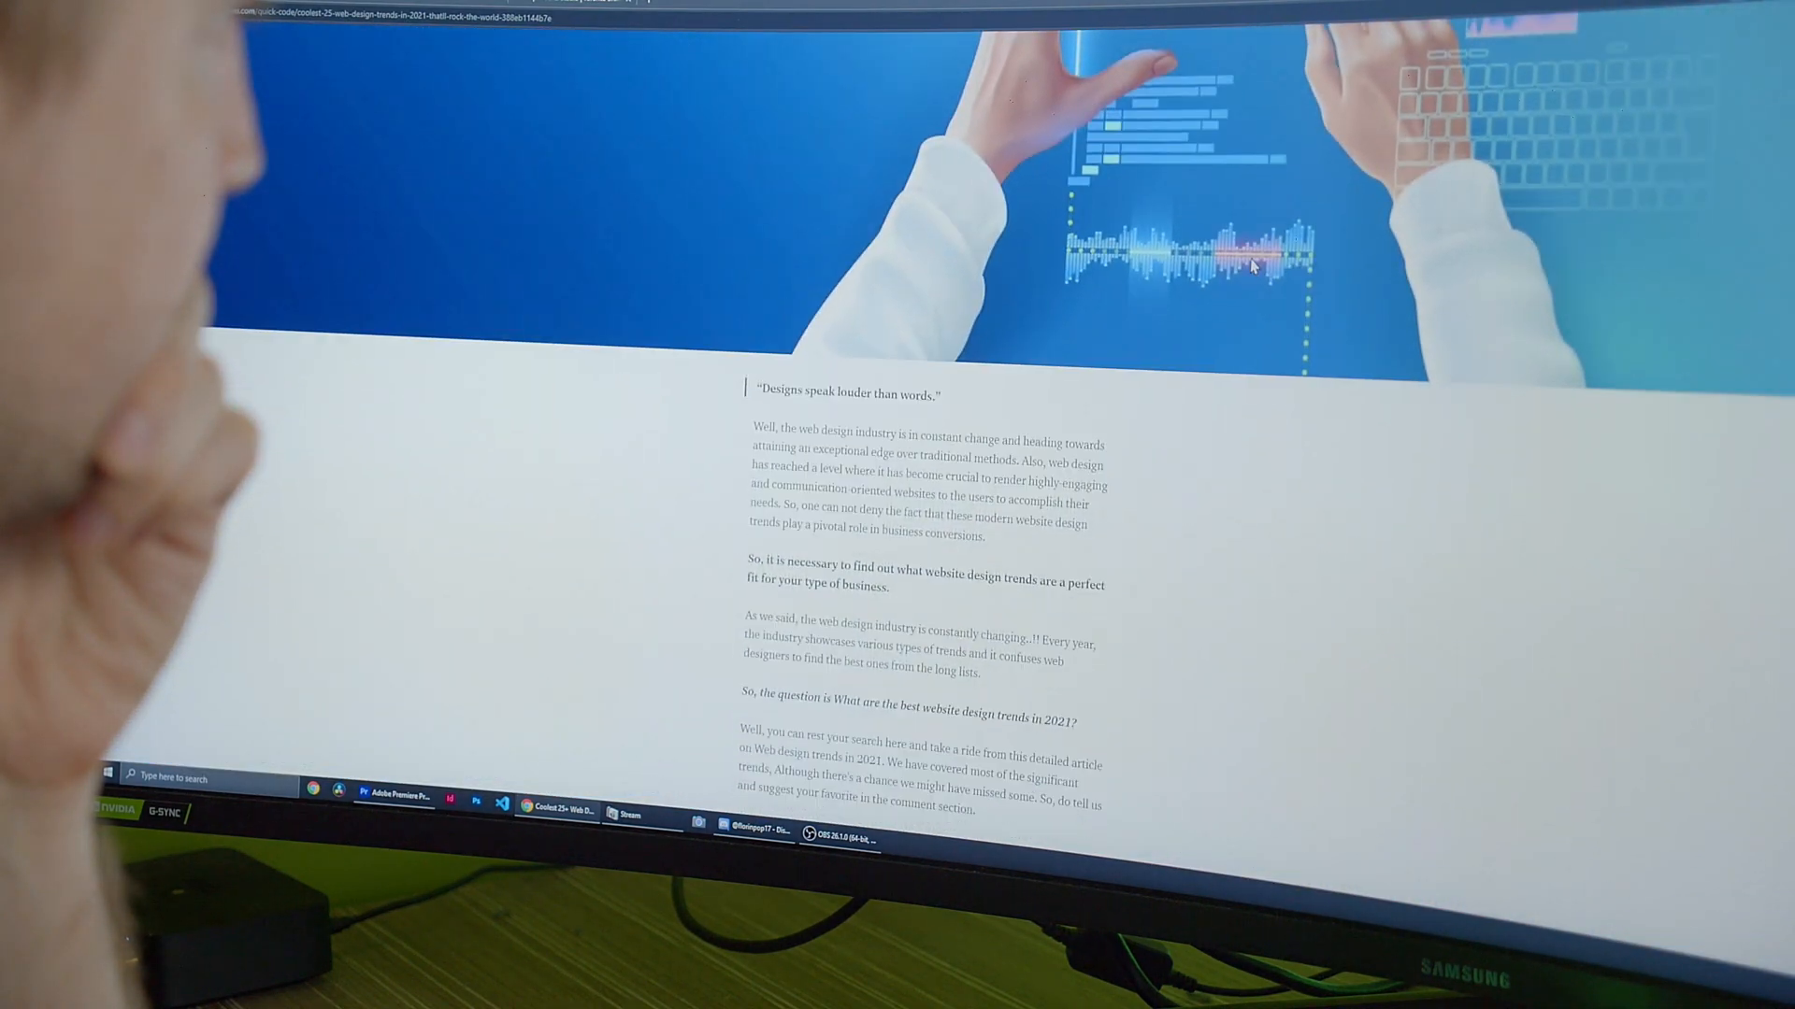
scroll(down, 3)
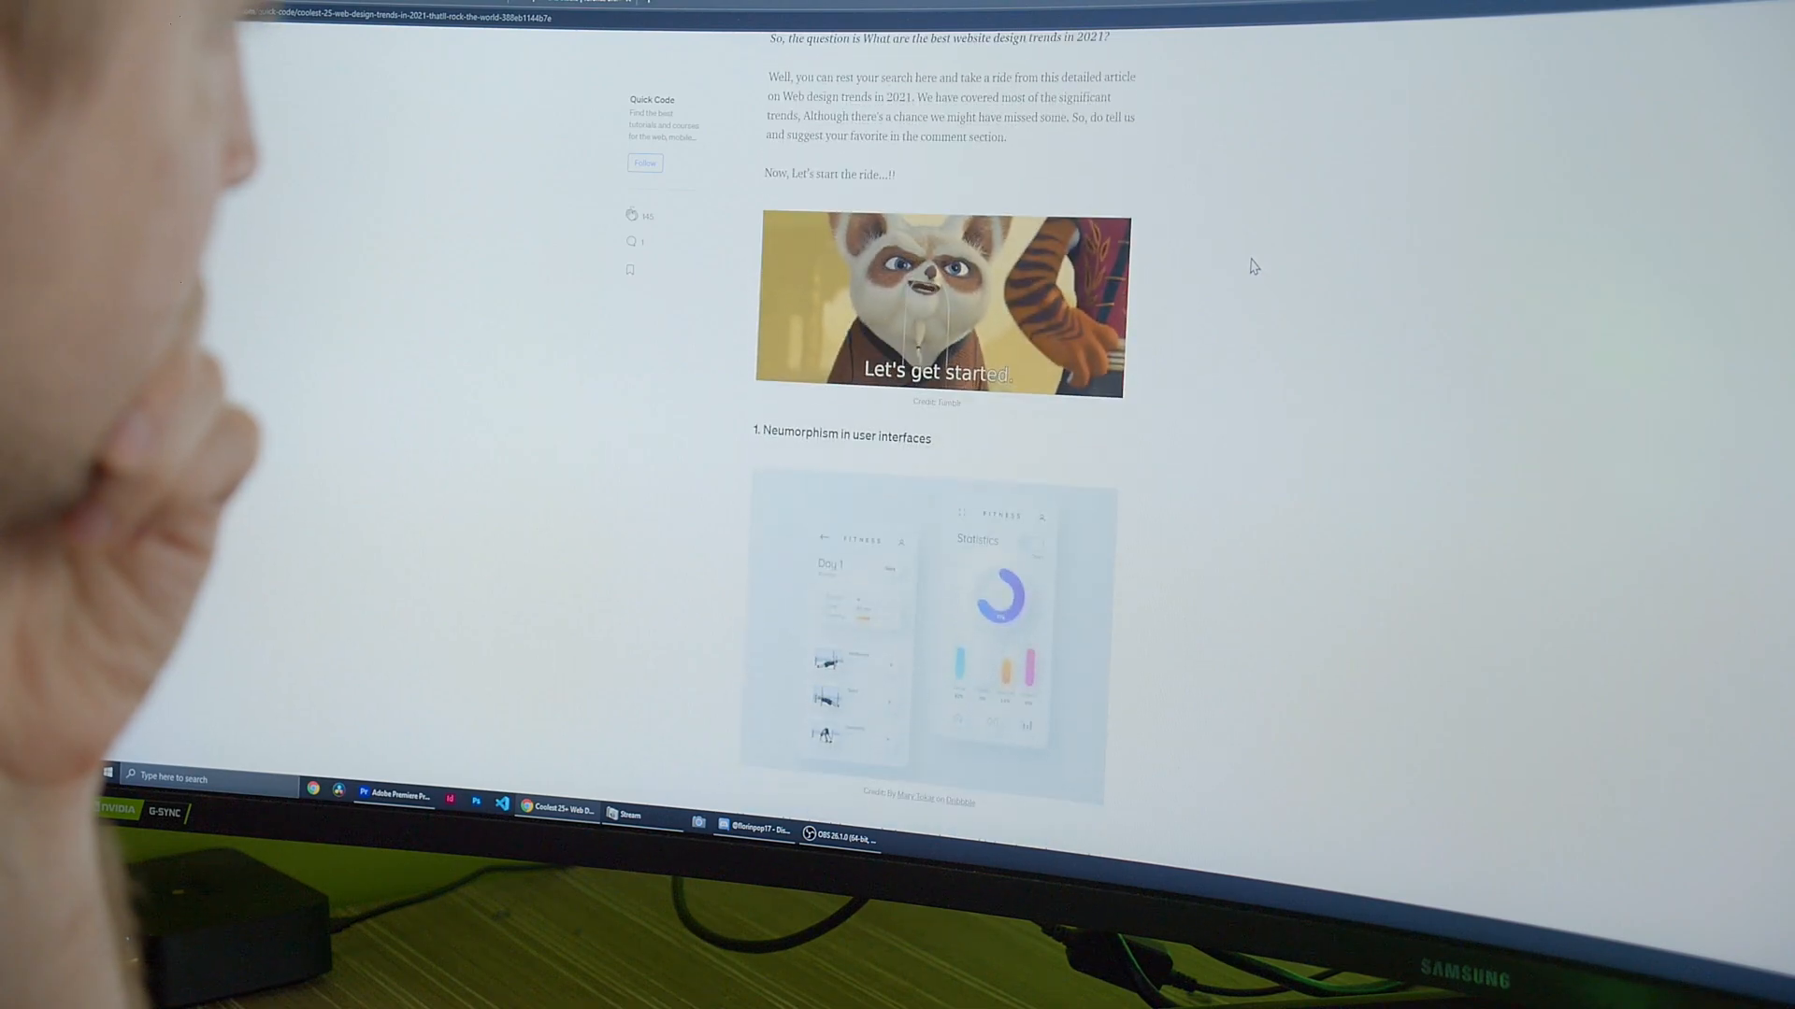